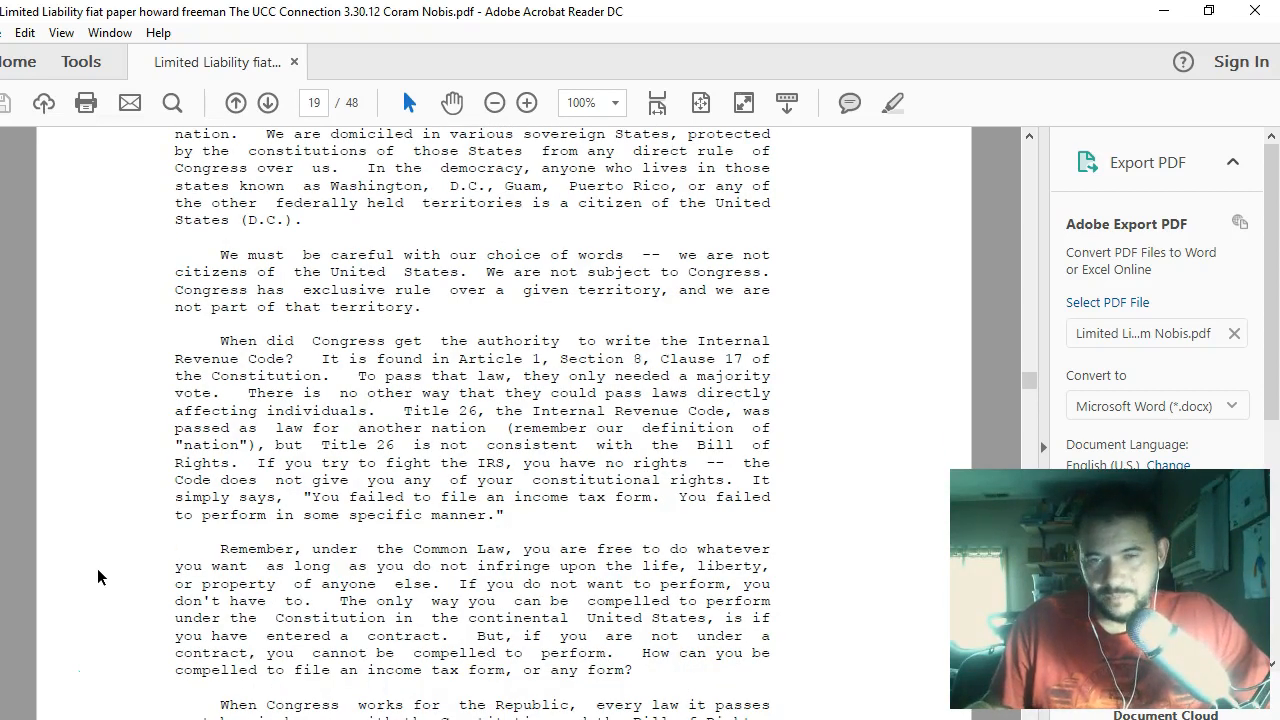
# - Scroll page 19 down until the 'When Congress works for the Republic' paragraph is fully visible
pyautogui.scroll(-3)
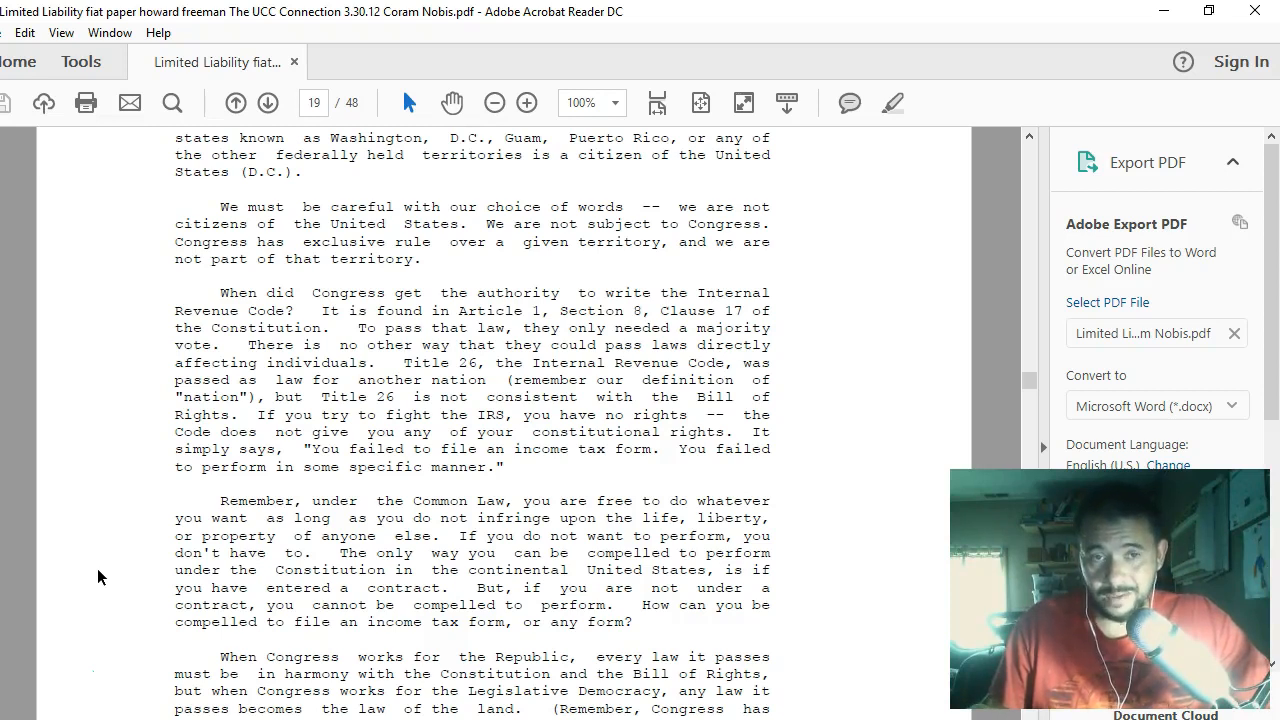
pyautogui.scroll(-3)
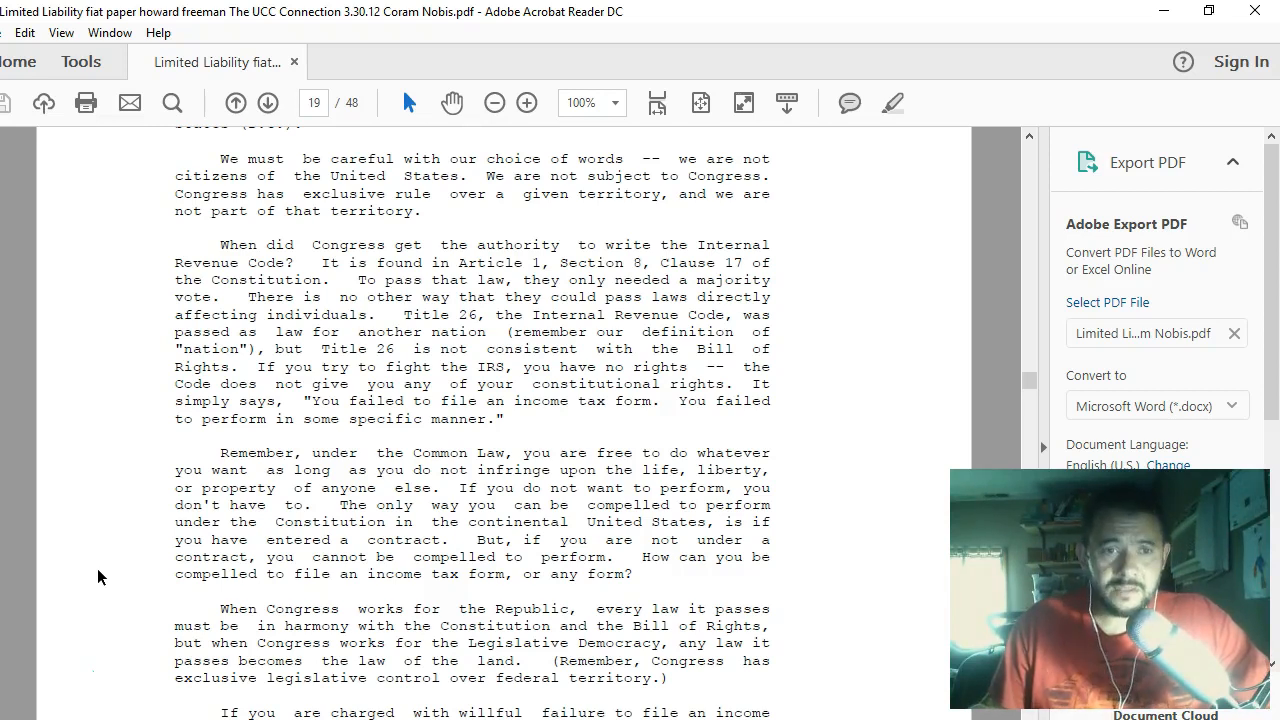
# - Scroll past the end of page 19 to page 20's opening Notice of Deficiency paragraph
pyautogui.scroll(-3)
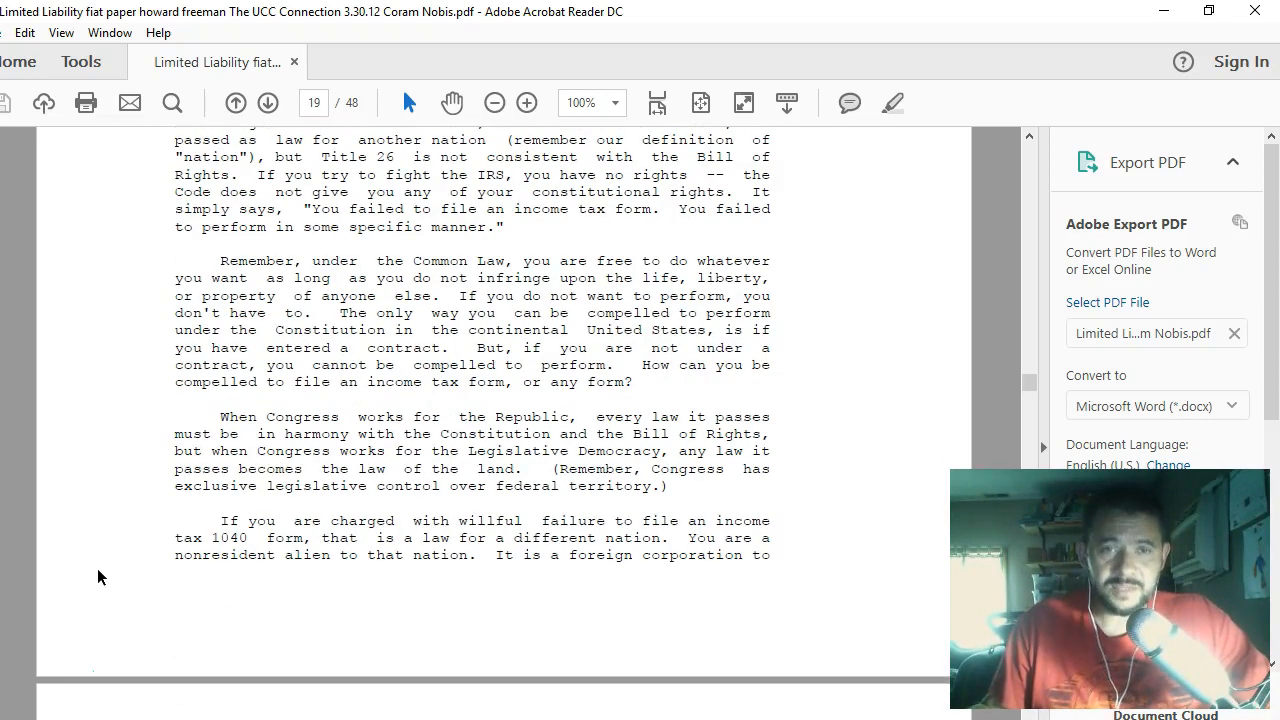
pyautogui.scroll(-3)
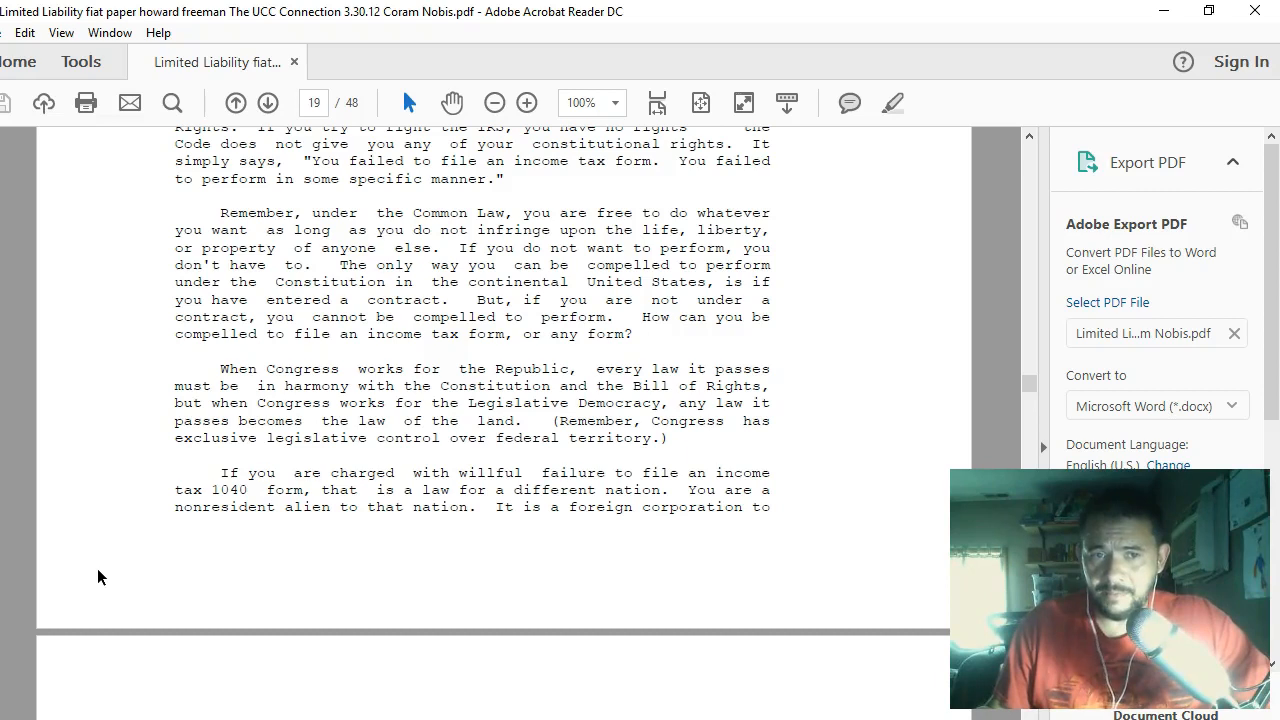
pyautogui.scroll(-3)
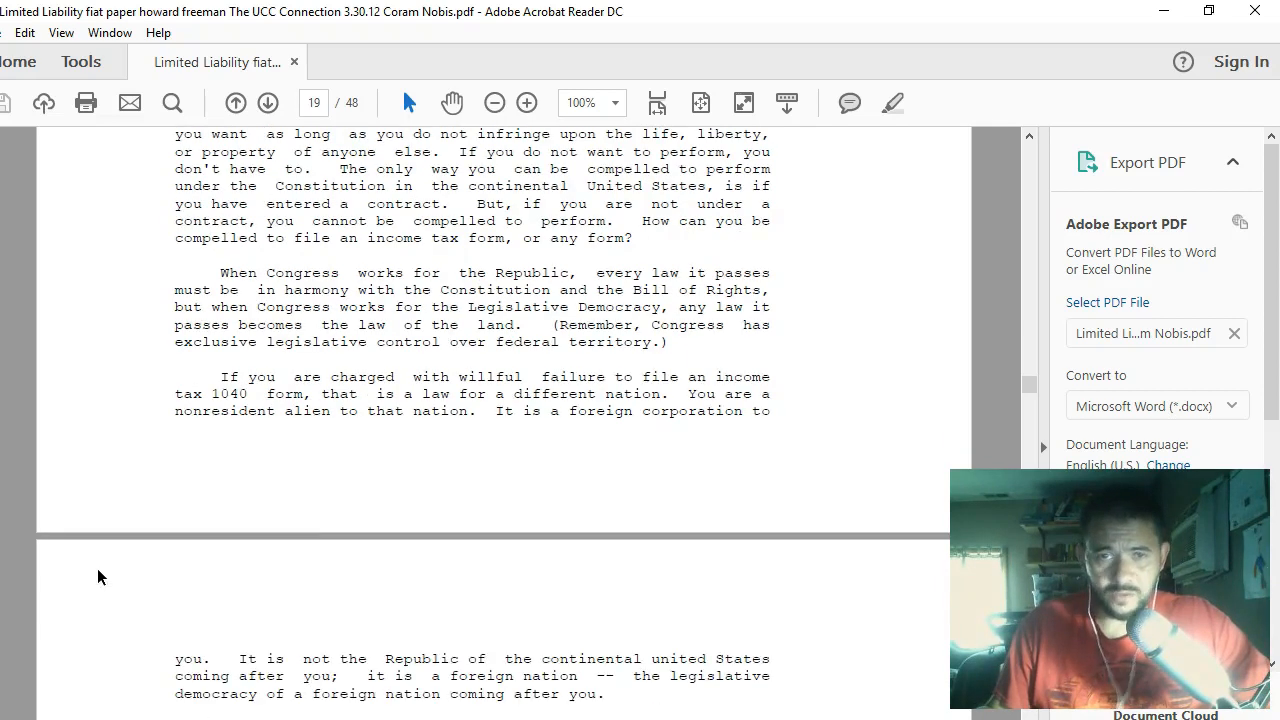
pyautogui.scroll(-3)
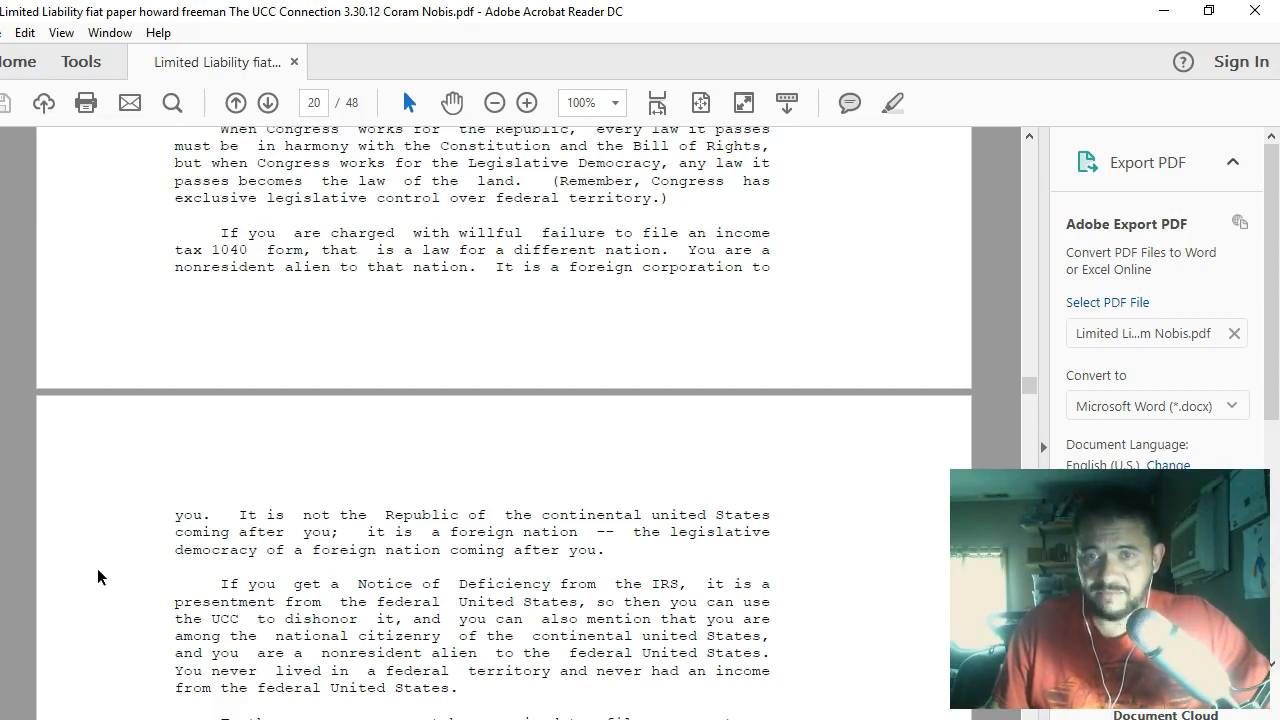
# - Scroll page 20 past 'Original Intent of the Founders' to the Federal Regions section
pyautogui.scroll(-3)
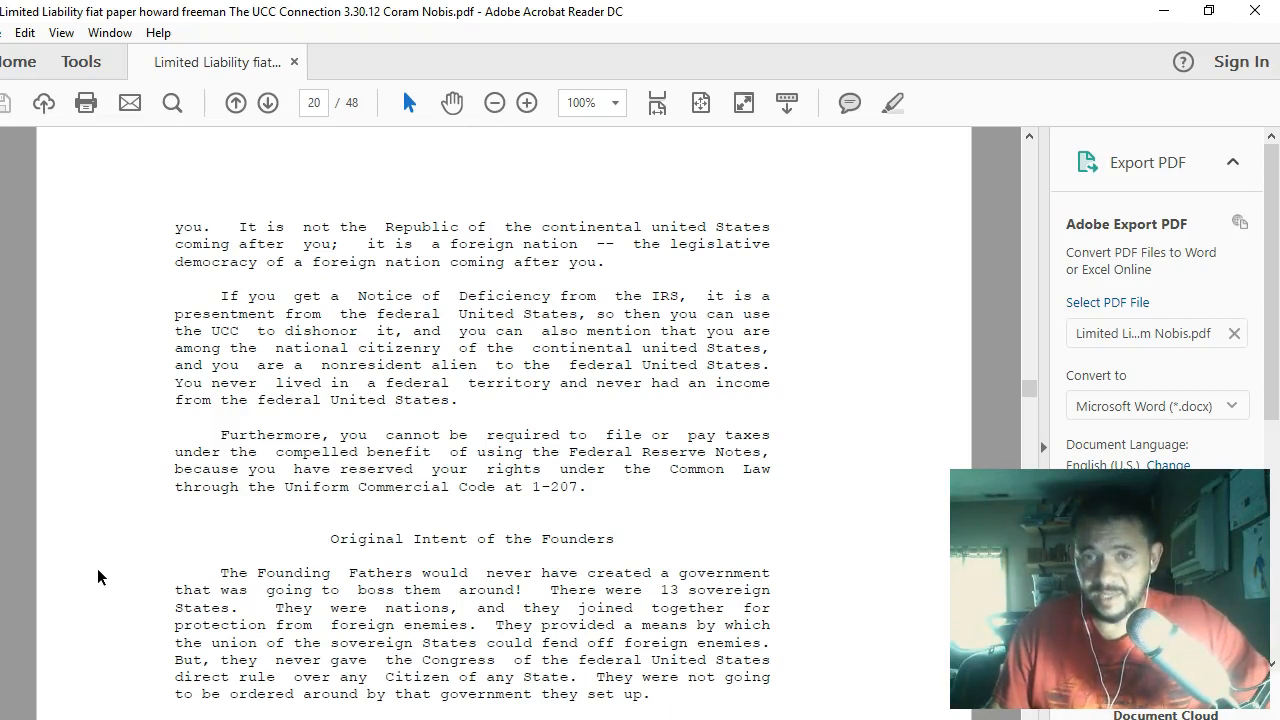
pyautogui.scroll(-3)
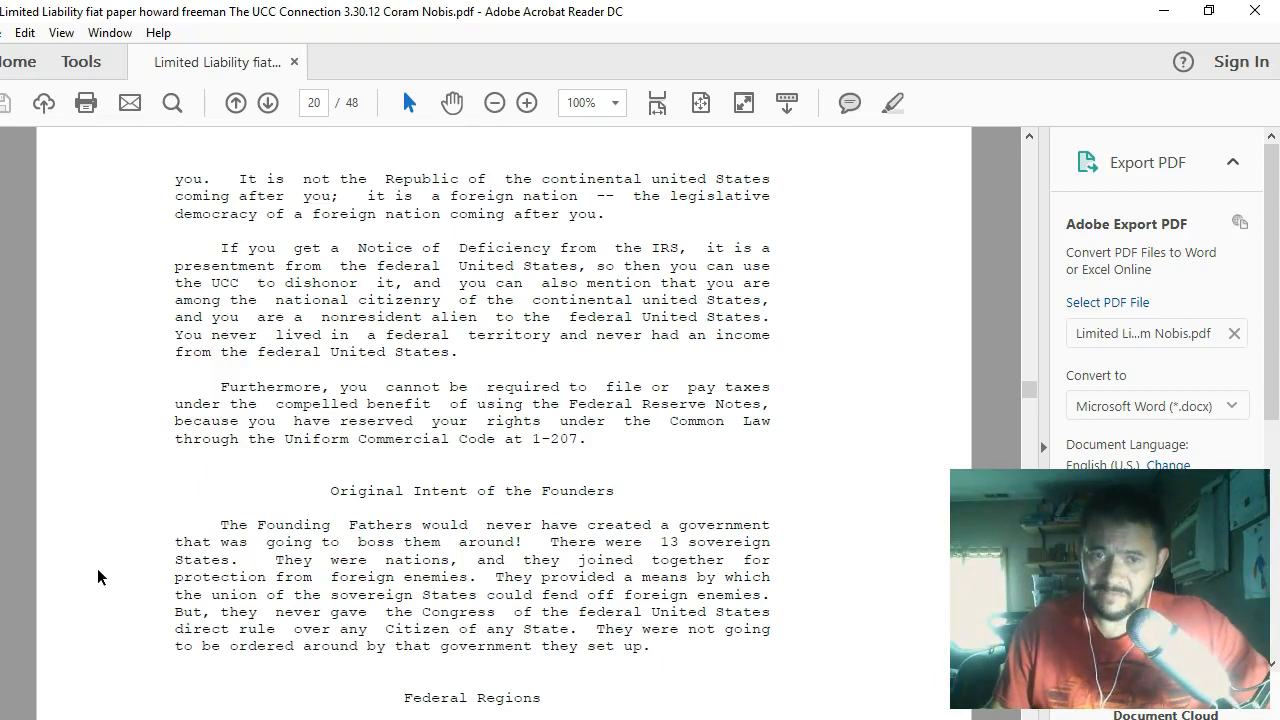
pyautogui.scroll(-3)
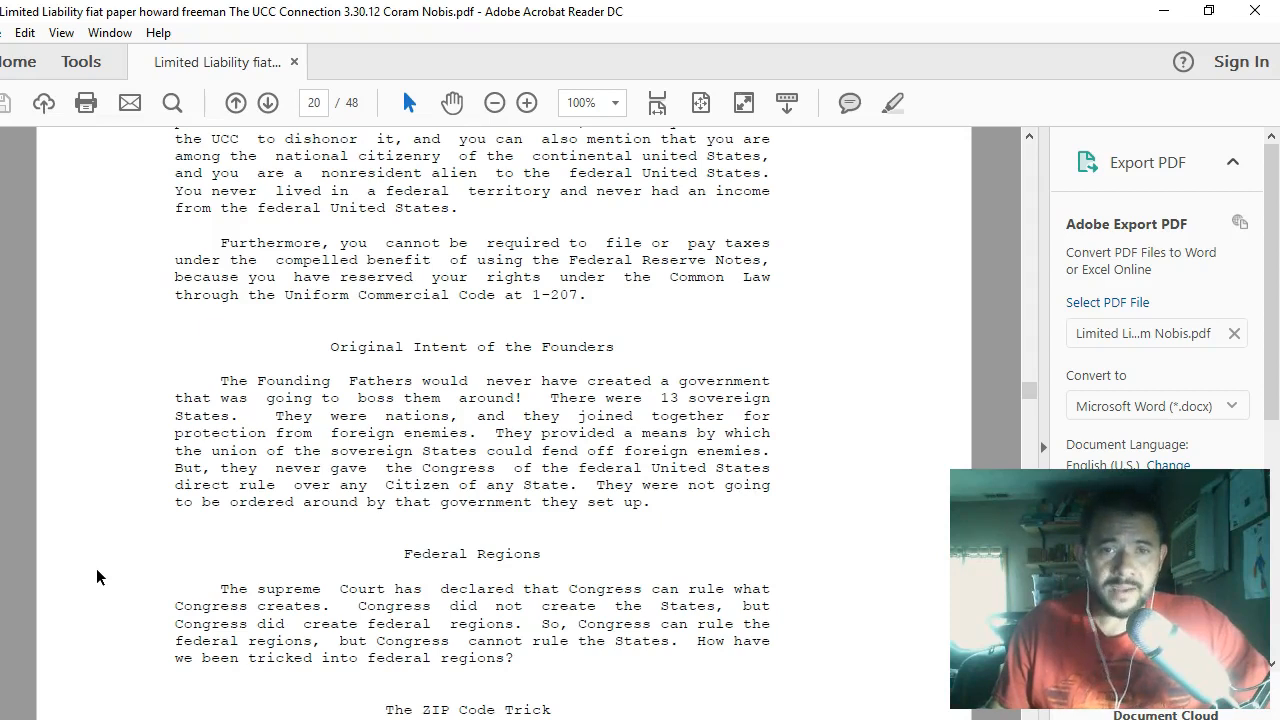
# - Scroll page 20 until 'The ZIP Code Trick' section below Federal Regions is fully visible
pyautogui.scroll(-3)
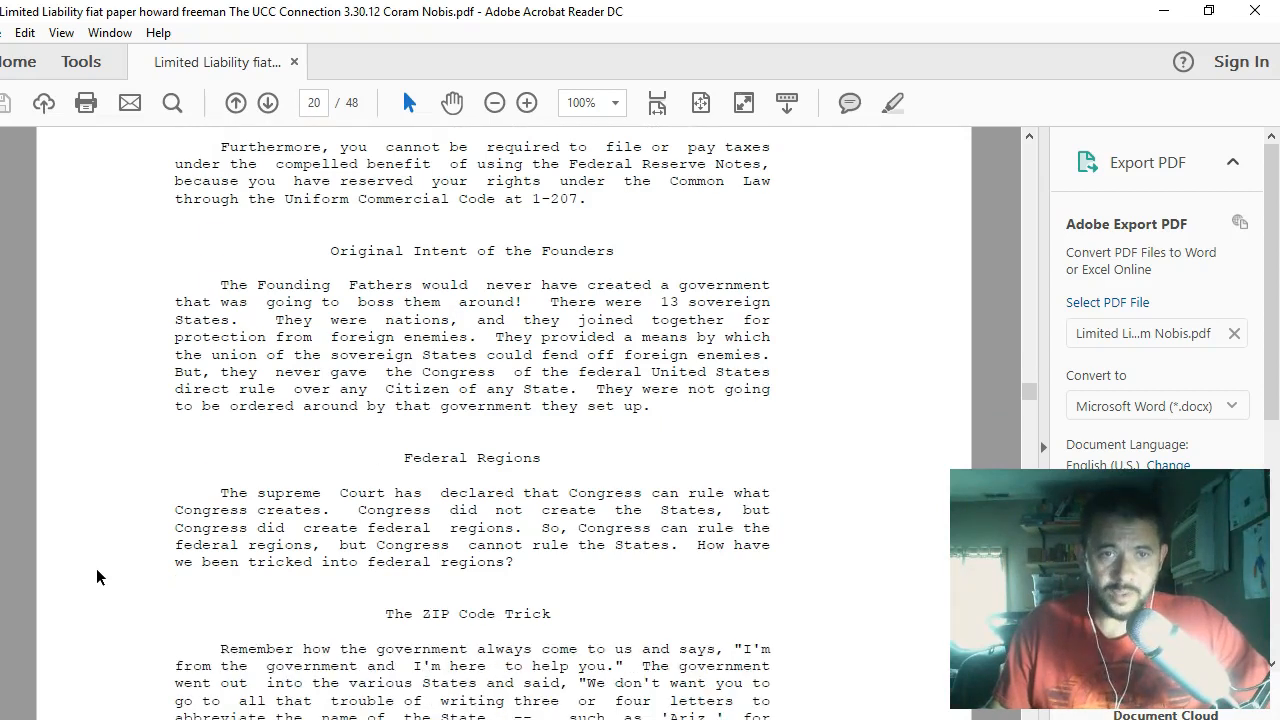
pyautogui.scroll(-3)
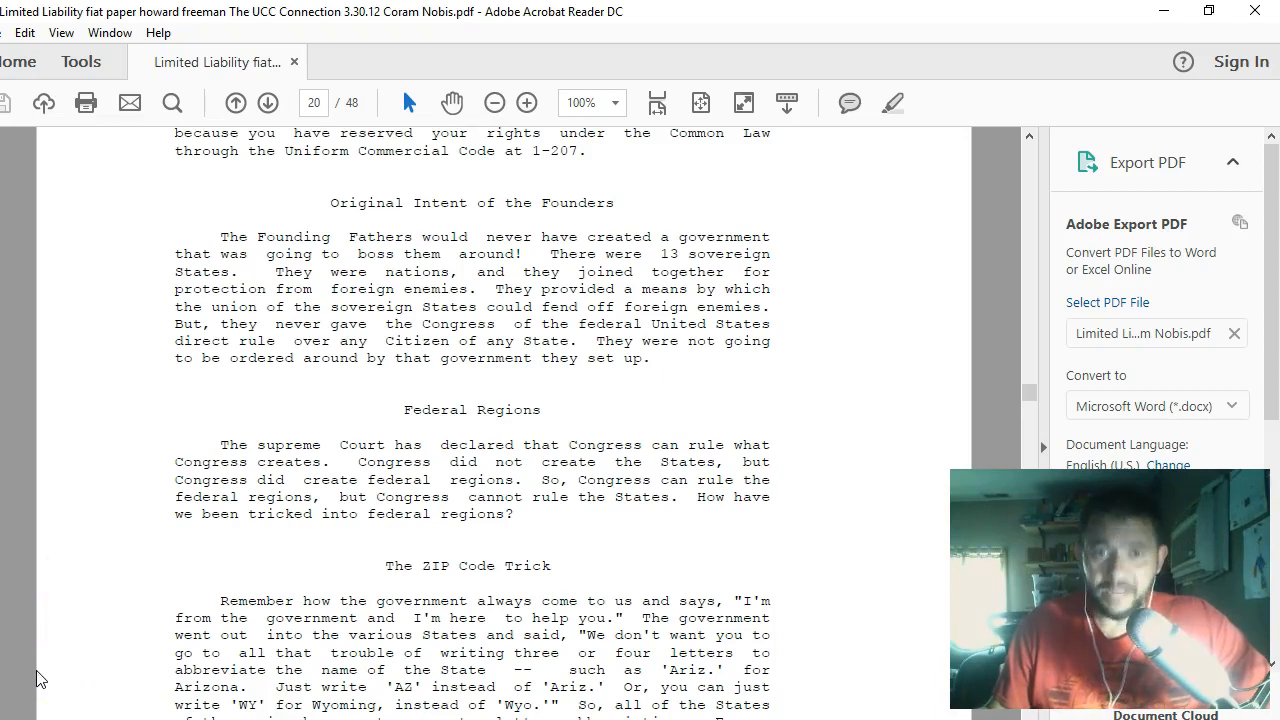
pyautogui.moveTo(44, 680)
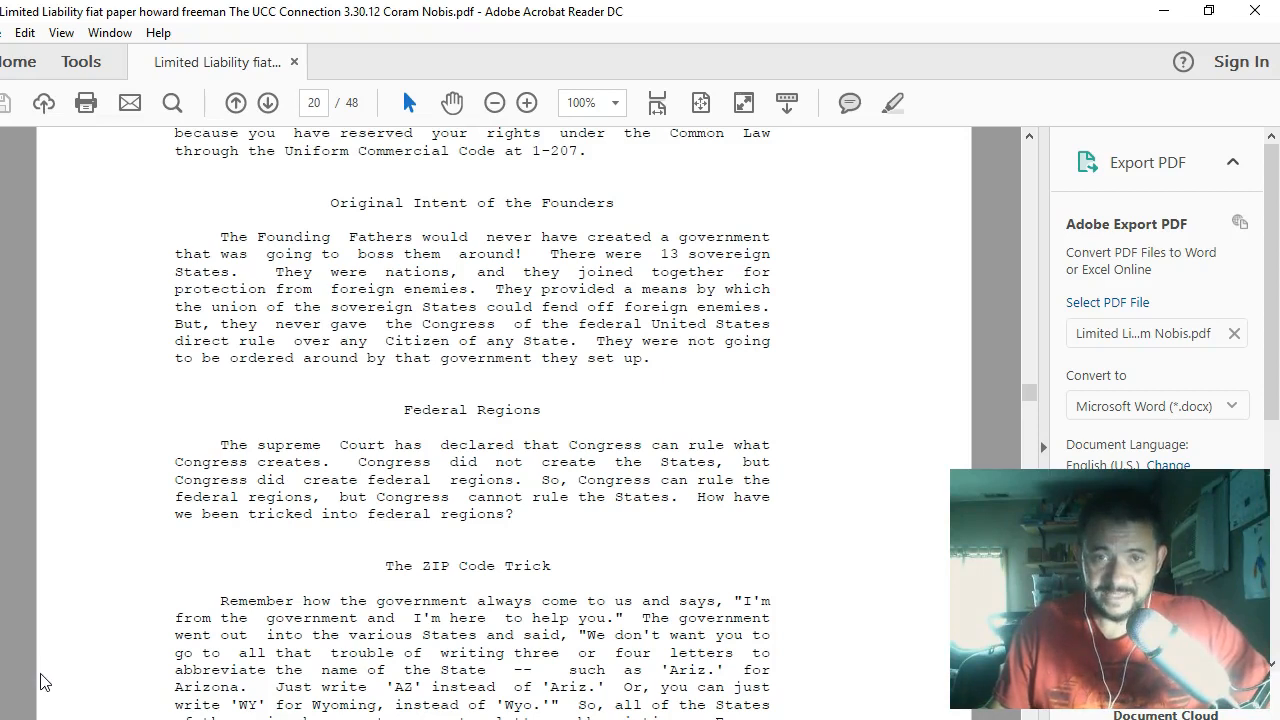
pyautogui.moveTo(64, 564)
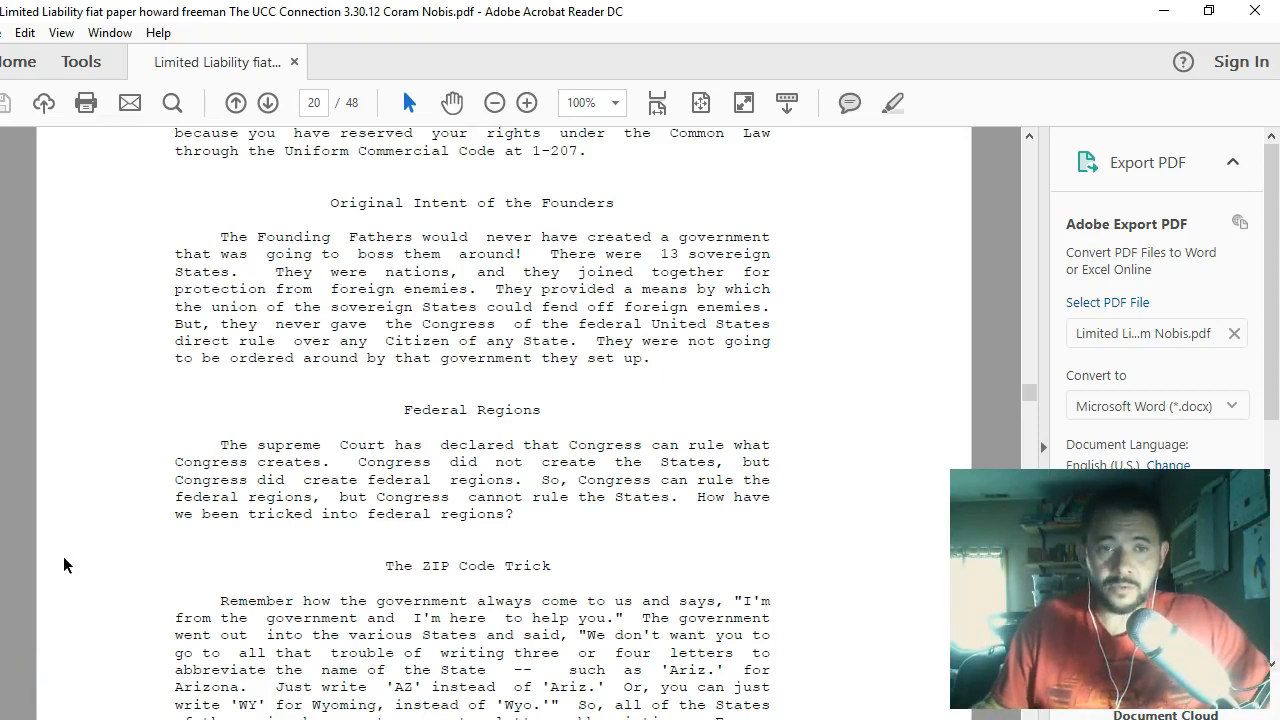
pyautogui.scroll(-3)
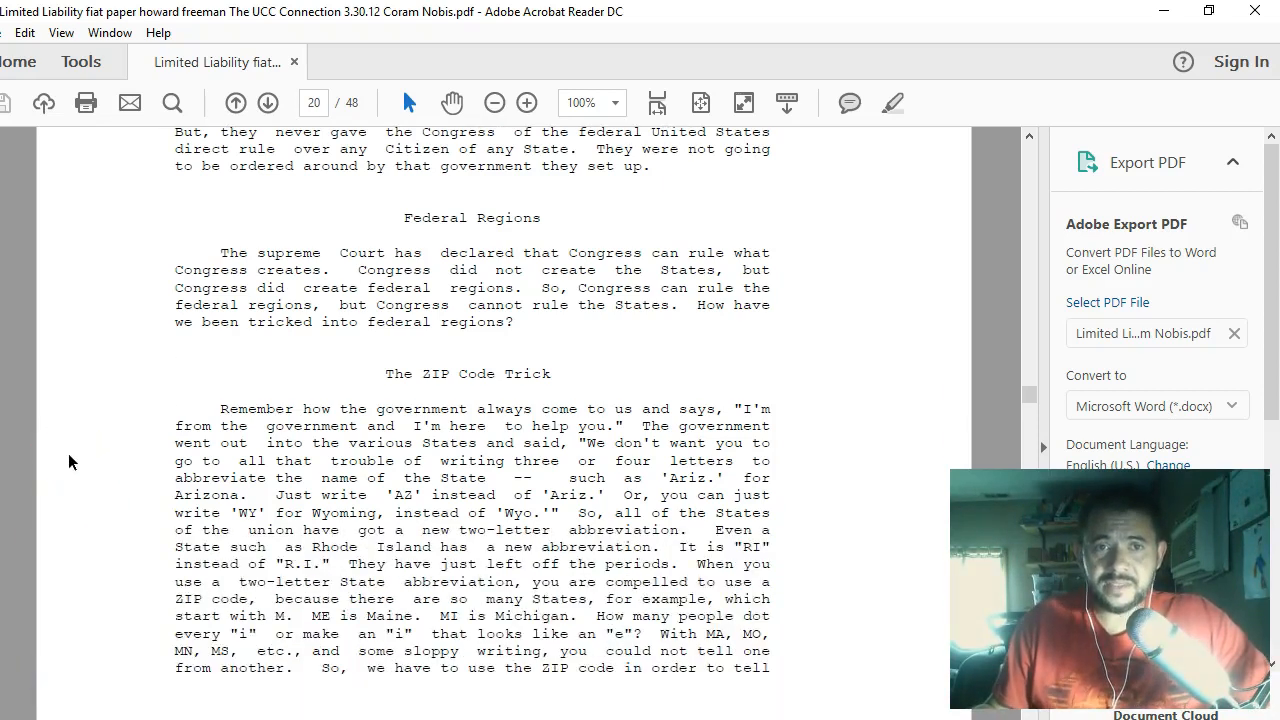
pyautogui.scroll(-3)
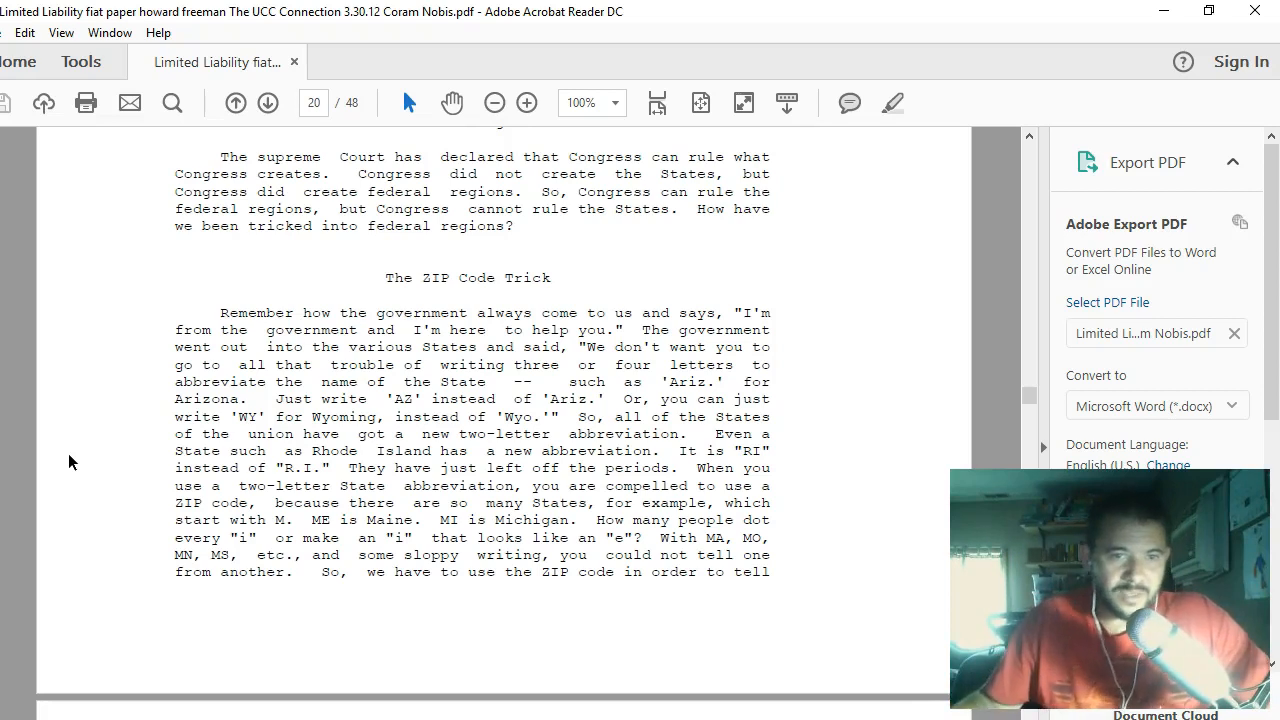
# - Scroll onto page 21, showing the remaining ZIP code text and the Accommodation Party heading
pyautogui.scroll(-3)
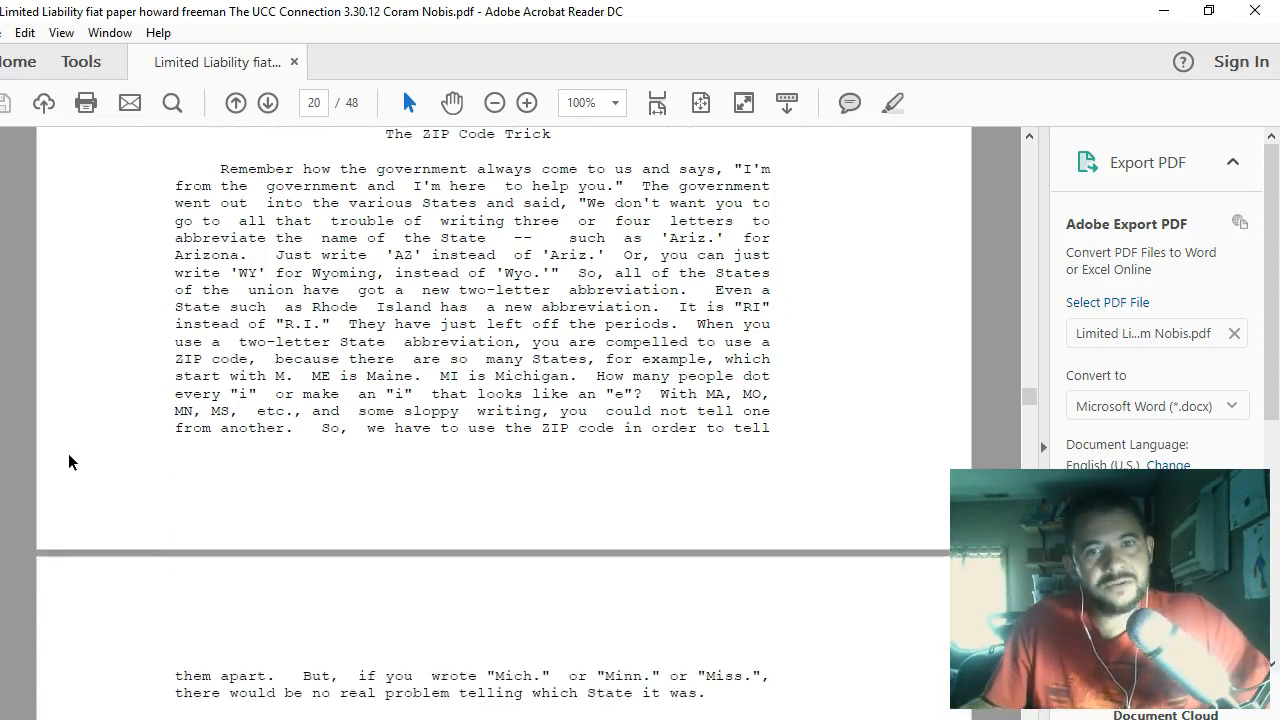
pyautogui.scroll(-3)
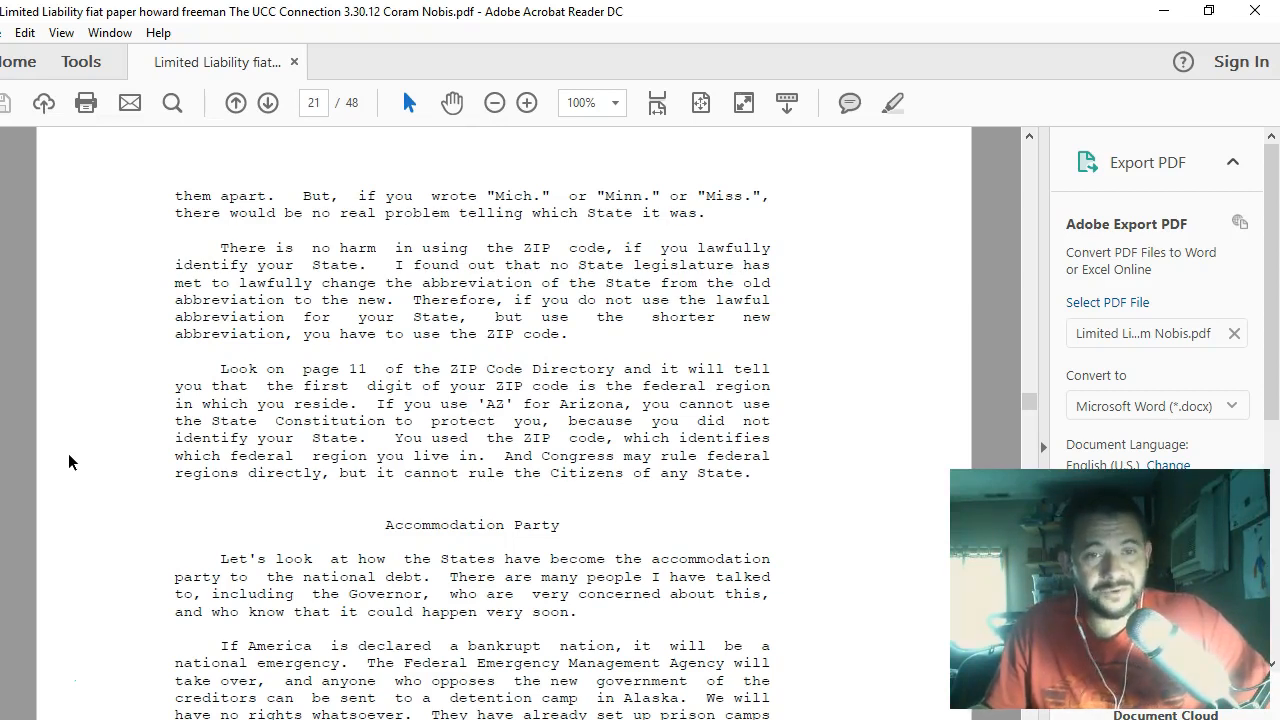
# - Scroll page 21 so the Accommodation Party section through the national debt paragraph fills the view
pyautogui.scroll(-3)
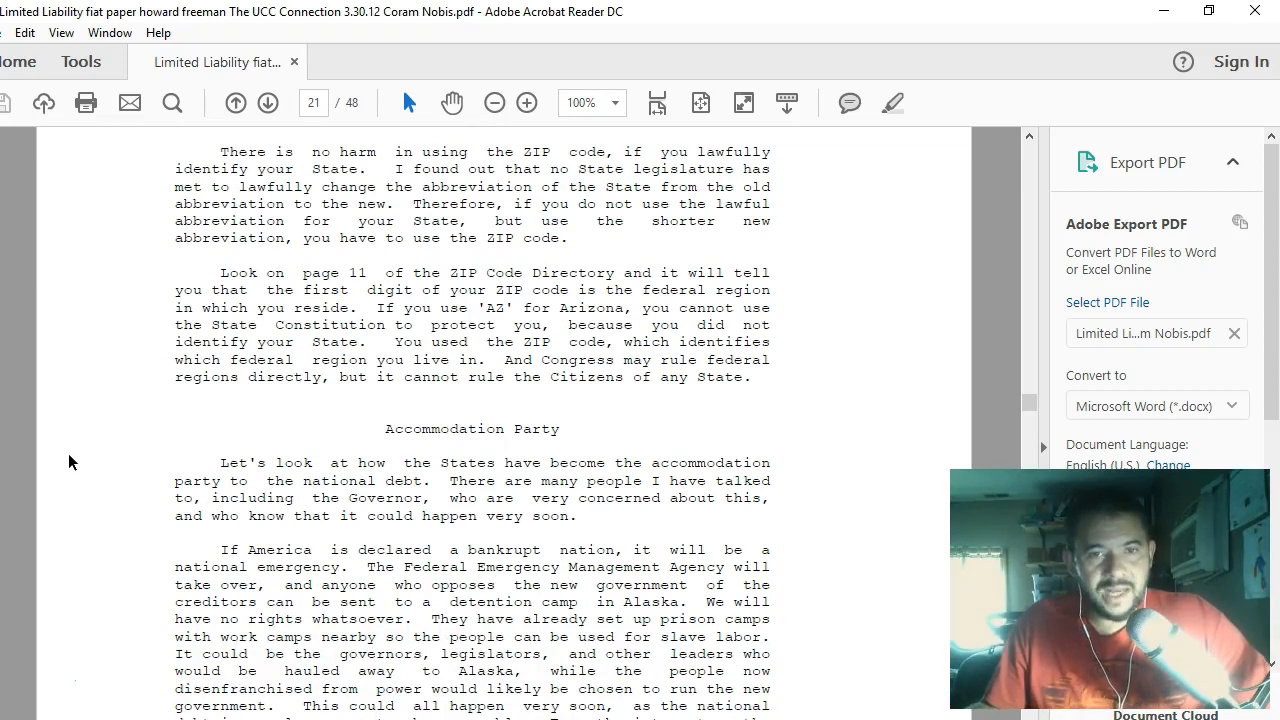
pyautogui.scroll(-3)
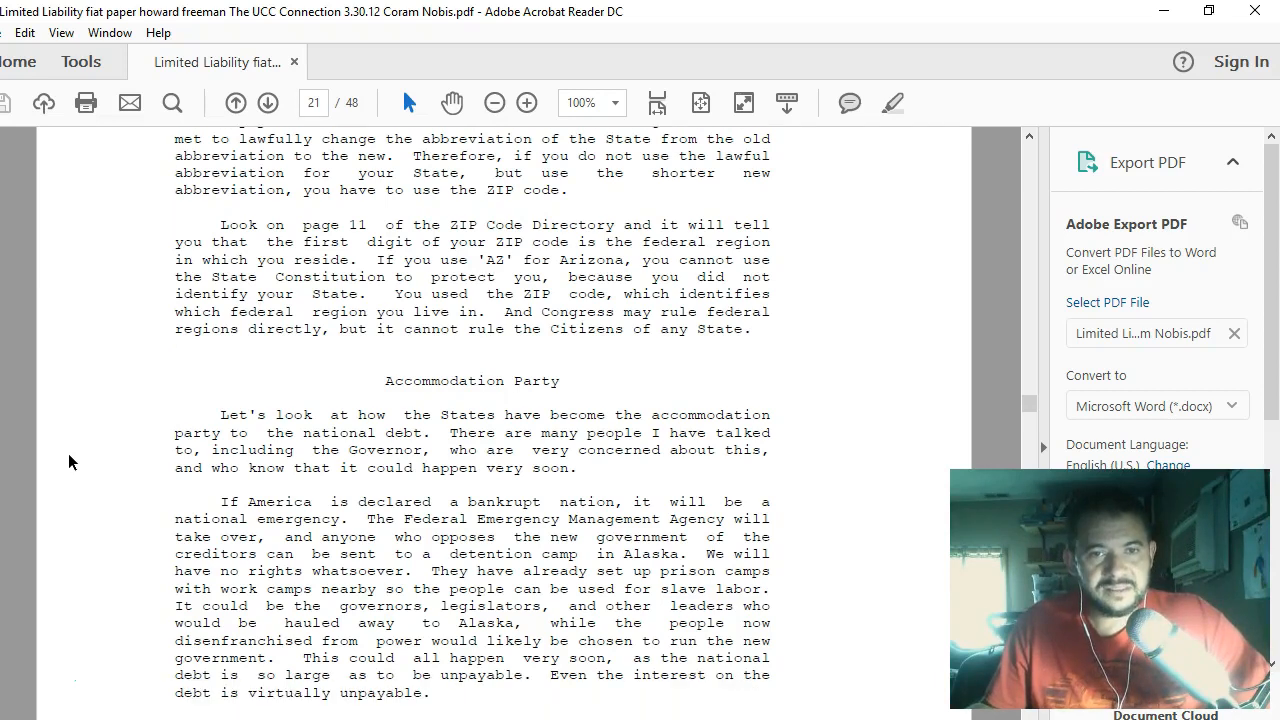
pyautogui.scroll(-3)
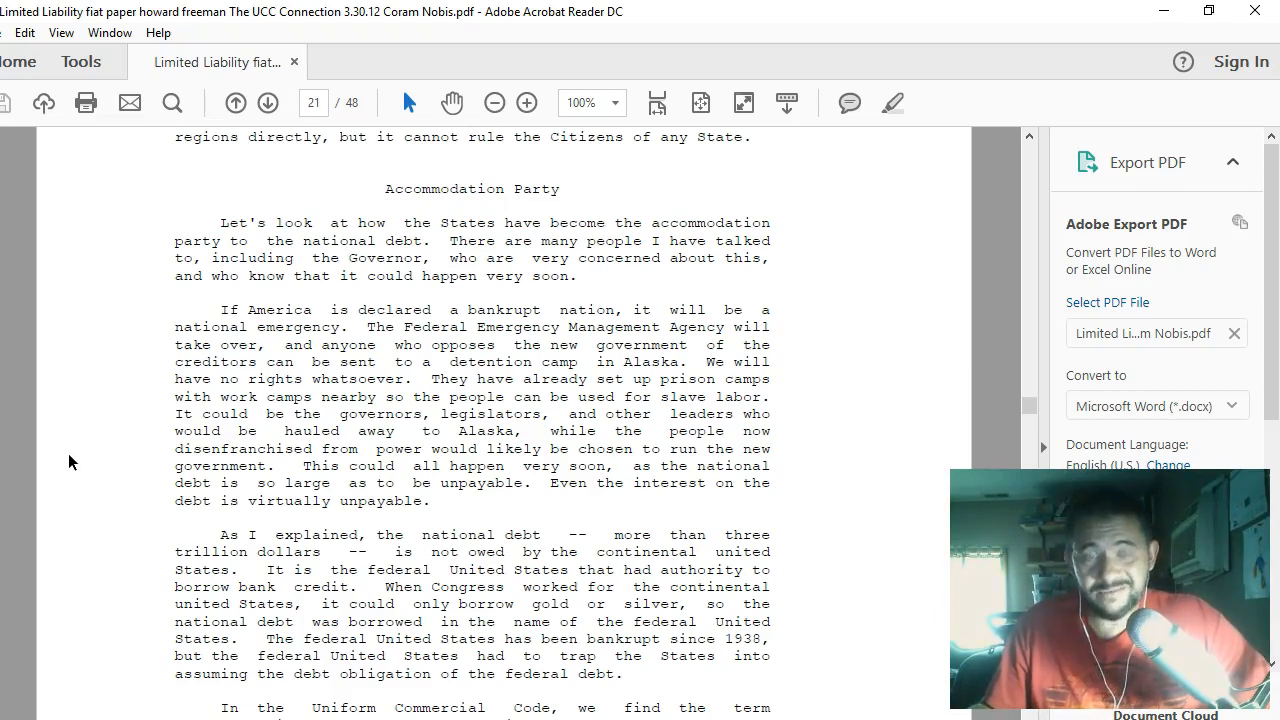
pyautogui.scroll(-3)
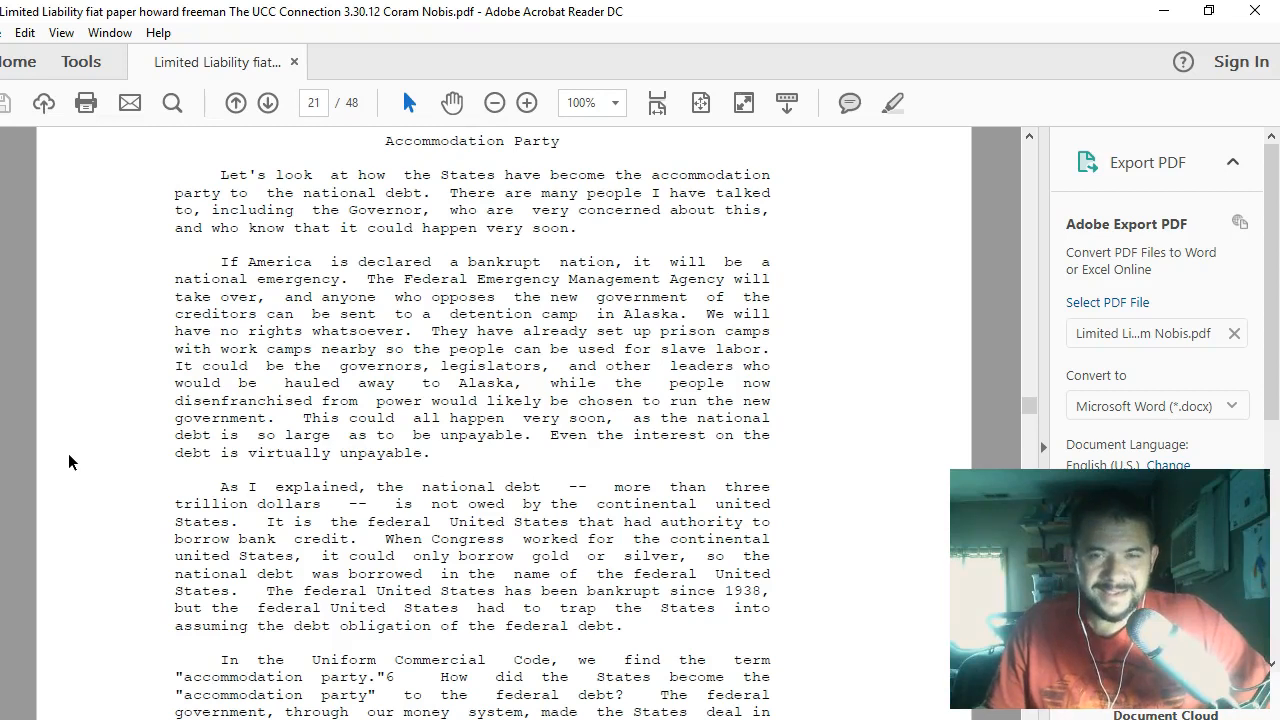
# - Scroll past the bottom of page 21 until the next page's first paragraph appears
pyautogui.scroll(-3)
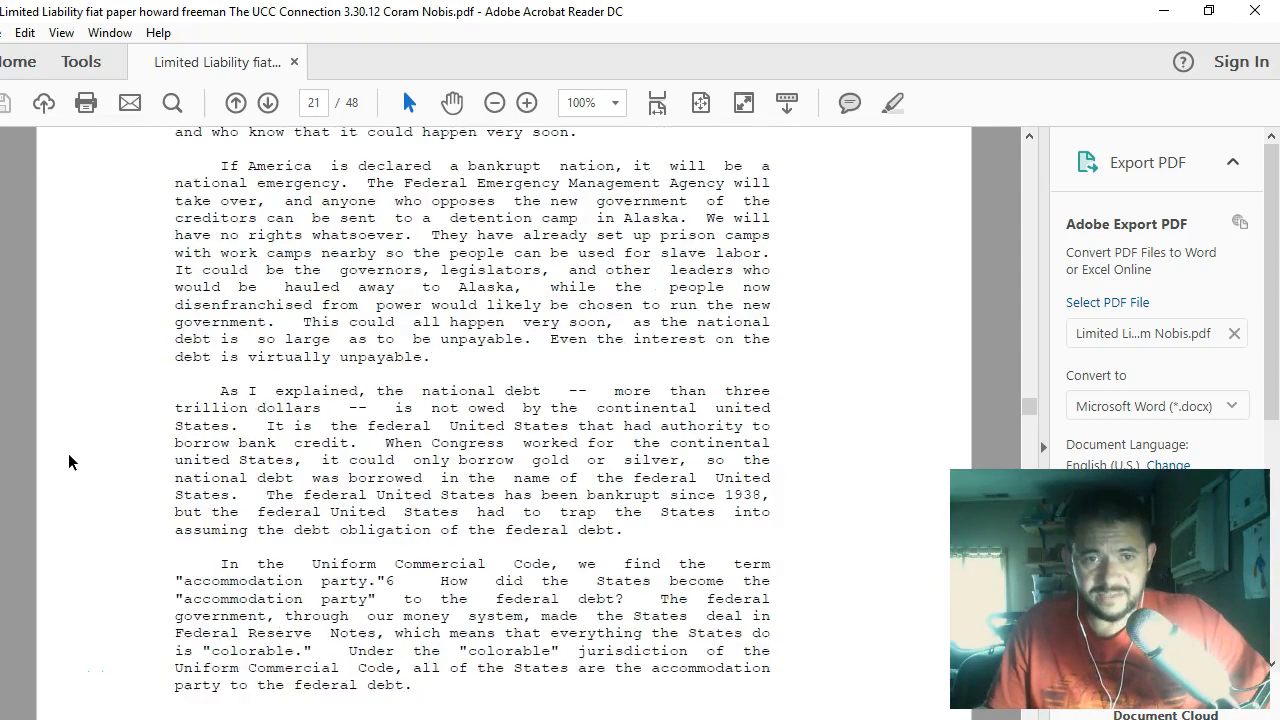
pyautogui.scroll(-3)
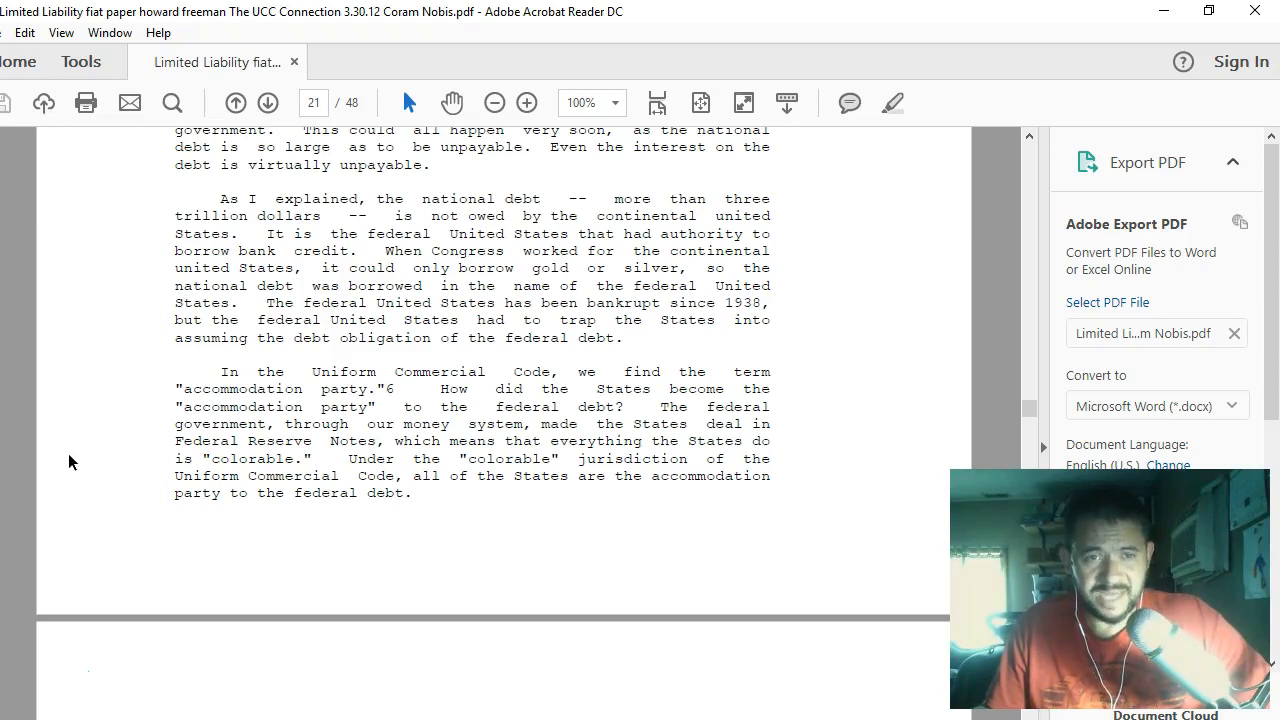
pyautogui.scroll(-3)
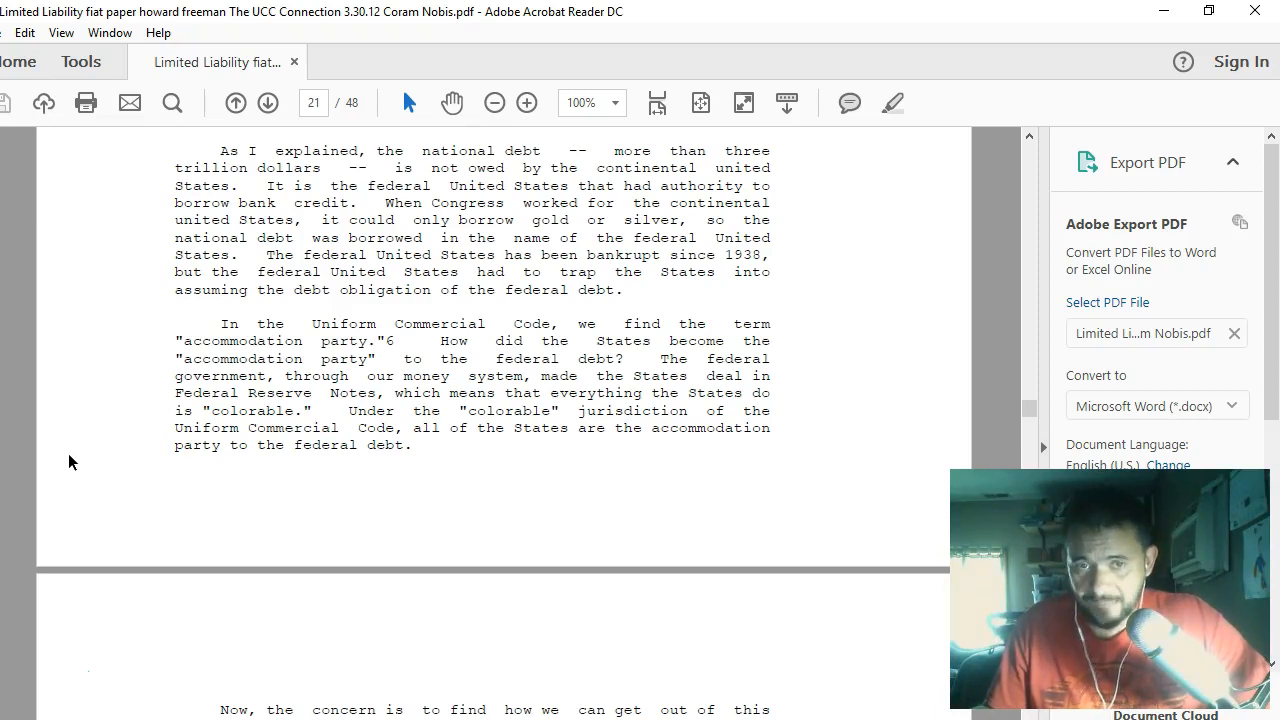
# - Scroll page 22 through No-Interest Contract until Unconscionable Contracts shows down to Questions and Review
pyautogui.scroll(-3)
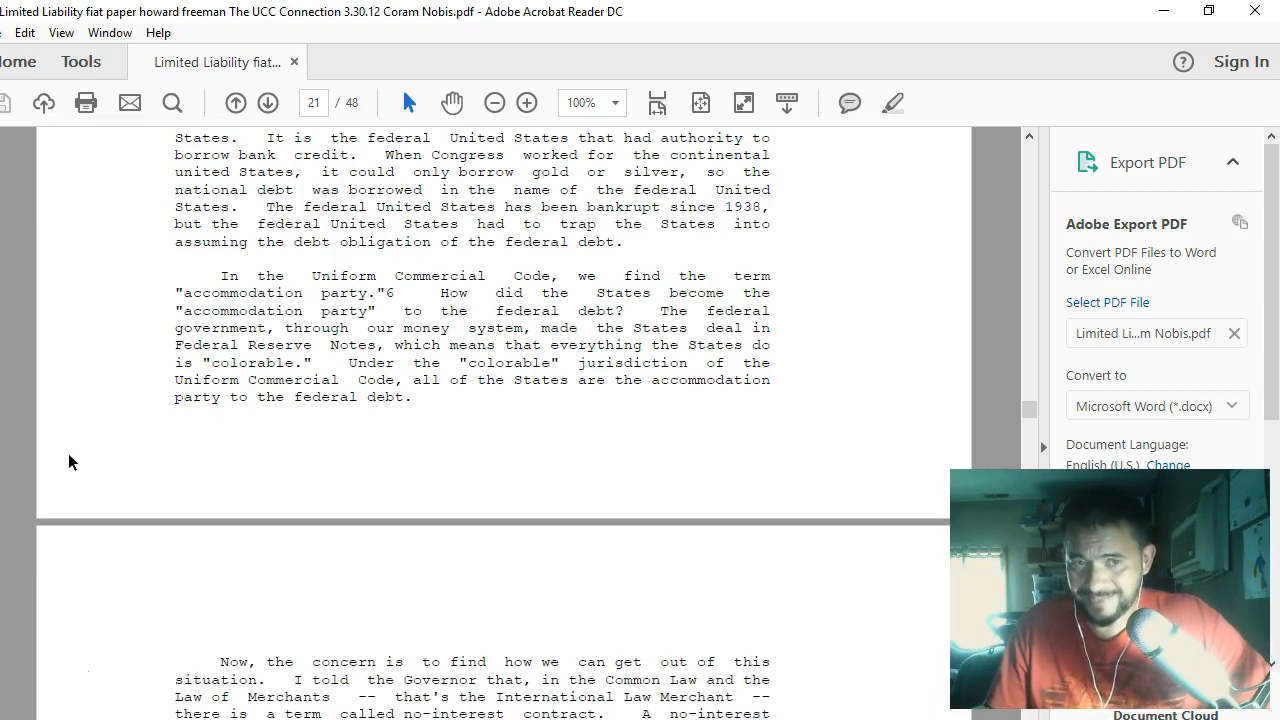
pyautogui.scroll(-3)
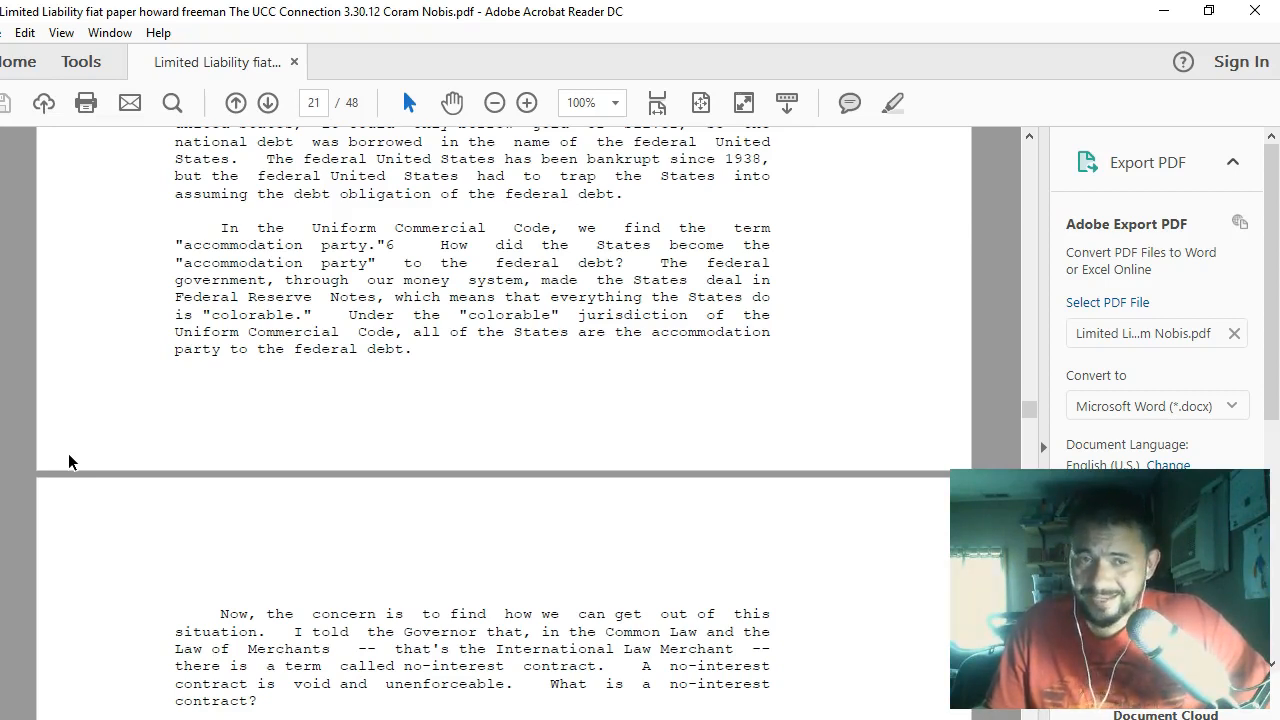
pyautogui.scroll(-3)
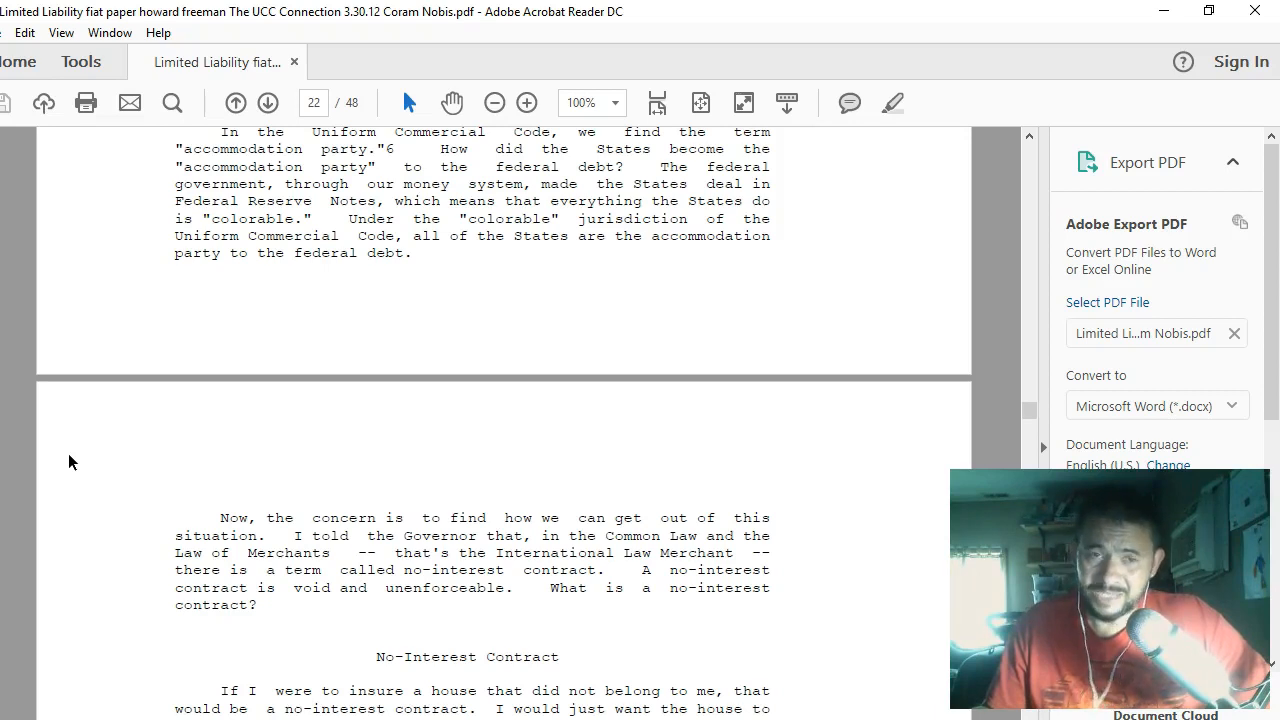
pyautogui.scroll(-3)
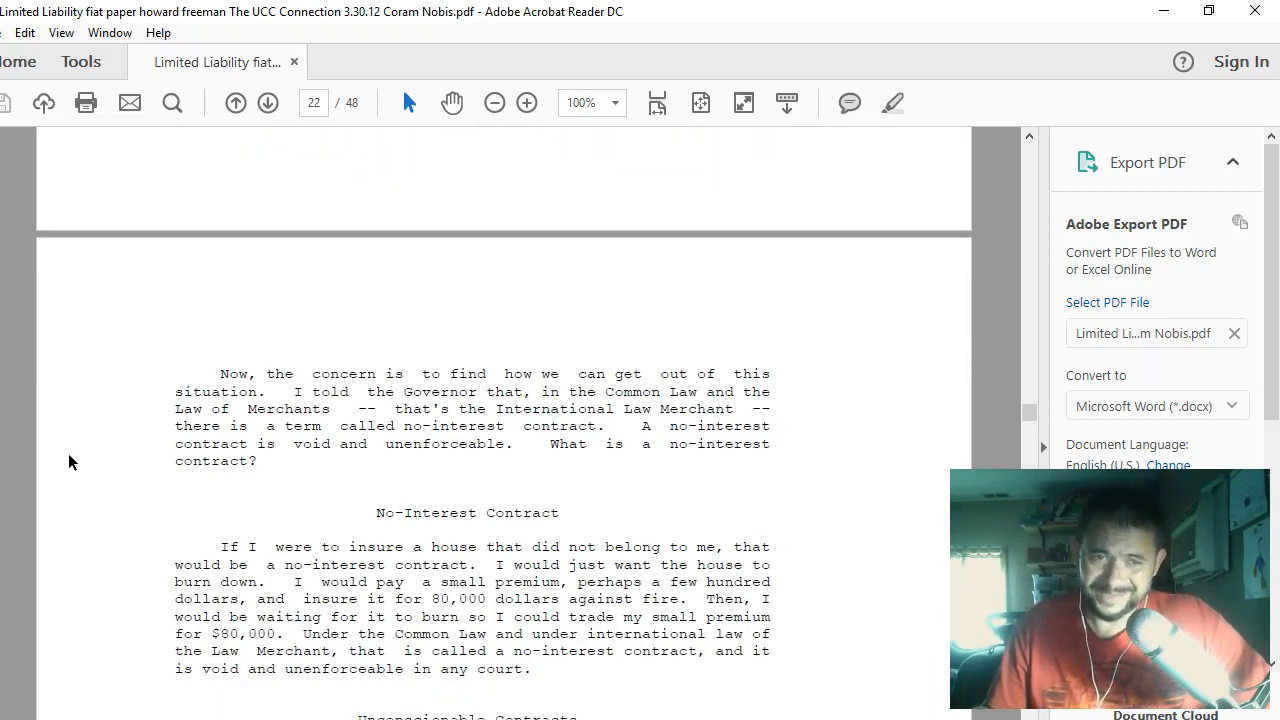
pyautogui.scroll(-3)
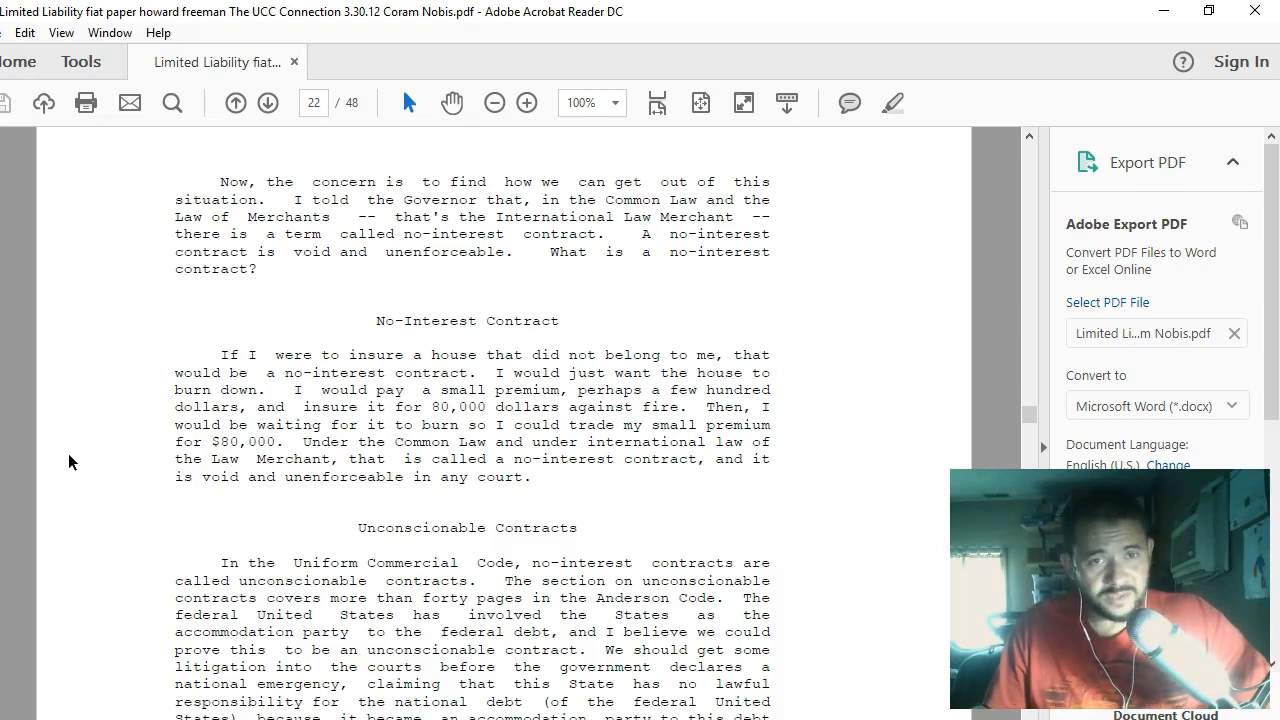
pyautogui.scroll(-3)
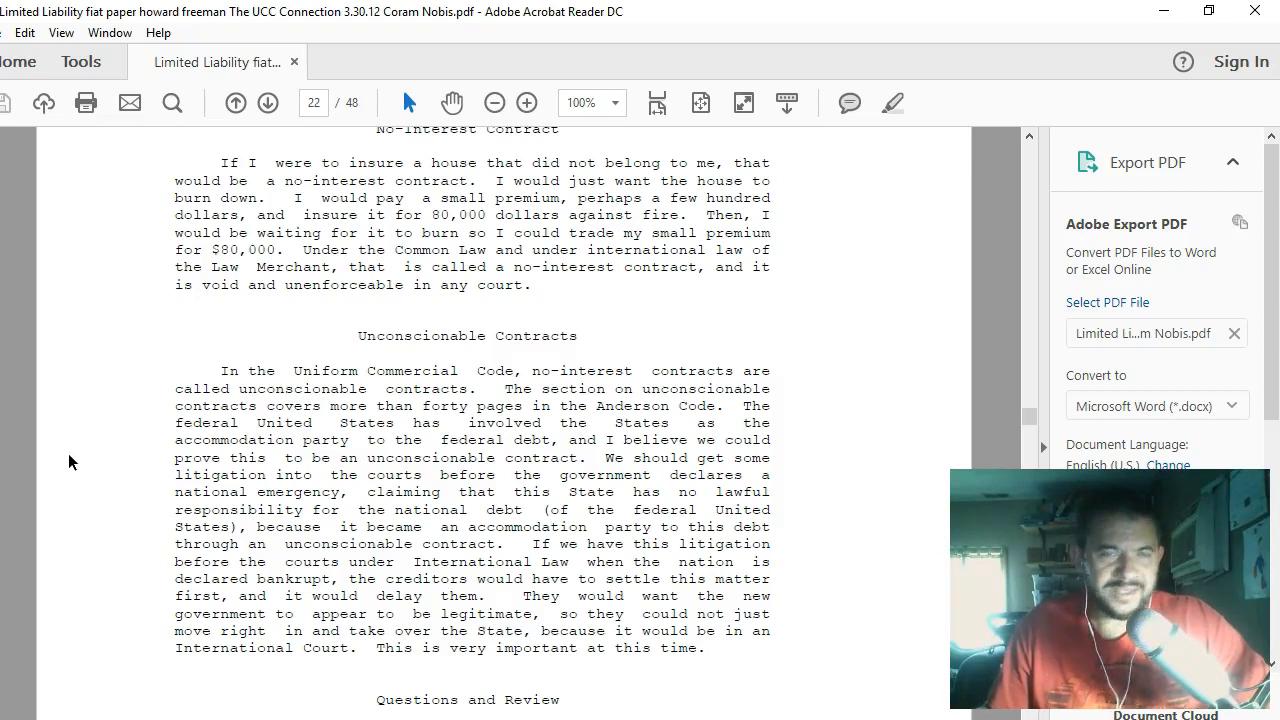
# - Scroll to page 22's bottom, revealing Questions and Review and Courtroom Techniques' first question
pyautogui.scroll(-3)
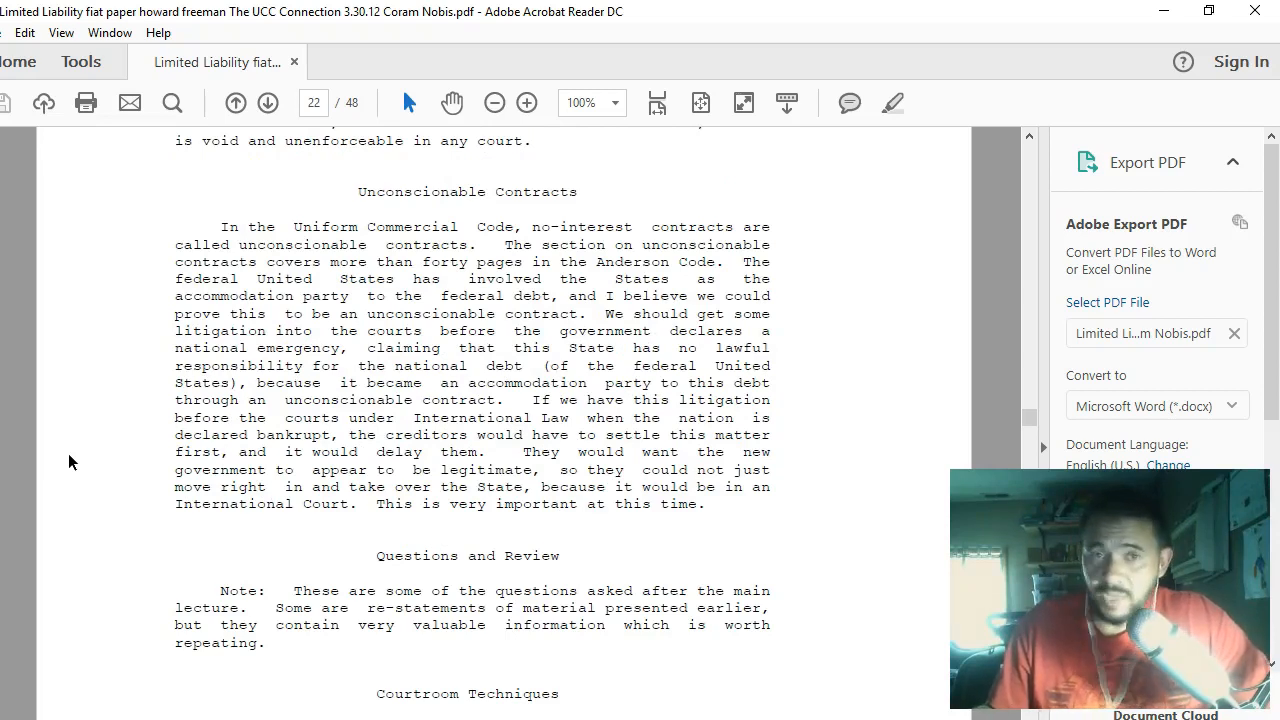
pyautogui.scroll(-3)
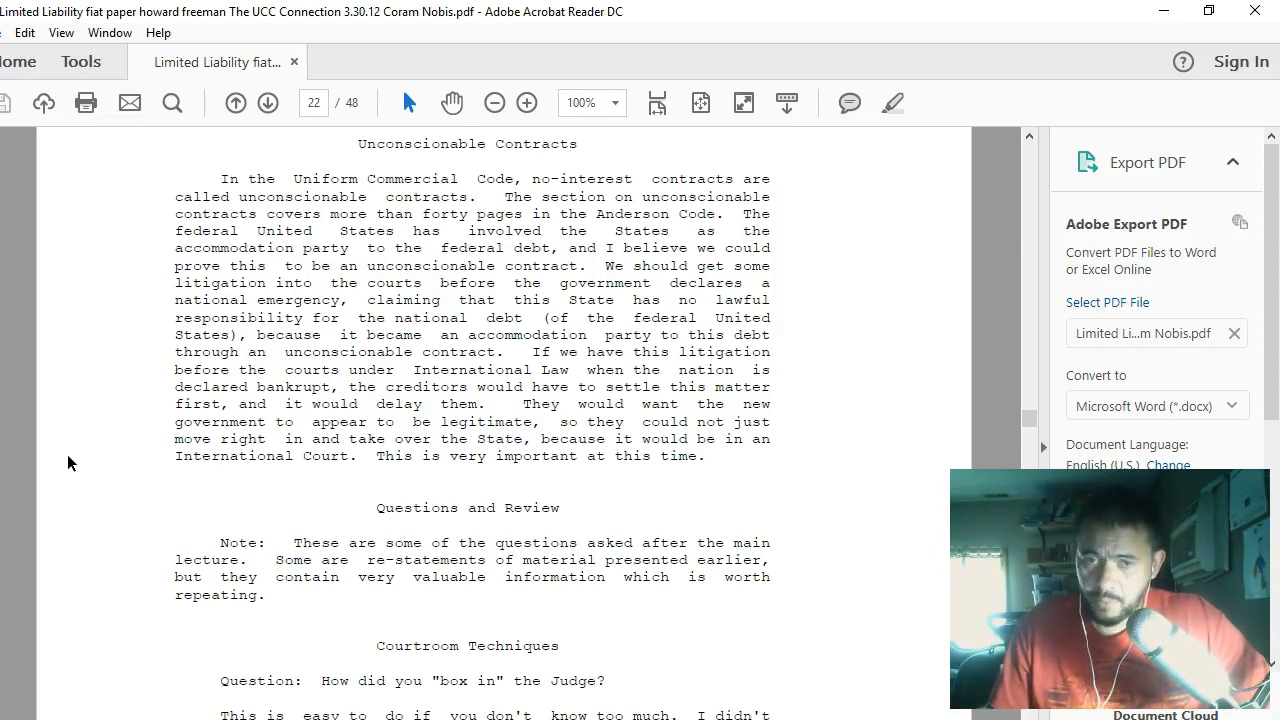
pyautogui.scroll(-3)
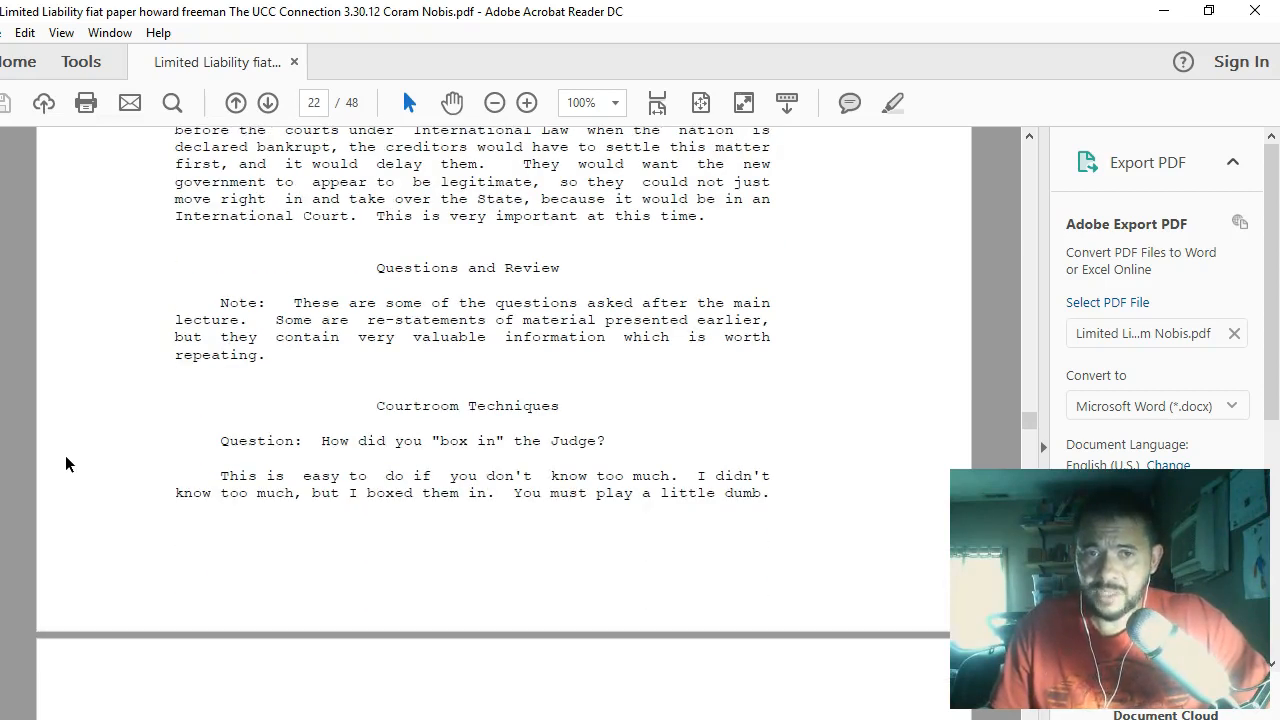
# - Scroll past the page break so page 23's arrest and traffic-court paragraph appears
pyautogui.scroll(-3)
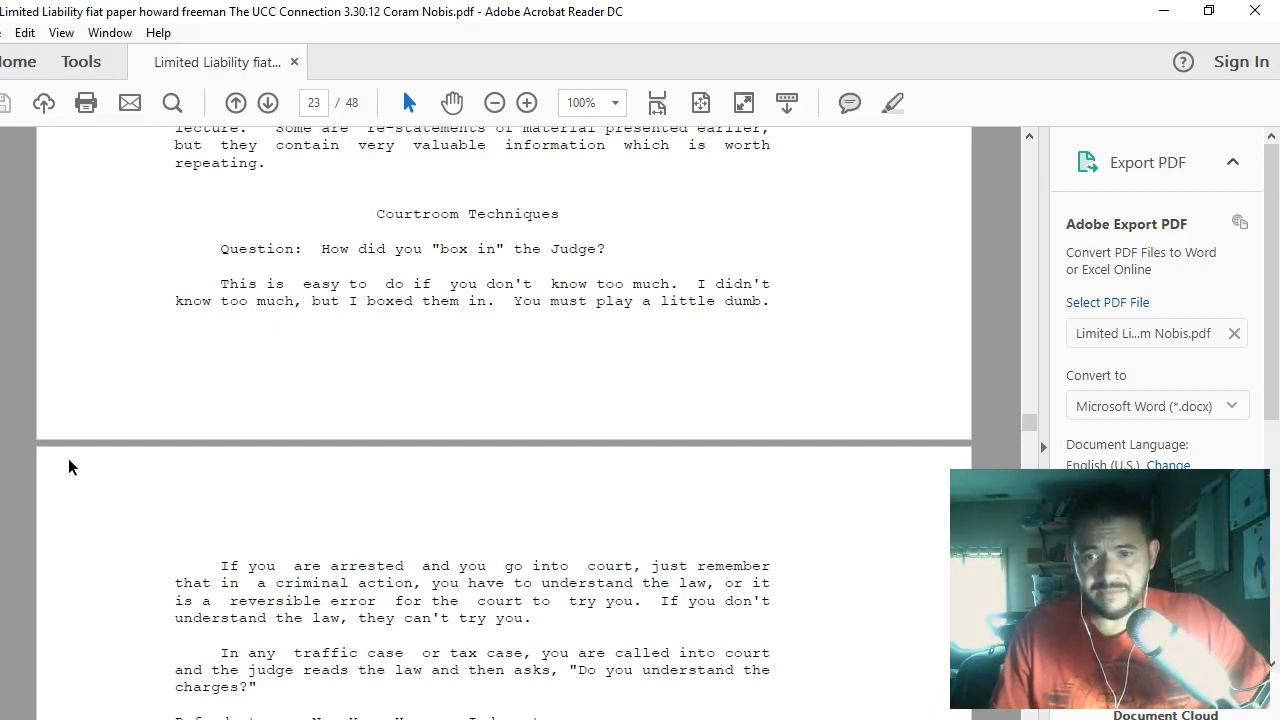
pyautogui.moveTo(88, 438)
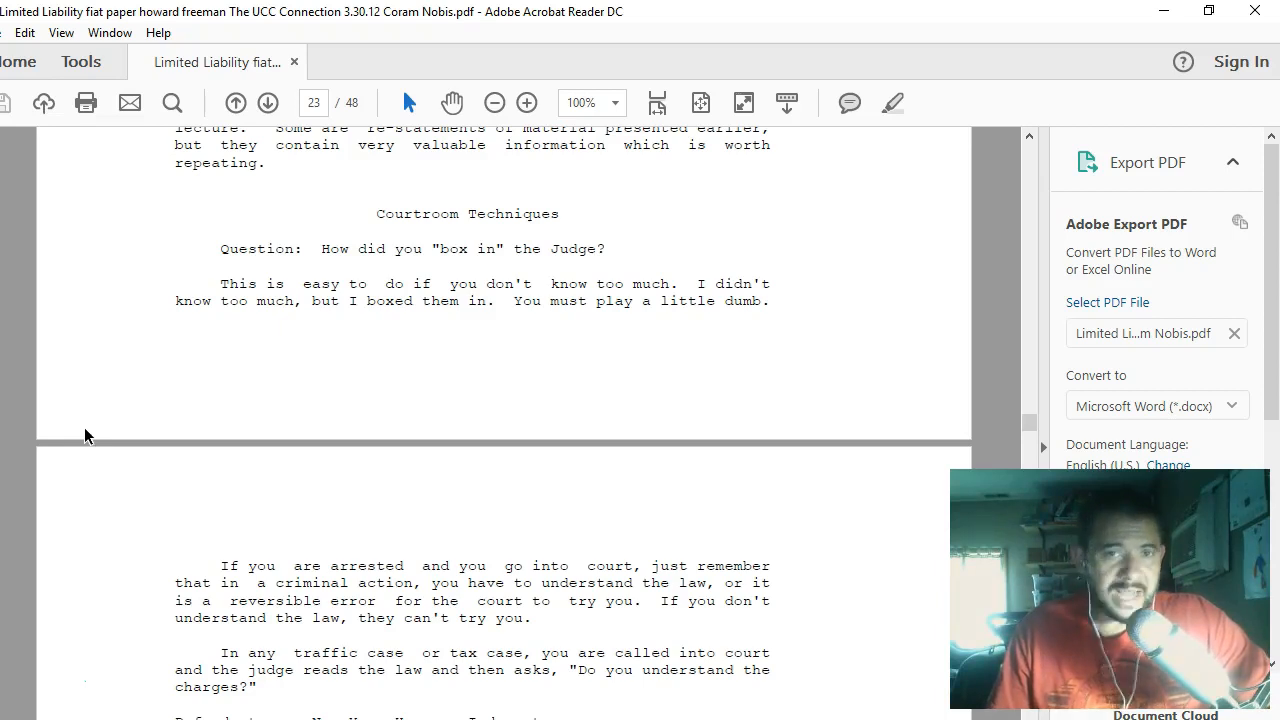
# - Scroll page 23 down to the 'Always ask them some easy questions first' traffic-case dialogue
pyautogui.scroll(-3)
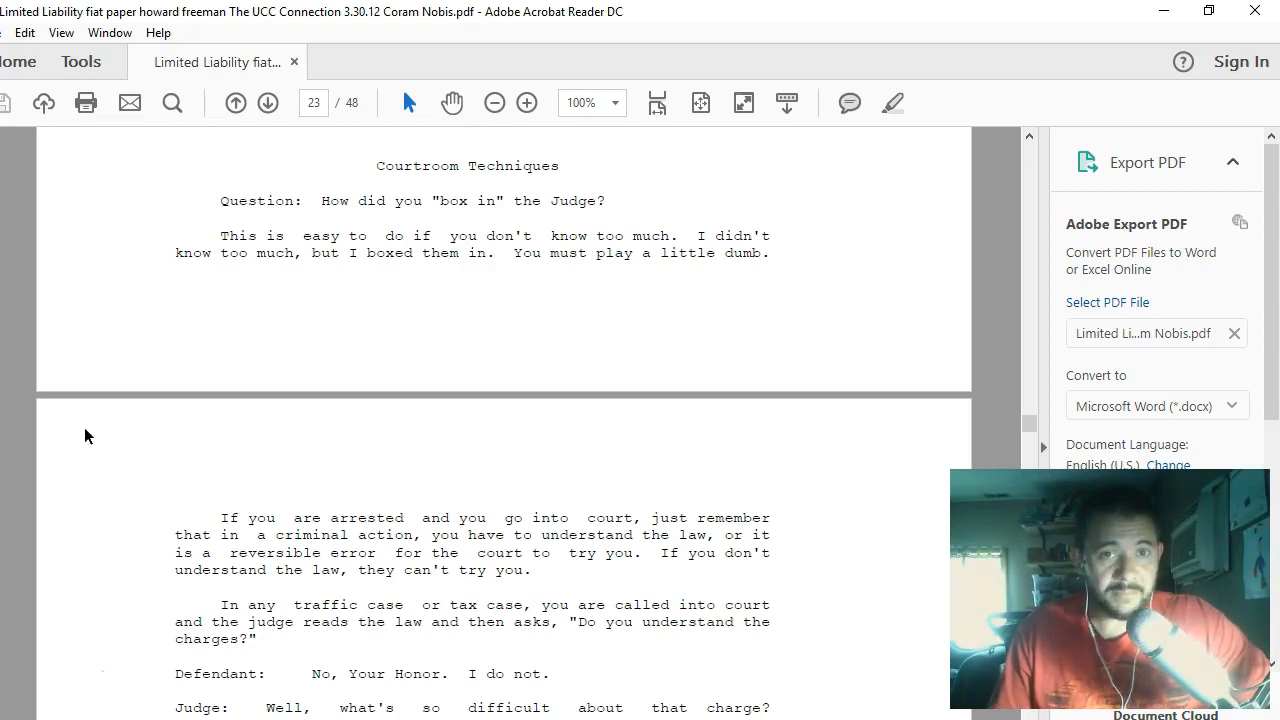
pyautogui.scroll(-3)
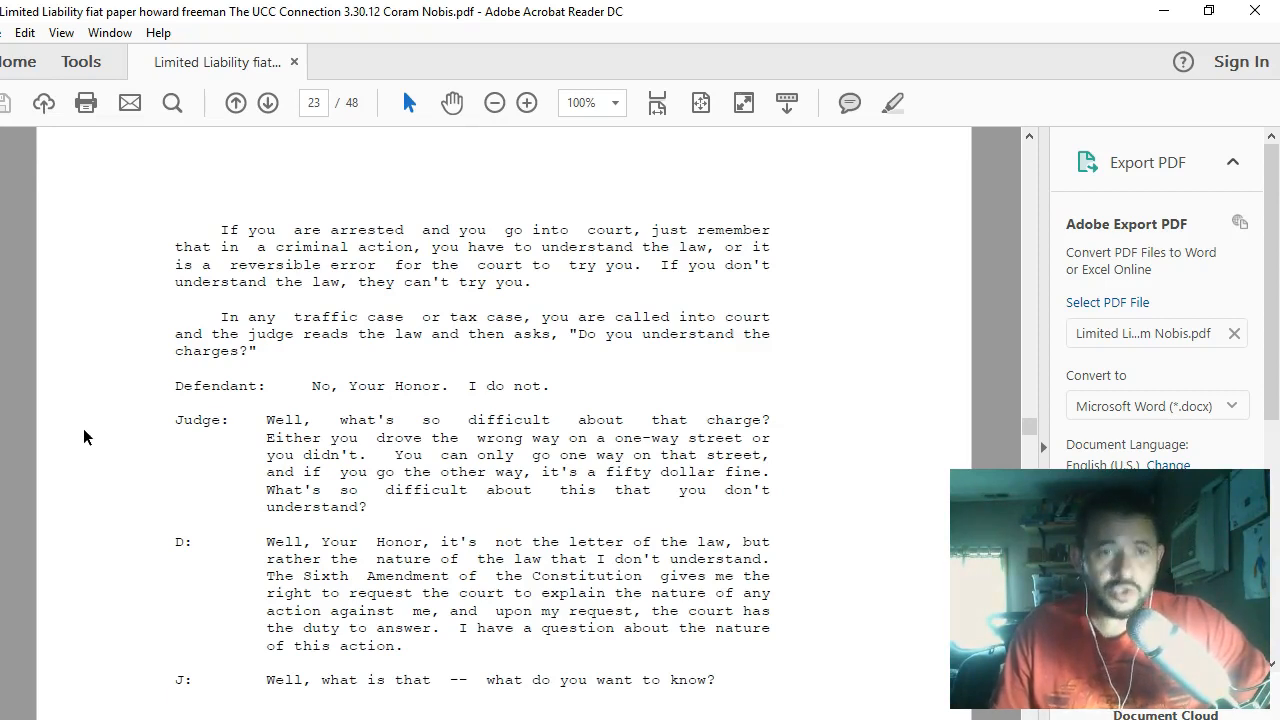
pyautogui.scroll(-3)
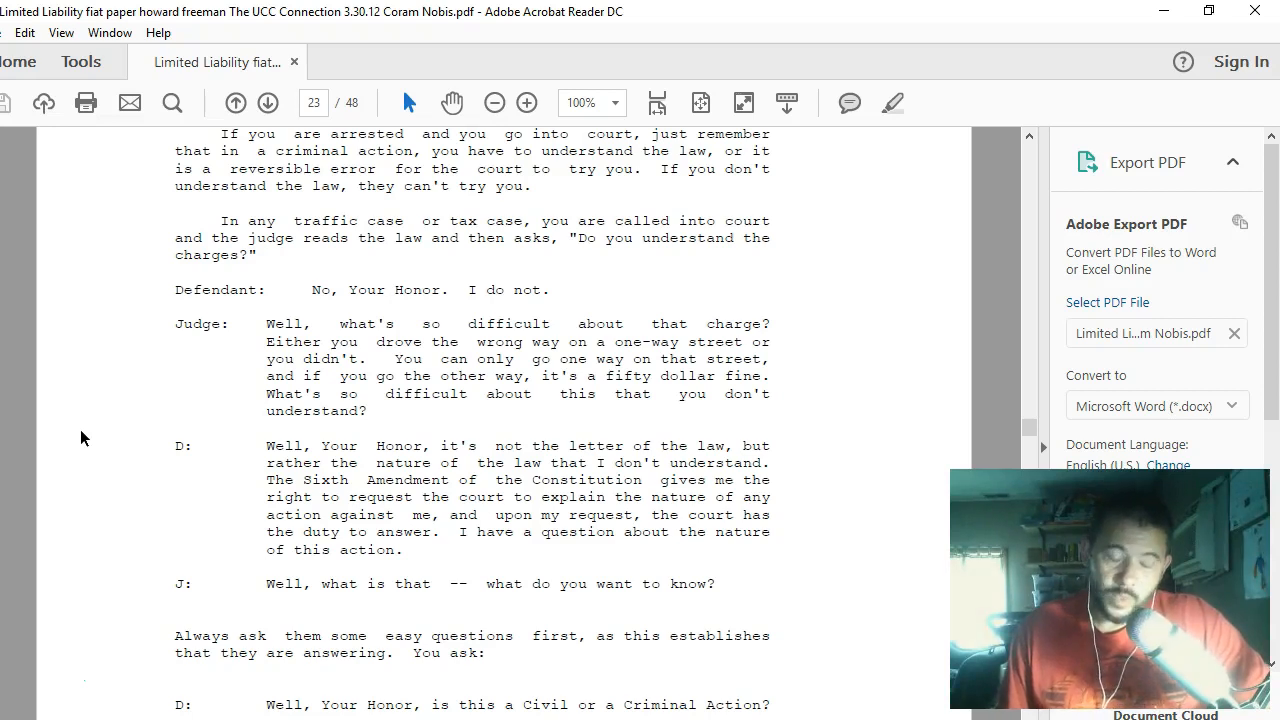
# - Scroll from page 23 onto page 24, reaching the Judge's denial of Common Law and the Admiralty reply
pyautogui.scroll(-3)
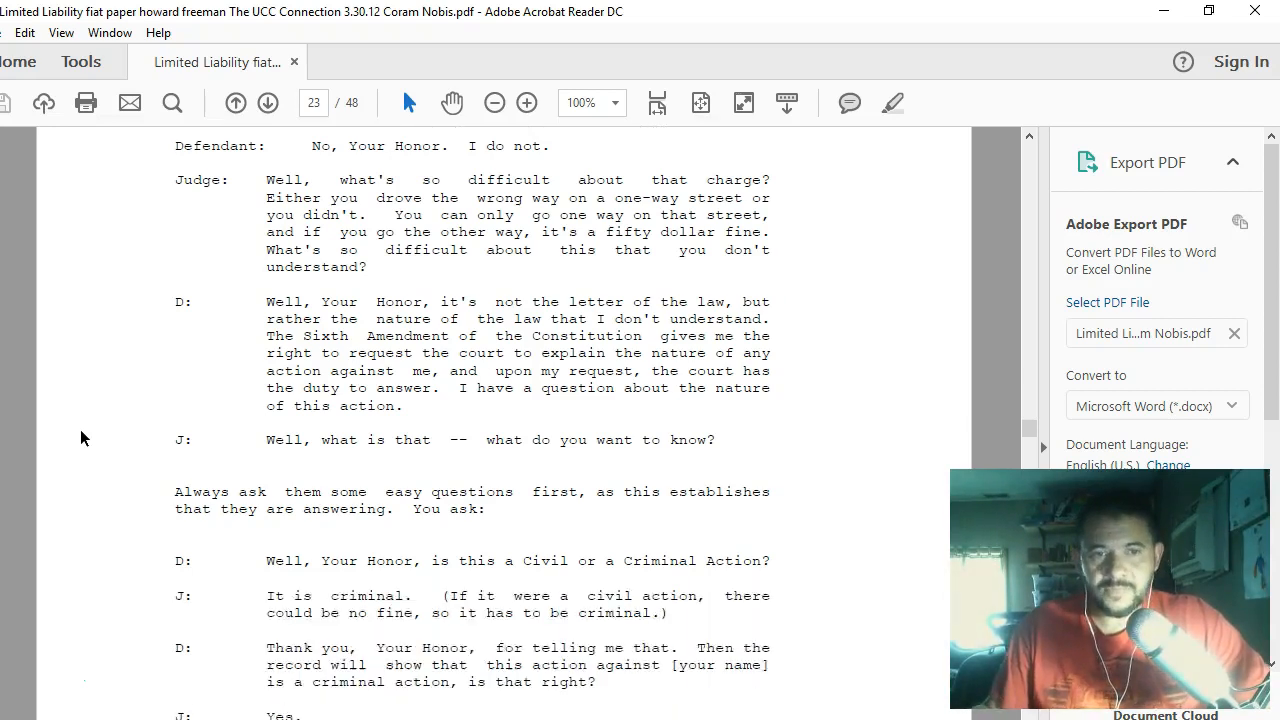
pyautogui.scroll(-3)
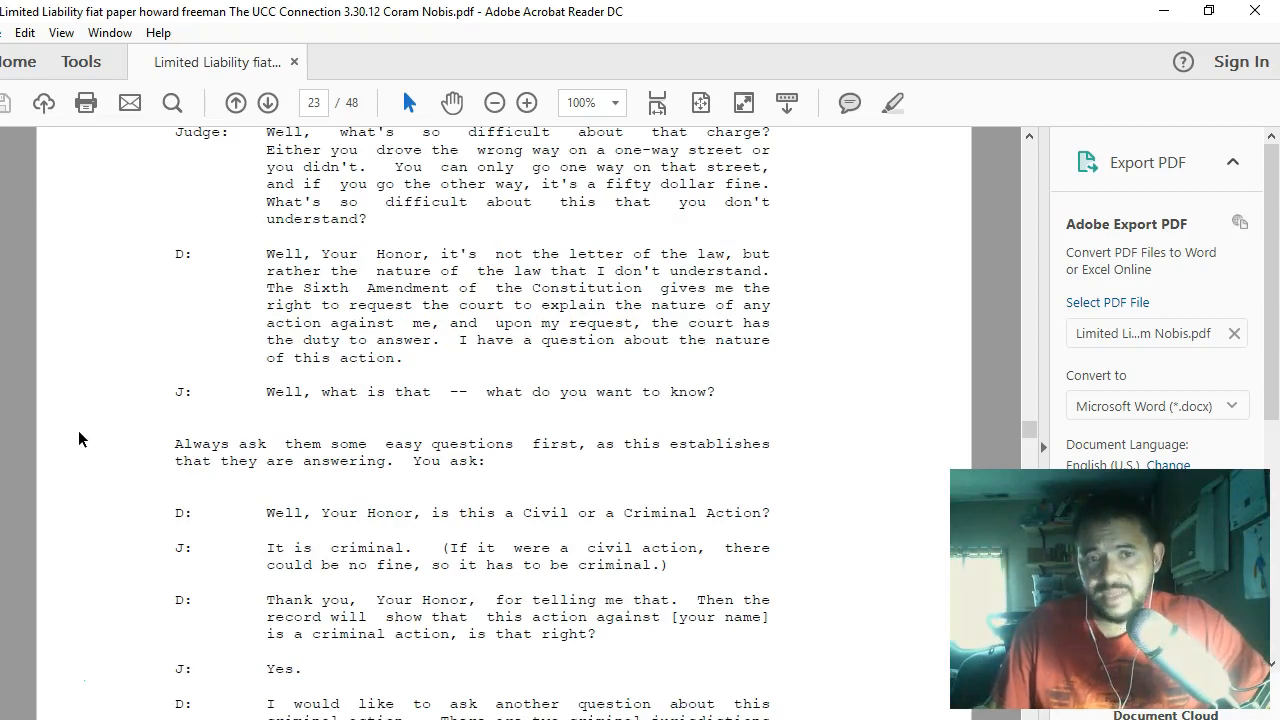
pyautogui.scroll(-3)
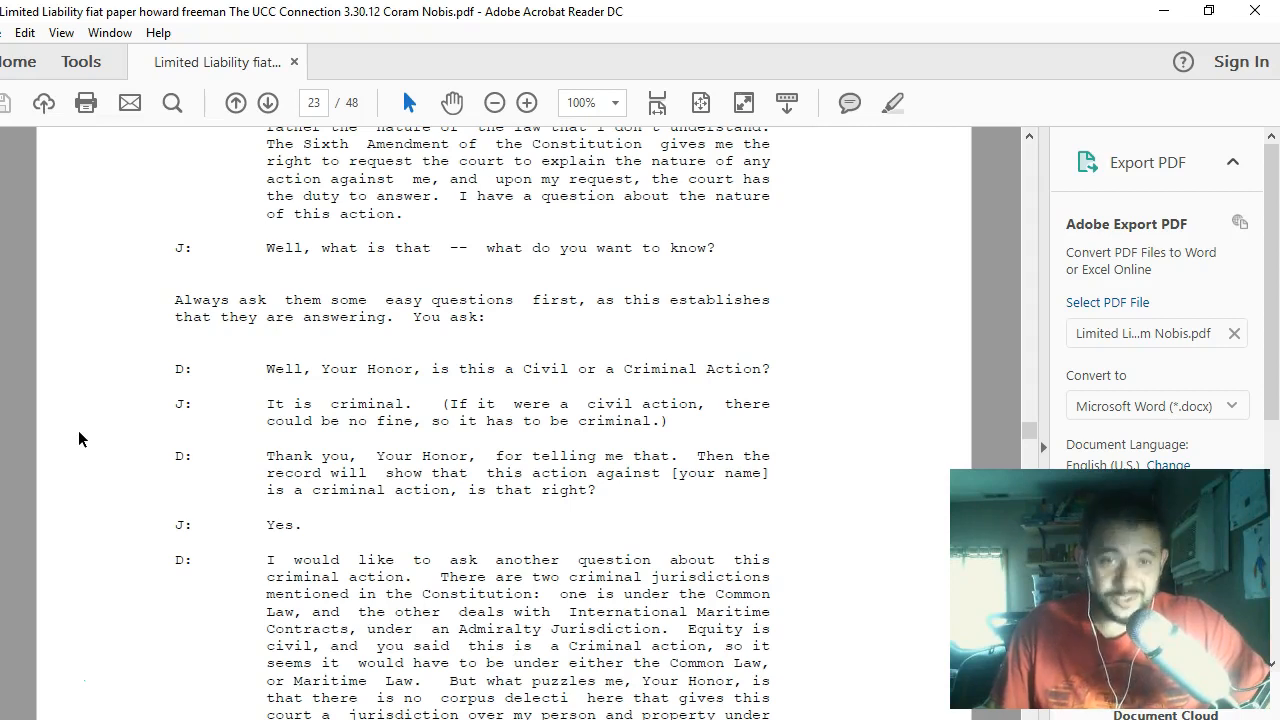
pyautogui.scroll(-3)
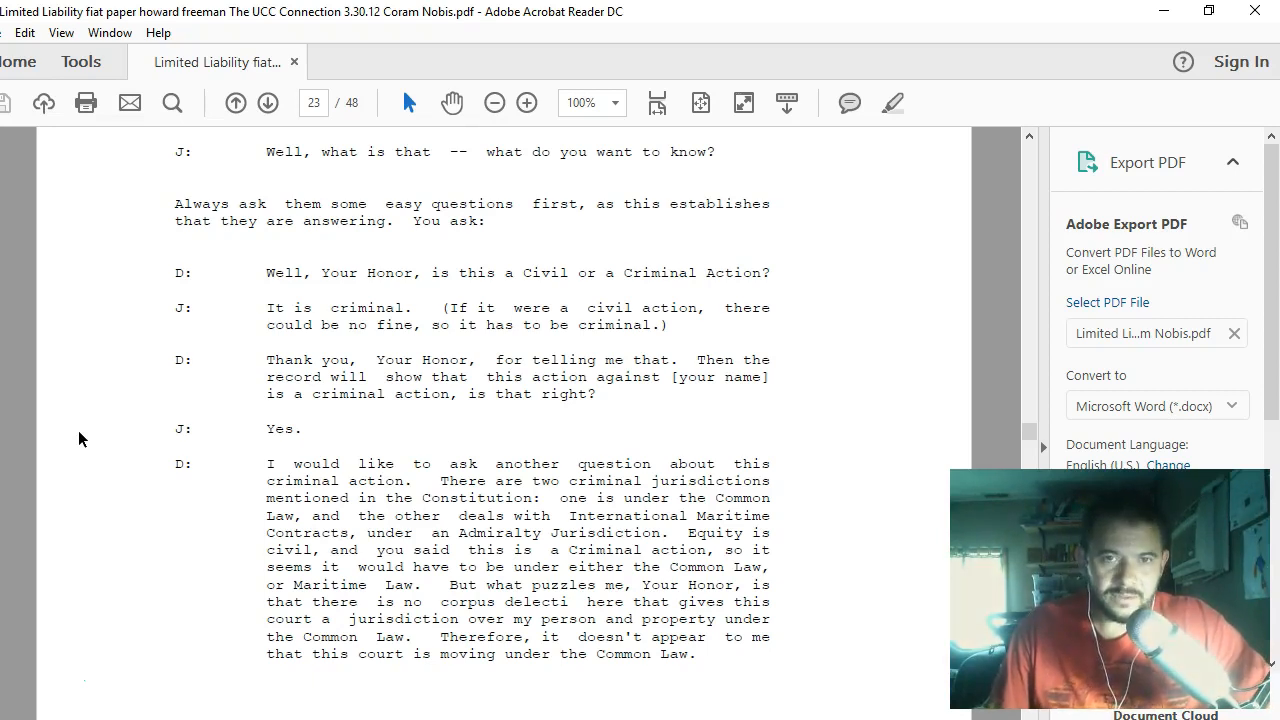
pyautogui.scroll(-3)
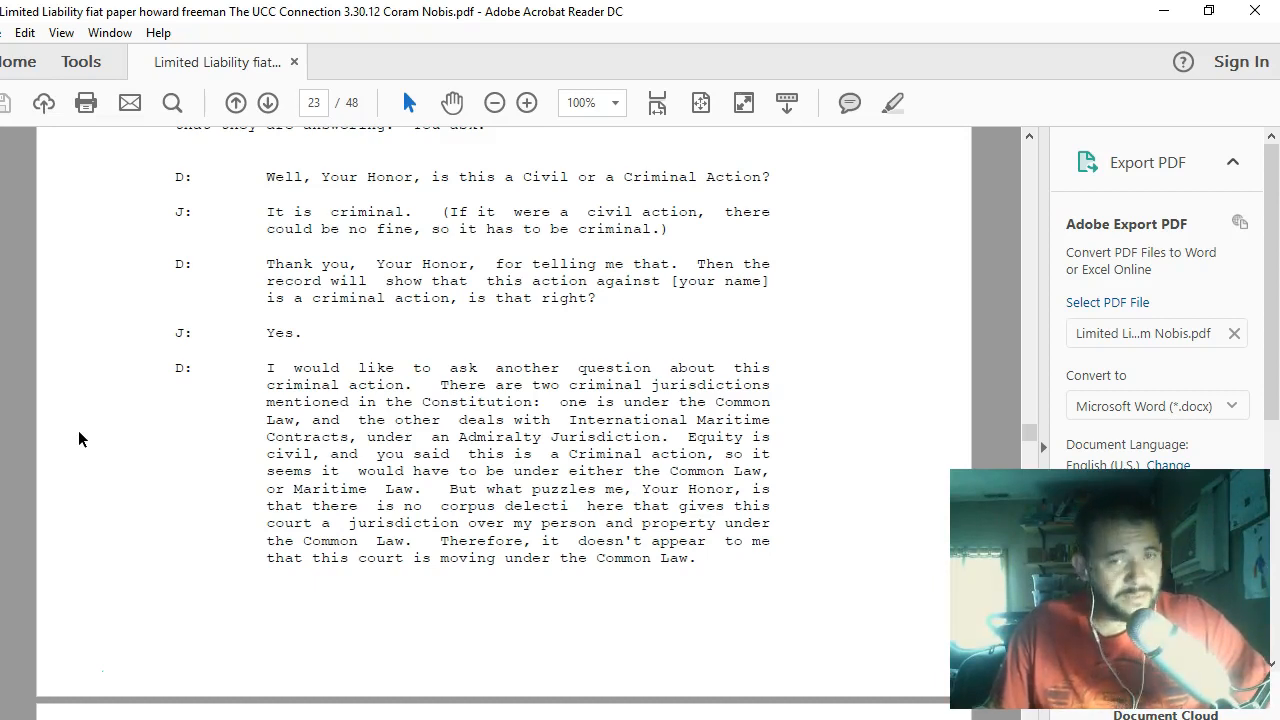
pyautogui.scroll(-3)
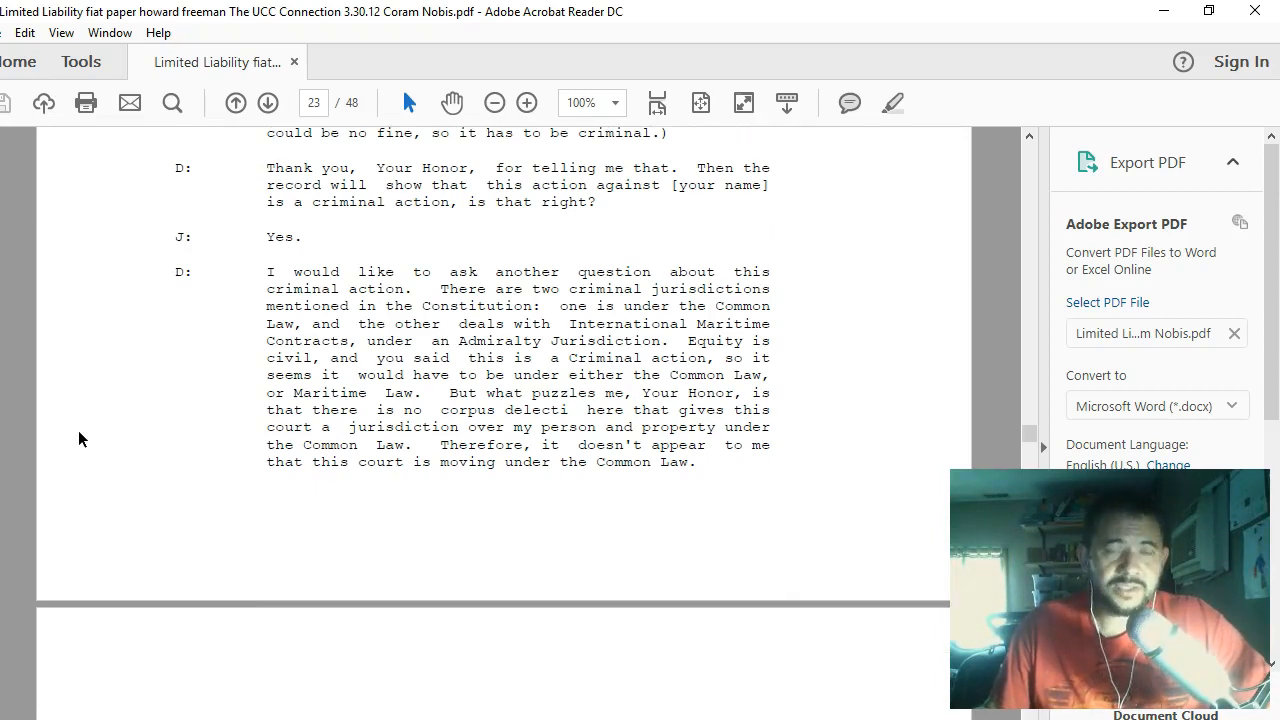
pyautogui.scroll(-3)
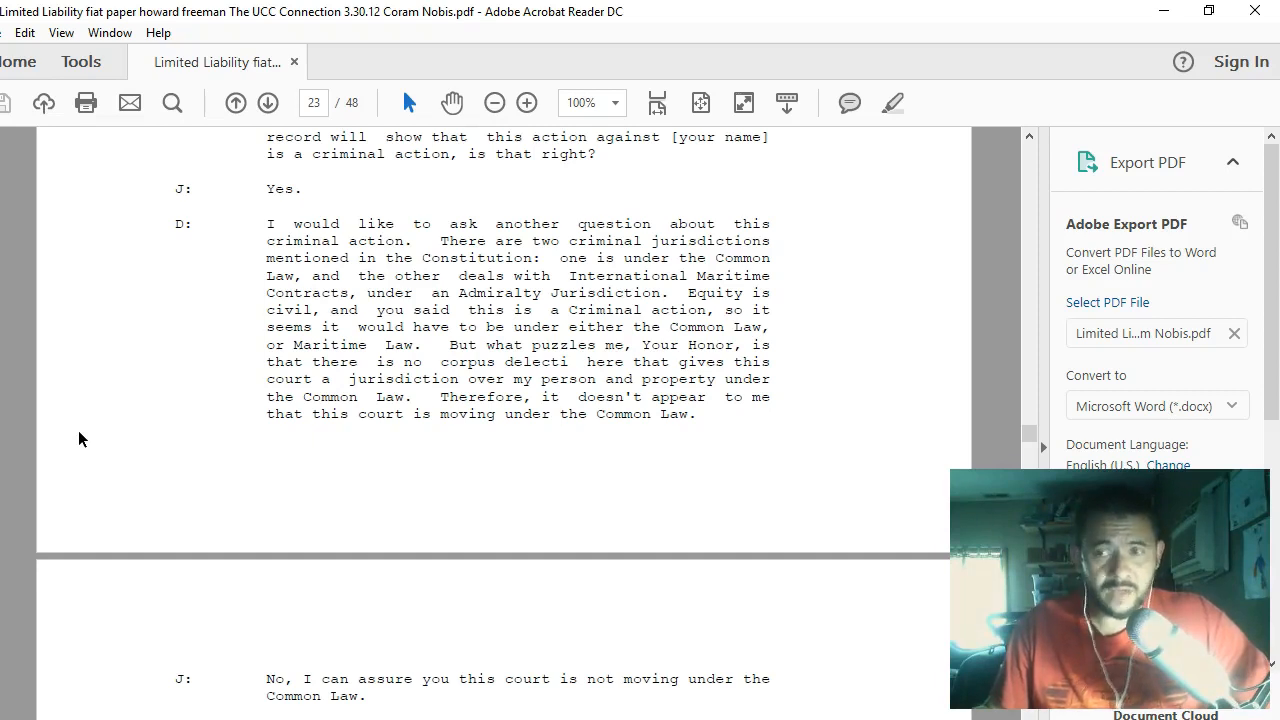
pyautogui.scroll(-3)
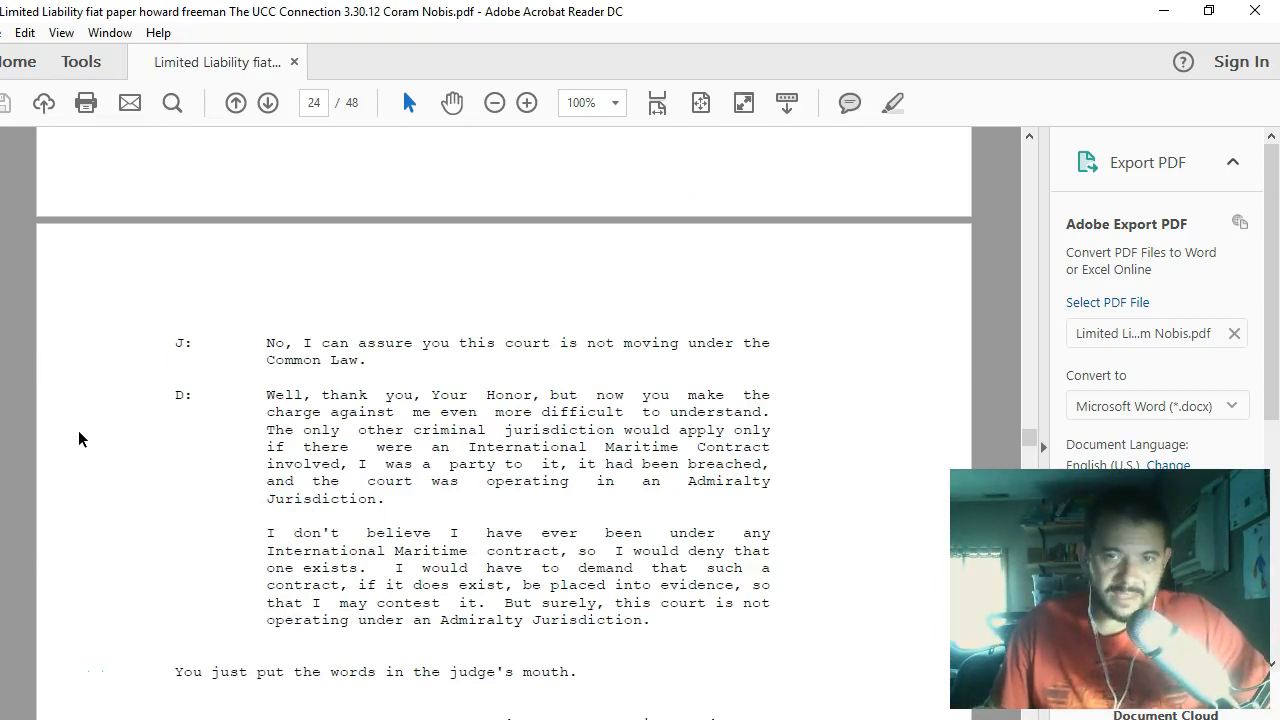
# - Scroll page 24 to the Admiralty Jurisdiction denial and the Judge naming Statutory Jurisdiction
pyautogui.scroll(-3)
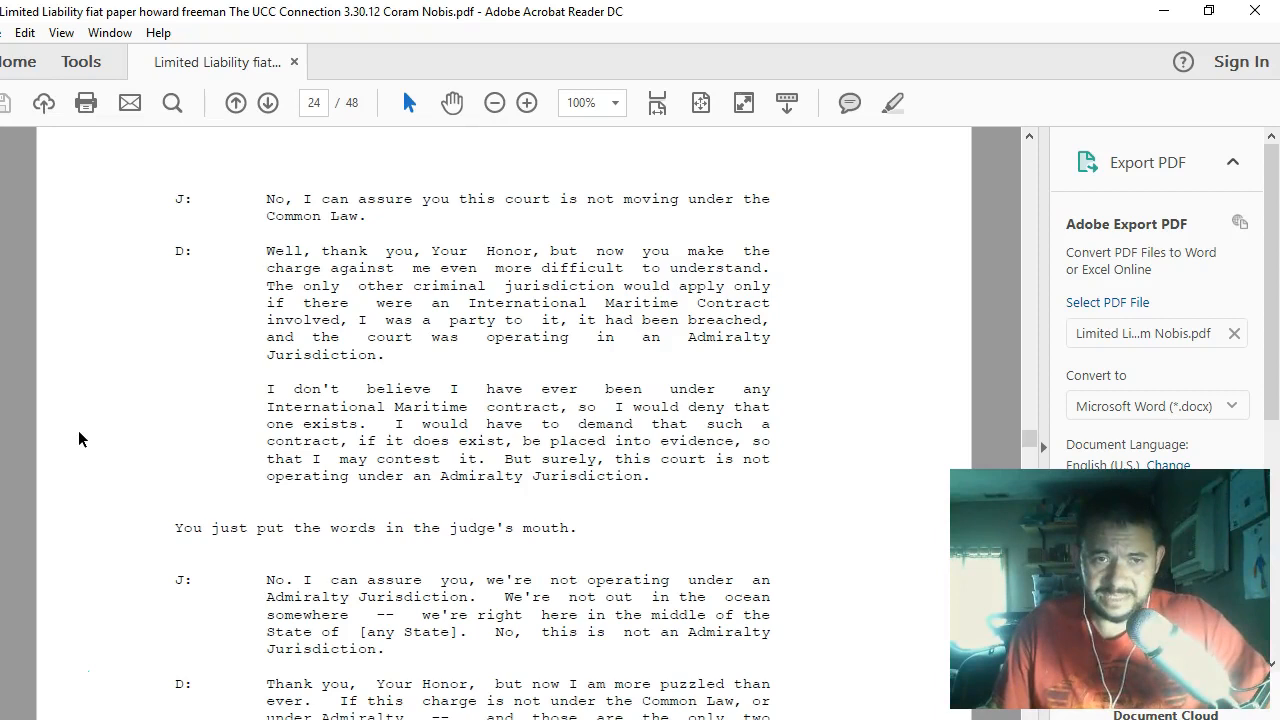
pyautogui.scroll(-3)
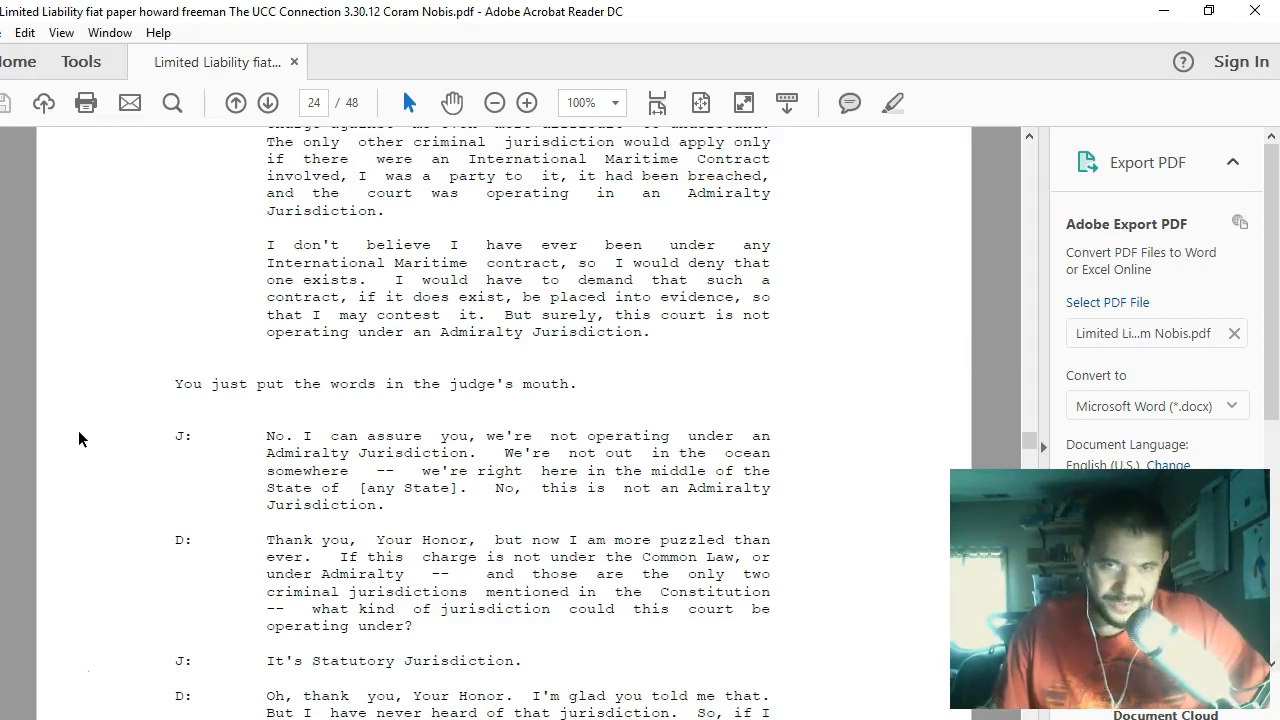
# - Scroll page 24 to the no-rules-for-Statutory-Jurisdiction note and the licensed-attorney retort
pyautogui.scroll(-3)
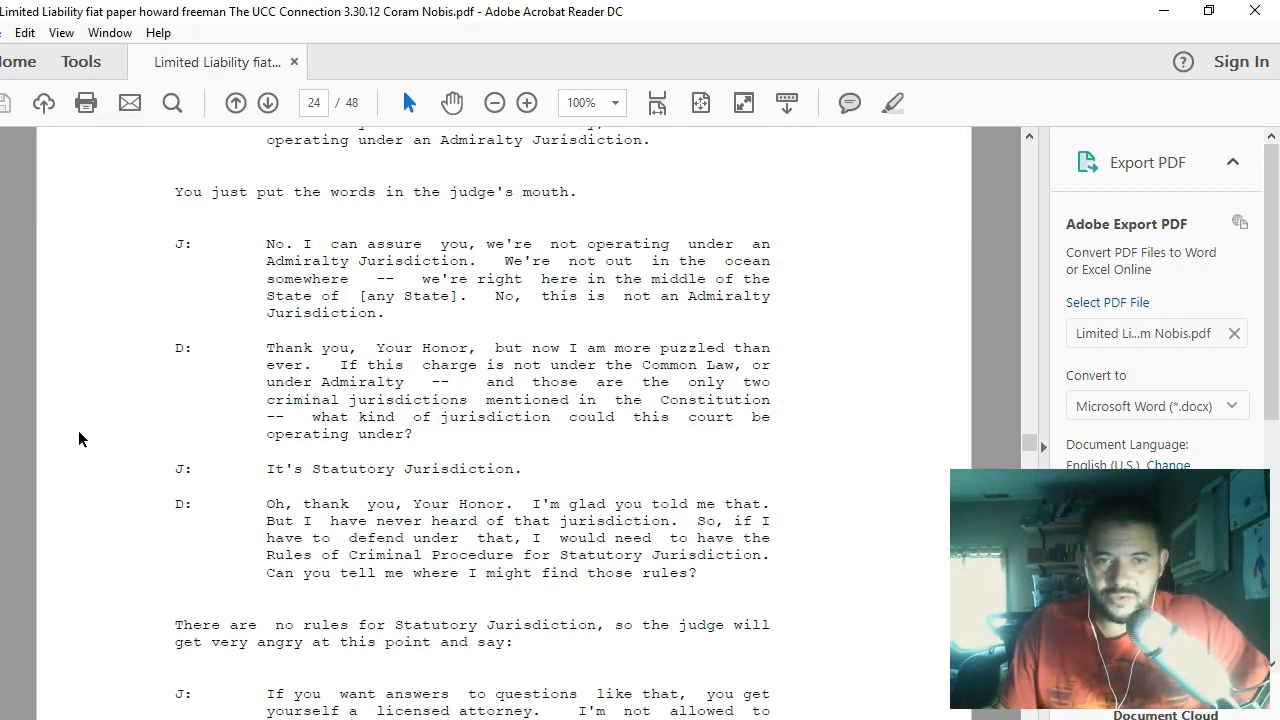
# - Scroll past the bottom of page 24 to the Judge's contempt-of-court threat opening page 25
pyautogui.scroll(-3)
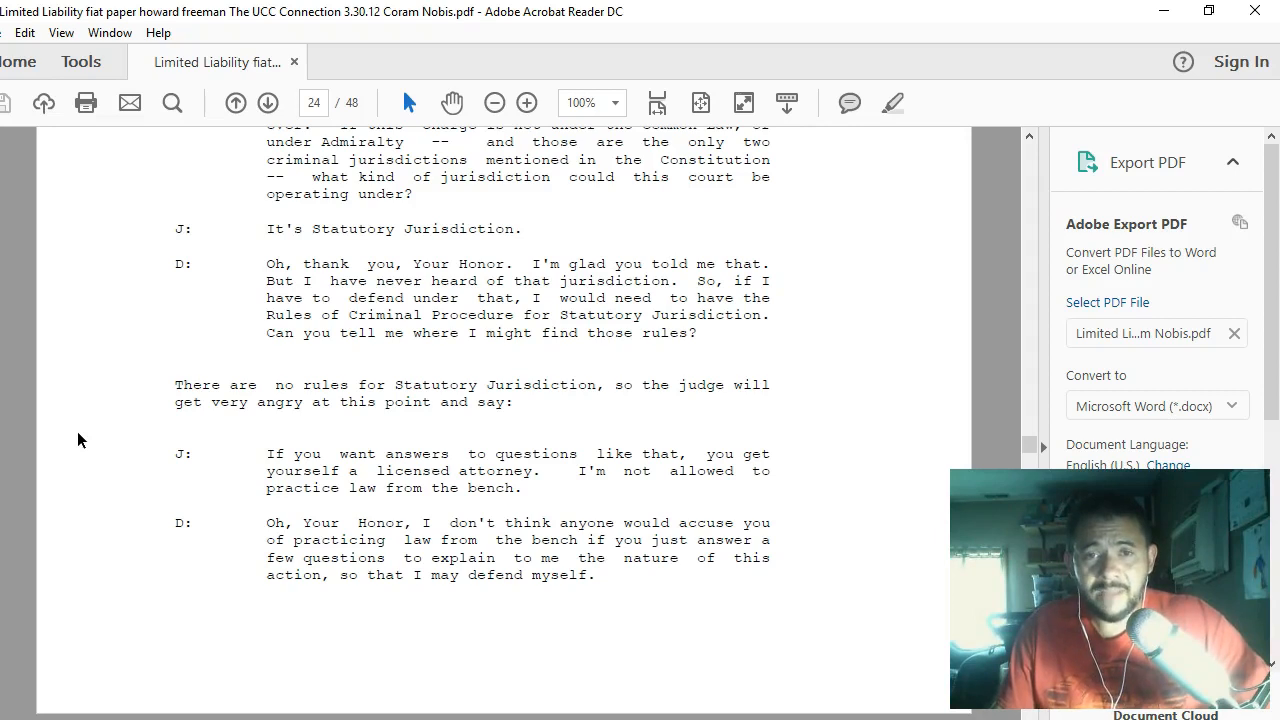
pyautogui.scroll(-3)
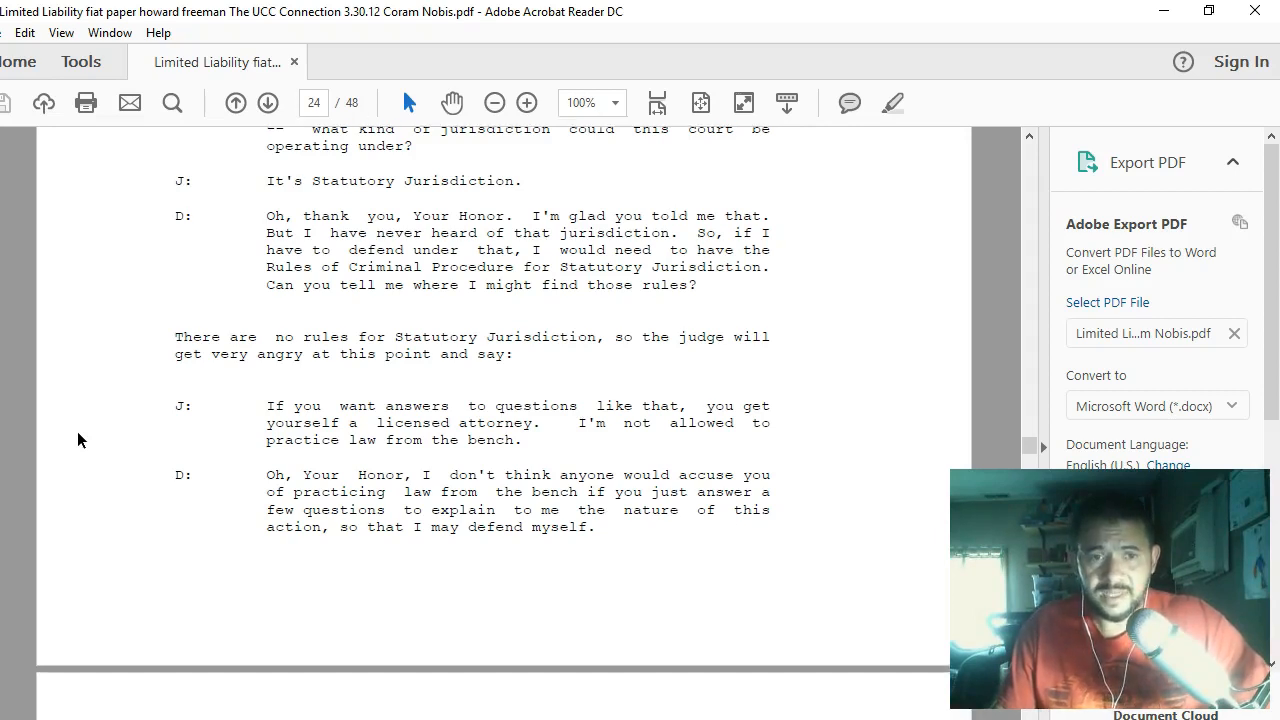
pyautogui.scroll(-3)
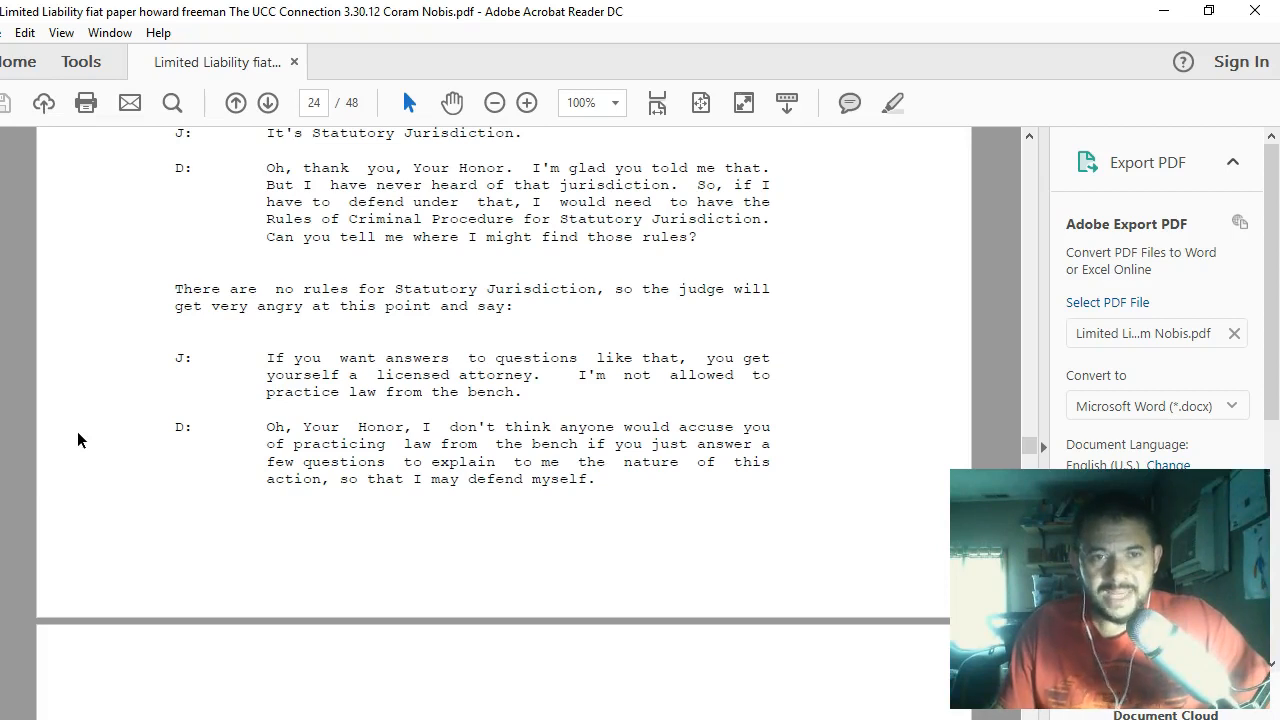
pyautogui.scroll(-3)
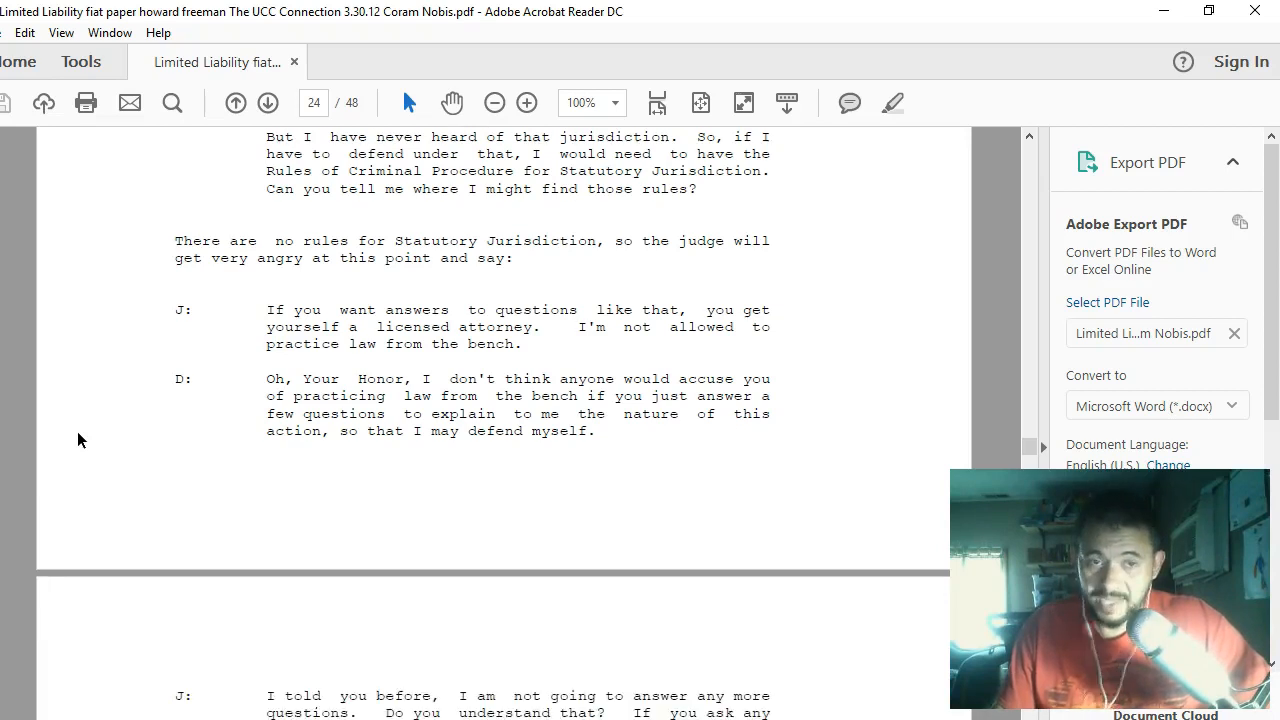
pyautogui.scroll(-3)
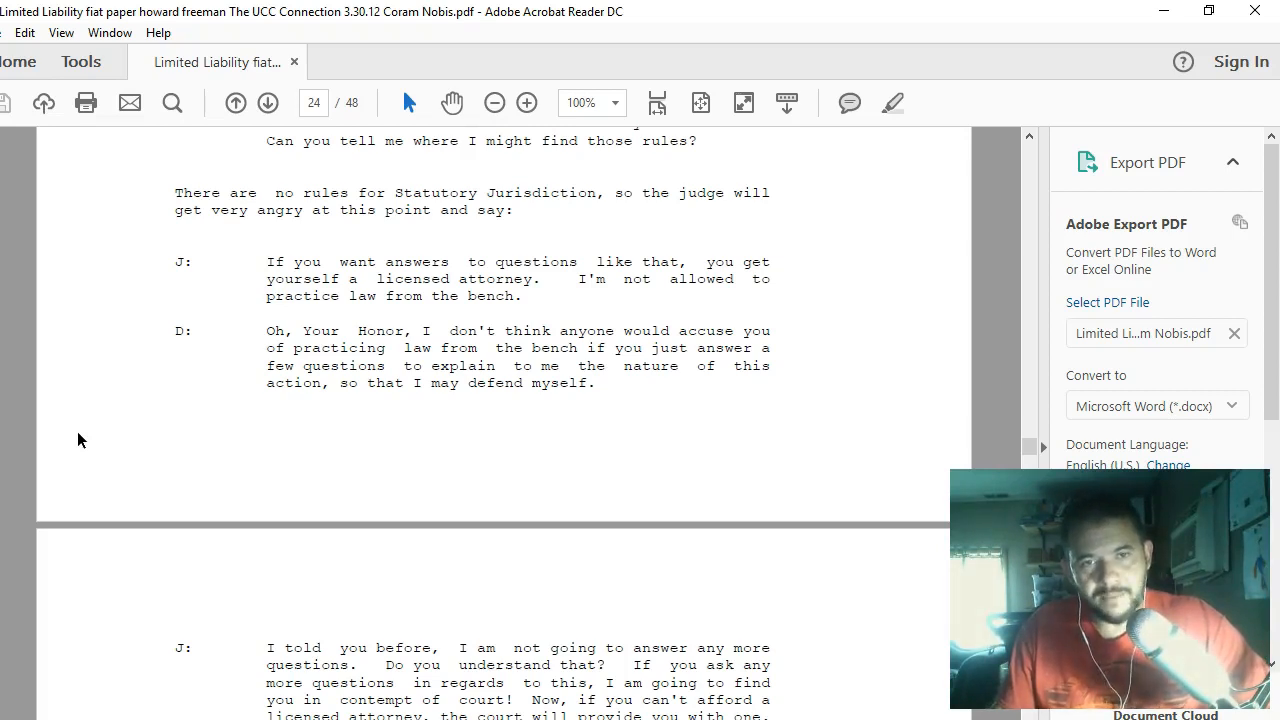
# - Scroll through page 25's Social Security Problem section to the Assurance heading on page 26
pyautogui.scroll(-3)
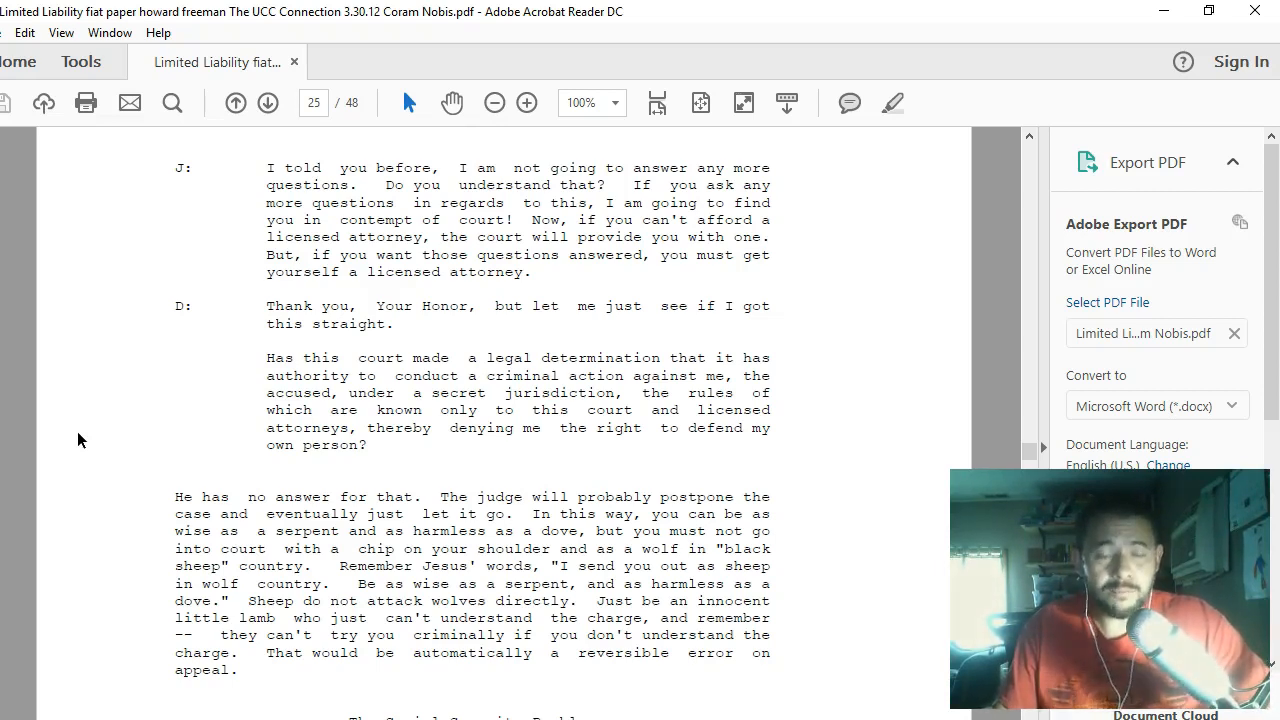
pyautogui.scroll(-3)
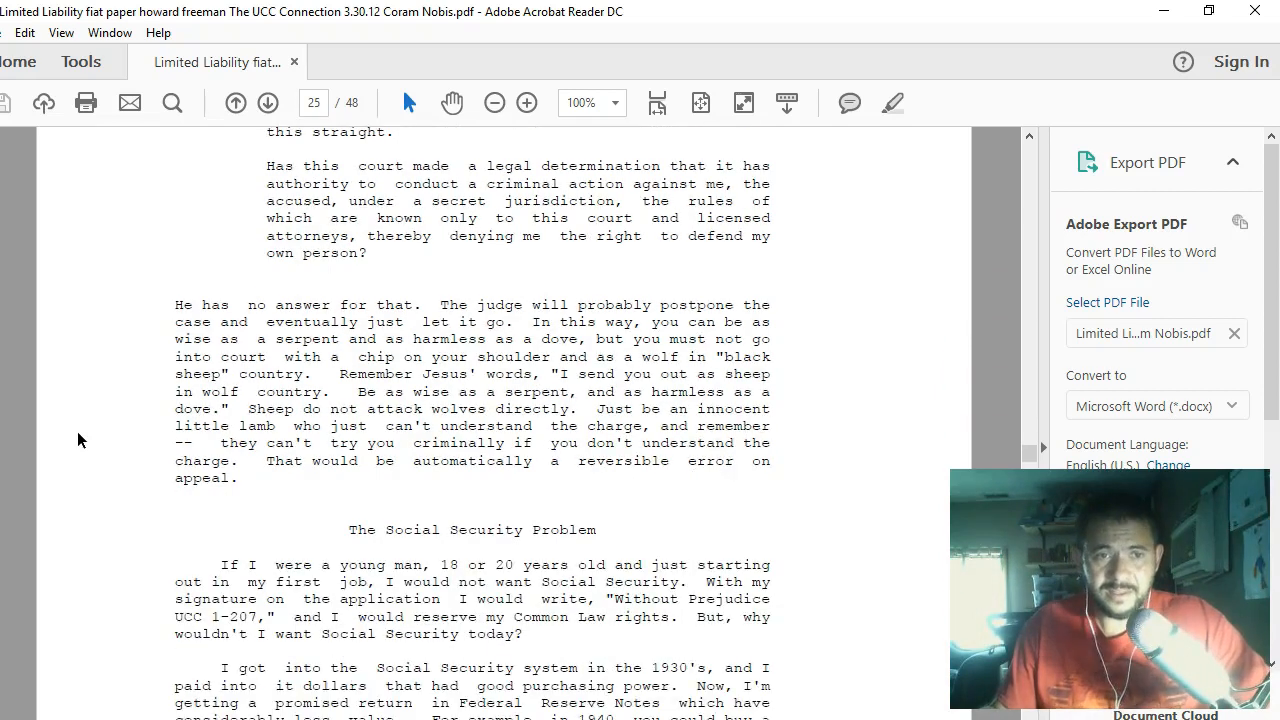
pyautogui.scroll(-3)
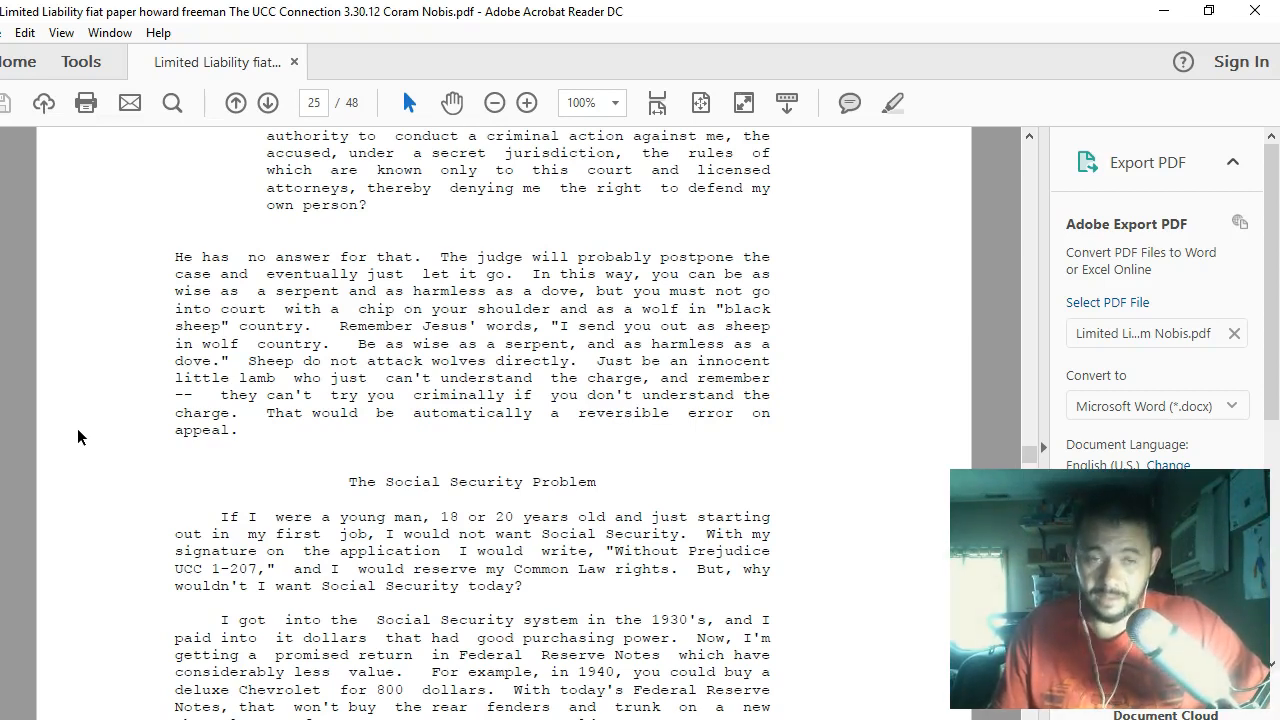
pyautogui.scroll(-3)
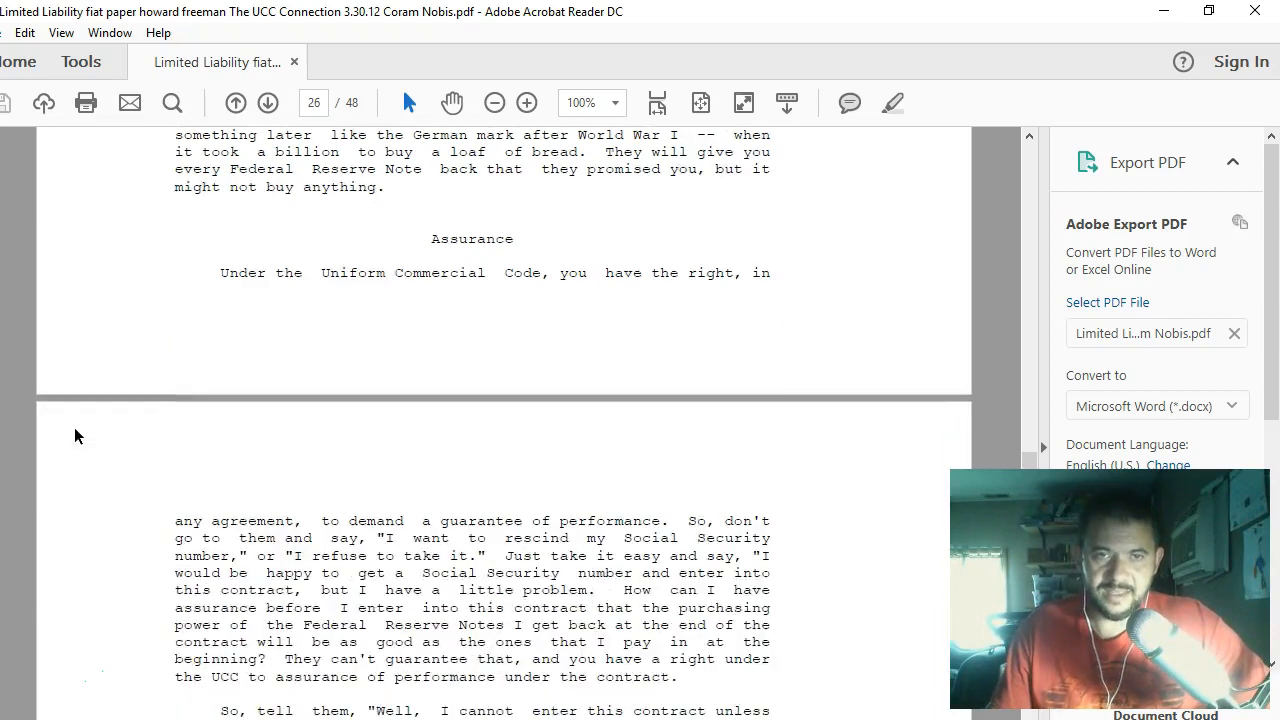
# - Scroll page 26 past the guarantee-of-performance advice to The Court Reporter heading
pyautogui.scroll(-3)
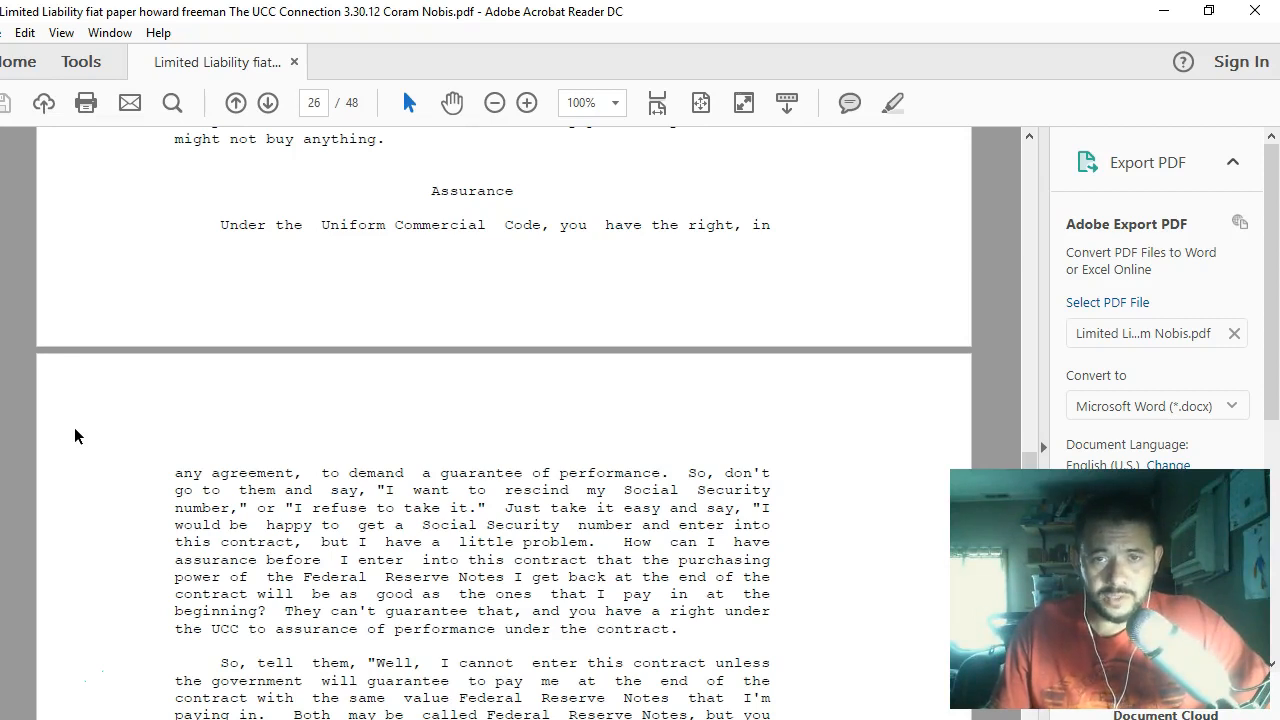
pyautogui.scroll(-3)
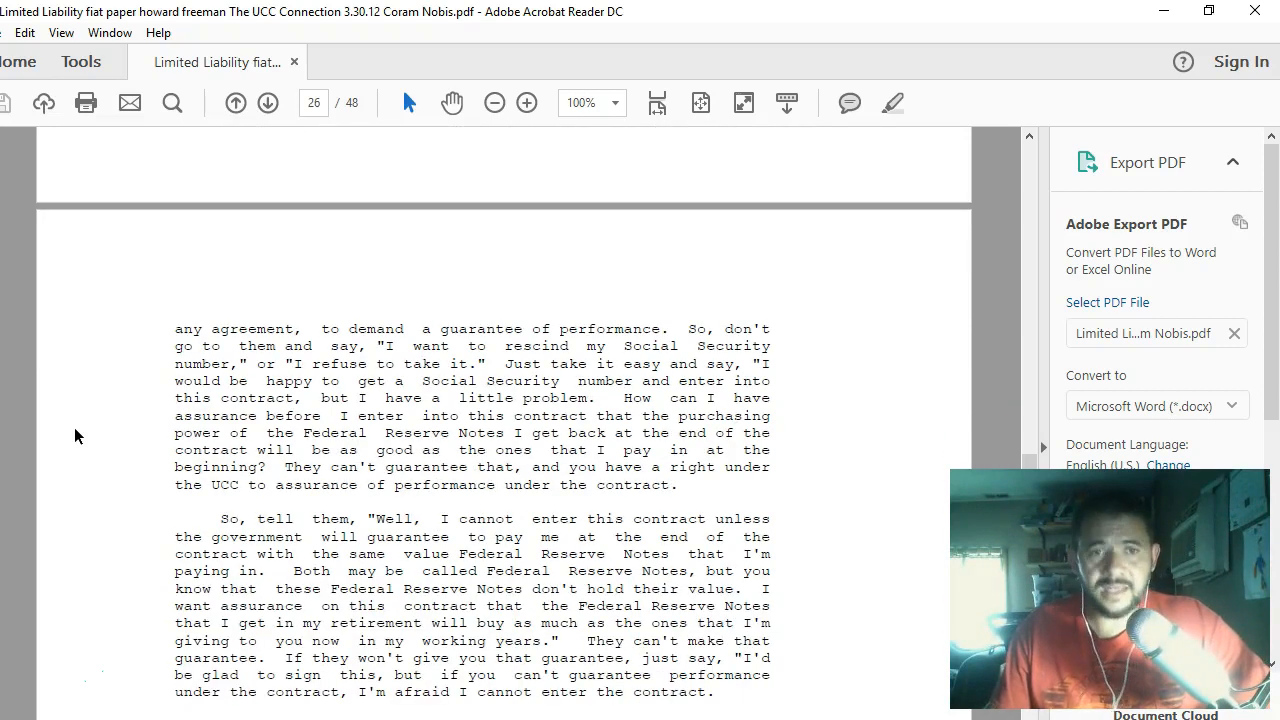
pyautogui.scroll(-3)
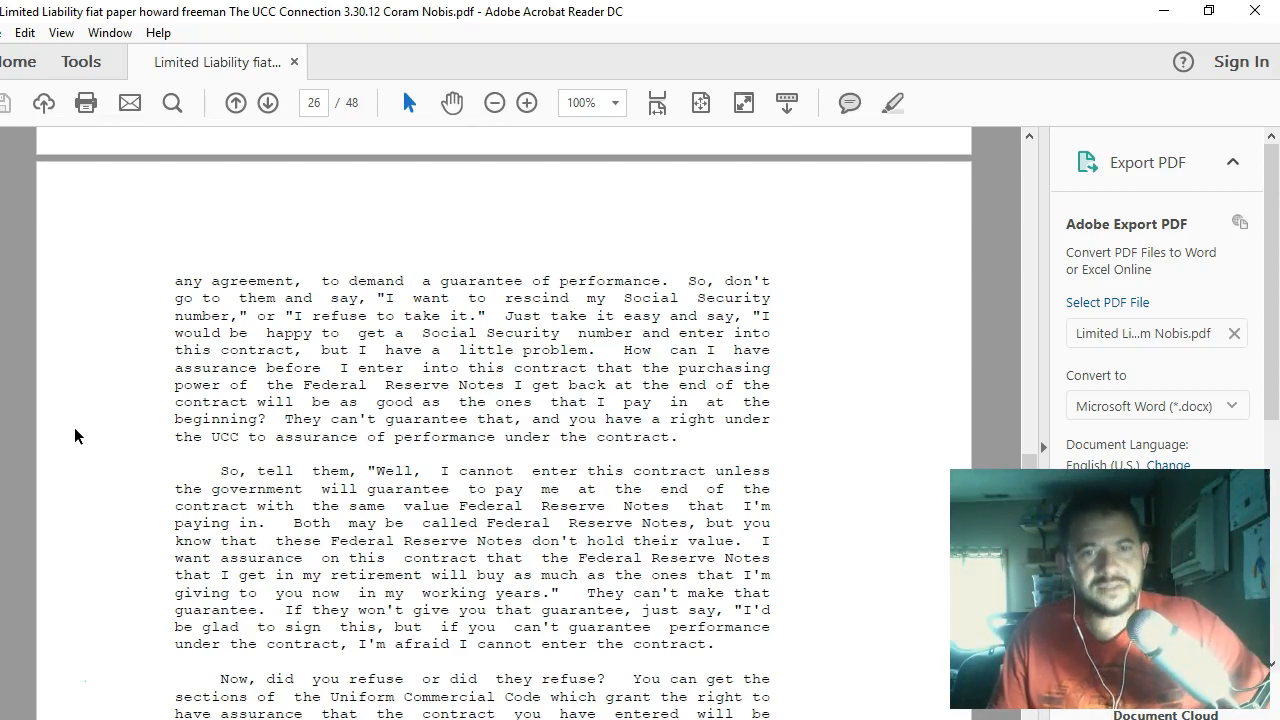
pyautogui.scroll(-3)
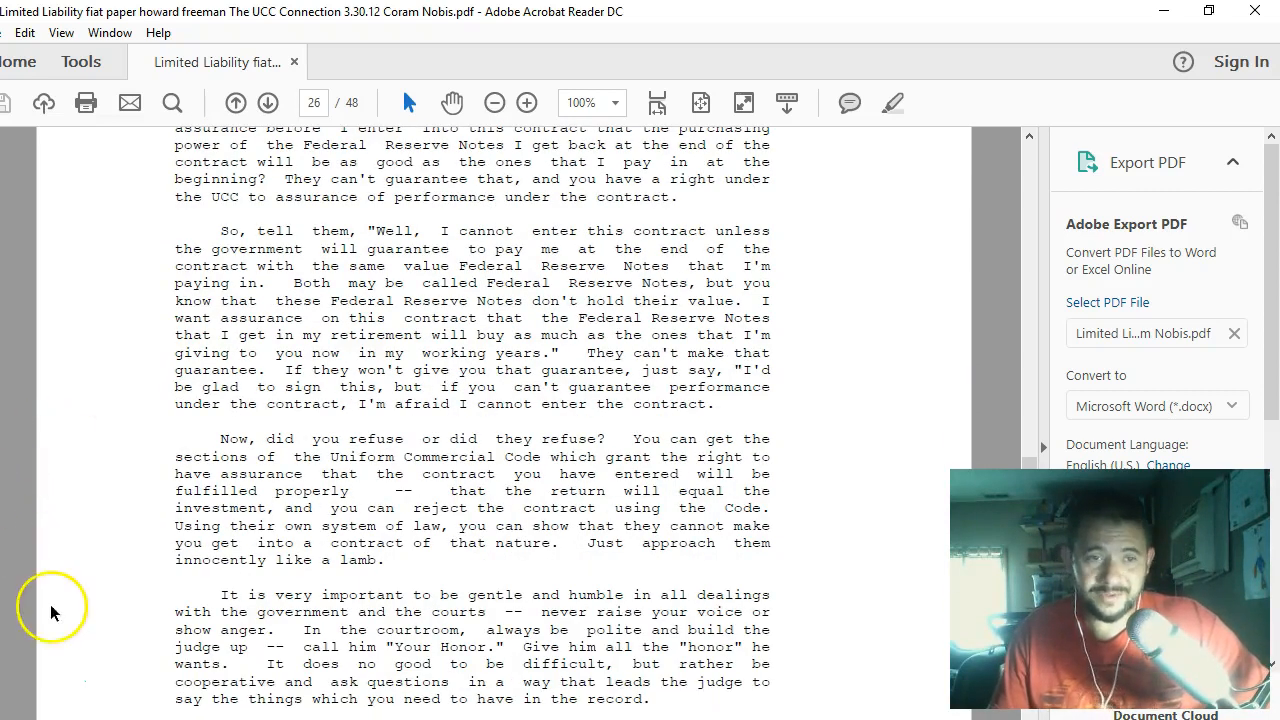
pyautogui.moveTo(84, 496)
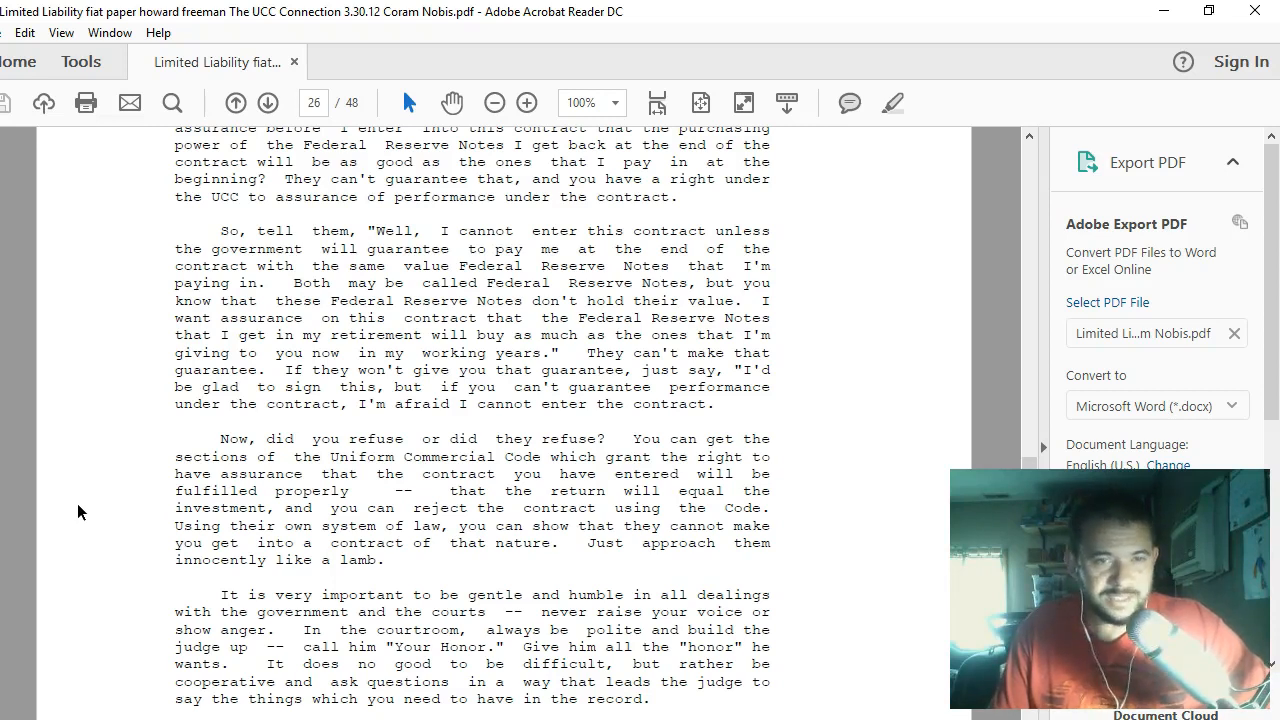
pyautogui.scroll(-3)
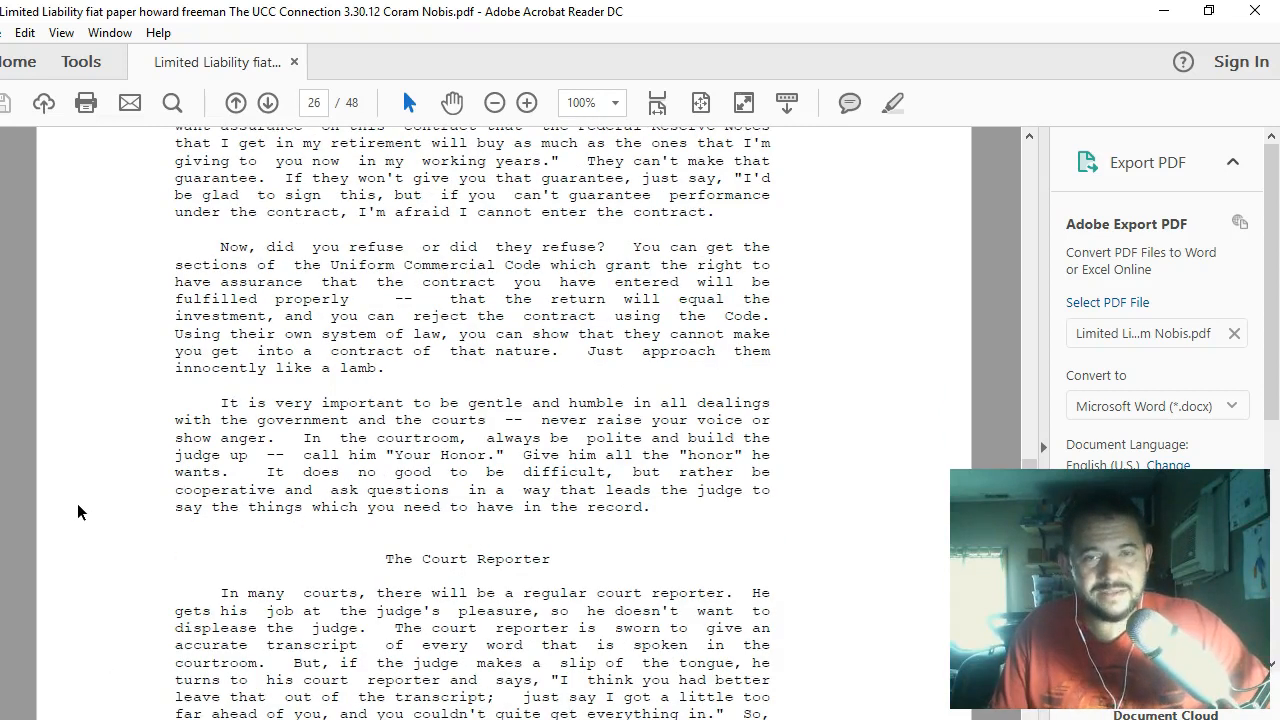
# - Scroll to the bottom of page 26, through the licensed-reporter anecdote in The Court Reporter section
pyautogui.scroll(-3)
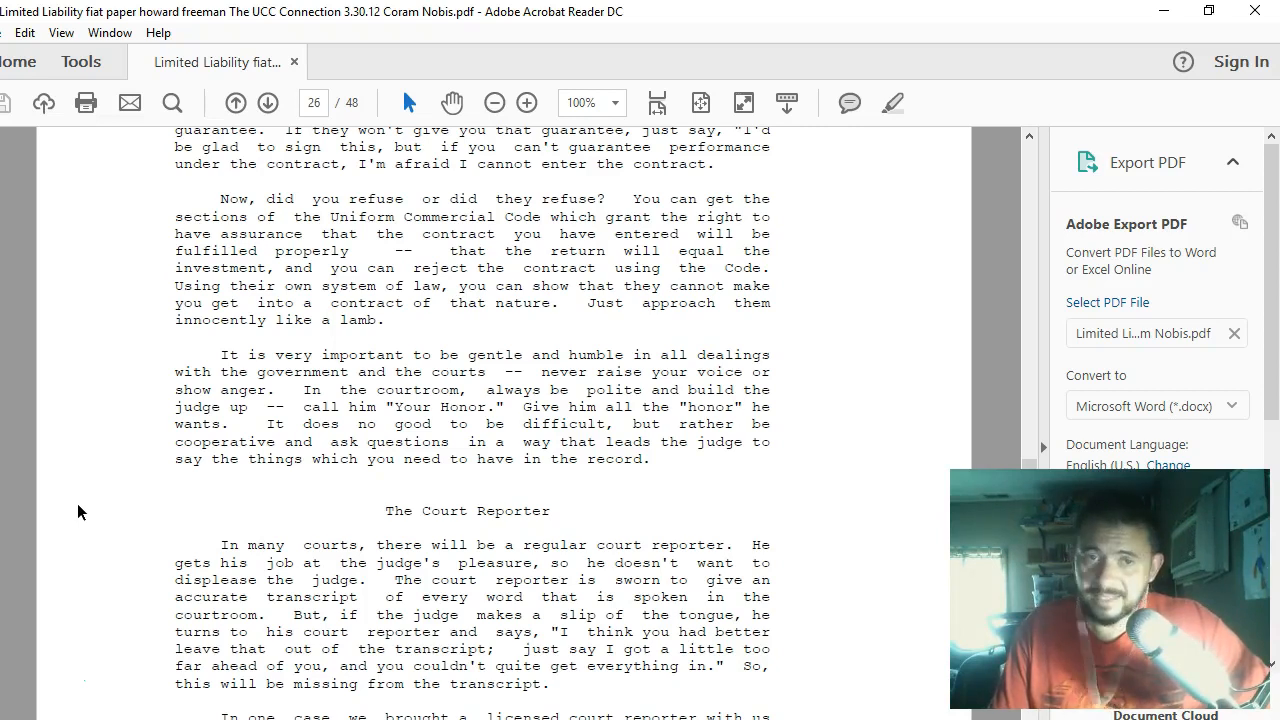
pyautogui.scroll(-3)
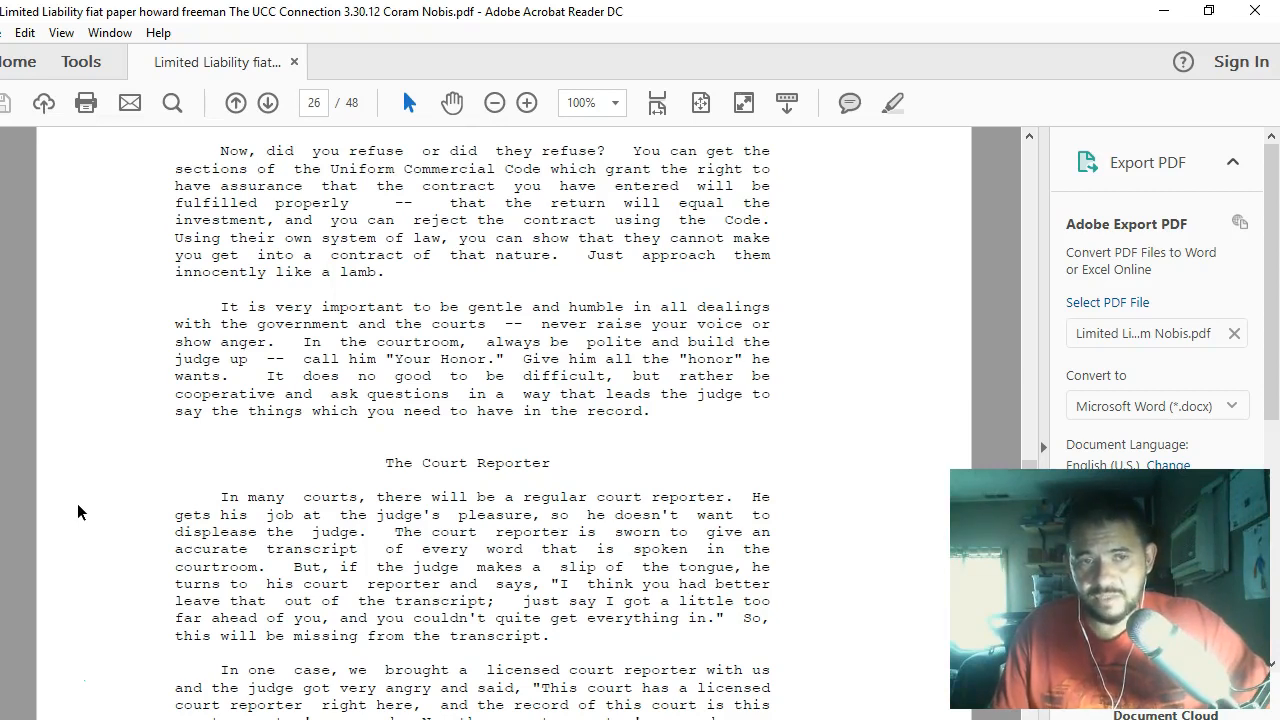
pyautogui.scroll(-3)
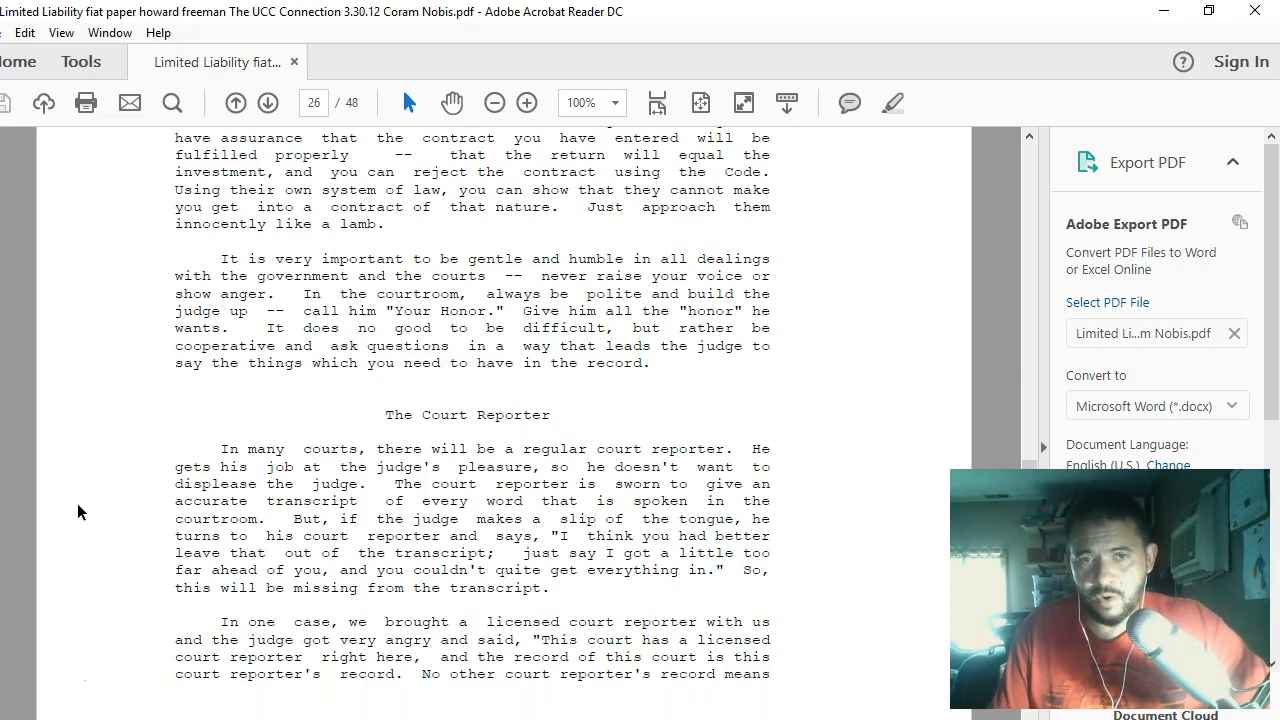
pyautogui.scroll(-3)
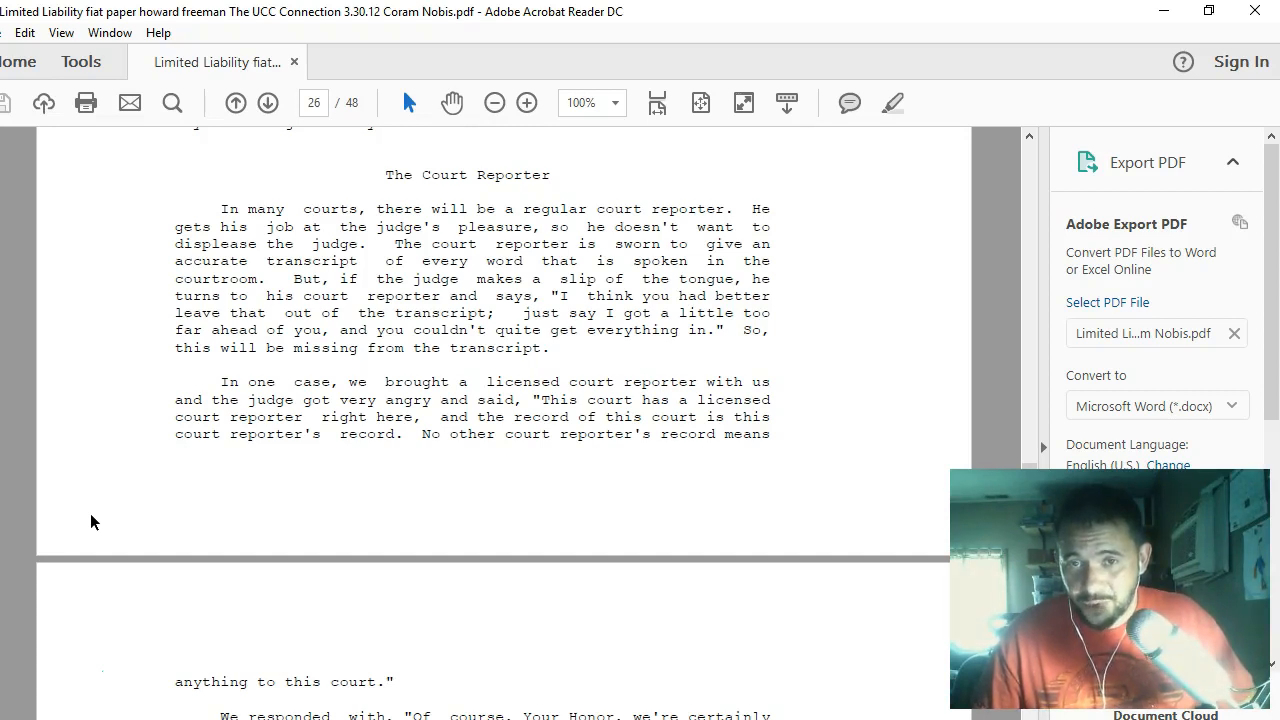
# - Scroll onto page 27, showing the wise-as-a-serpent advice and the 'UCC 1-207 Review' opening
pyautogui.scroll(-3)
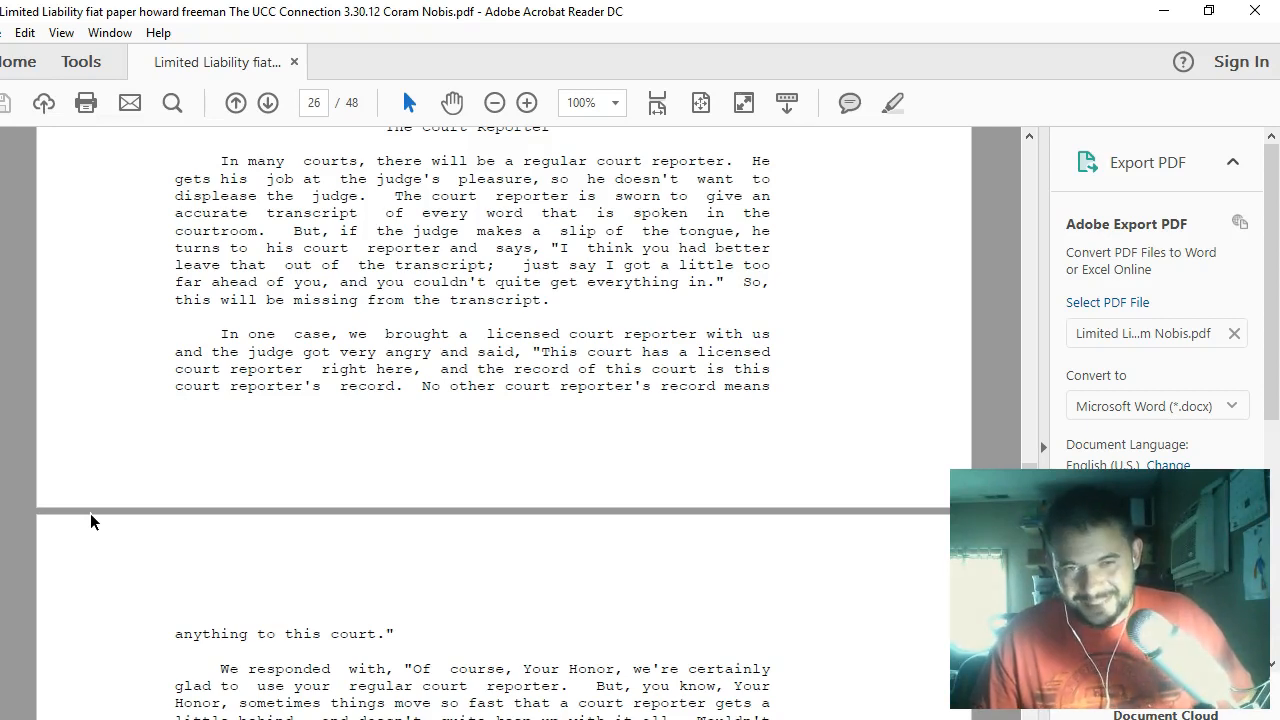
pyautogui.scroll(-3)
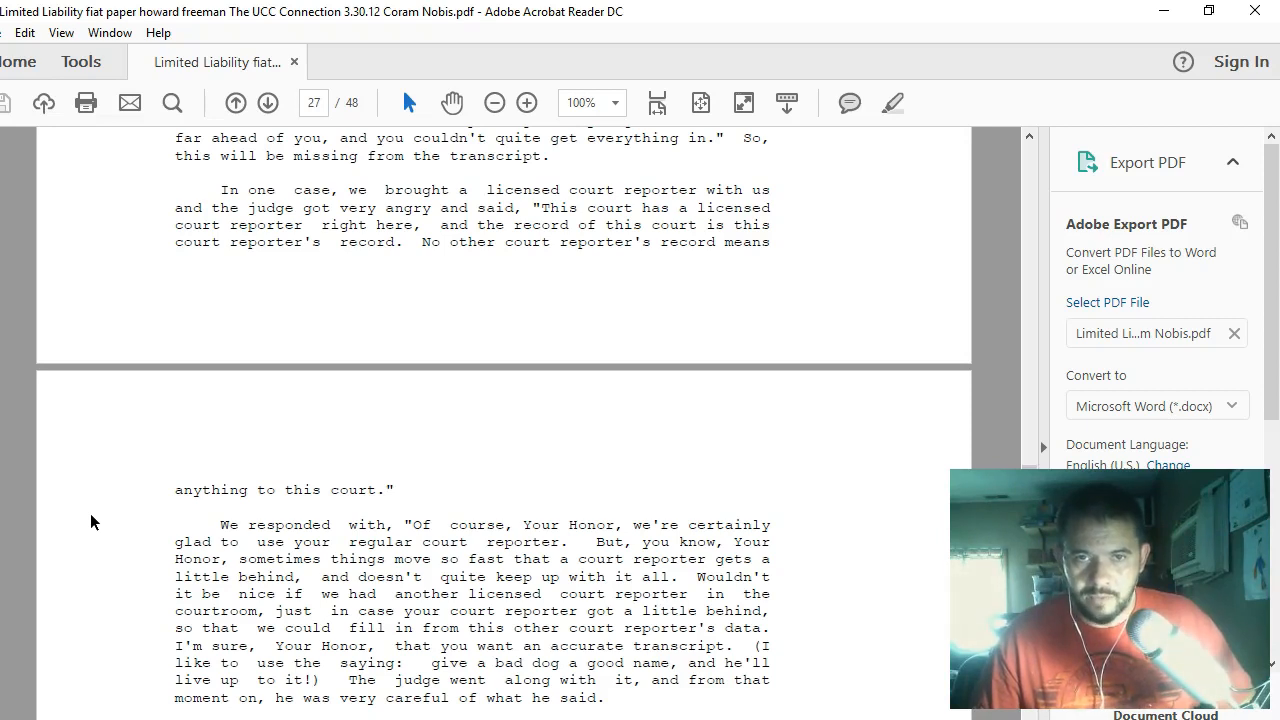
pyautogui.scroll(-3)
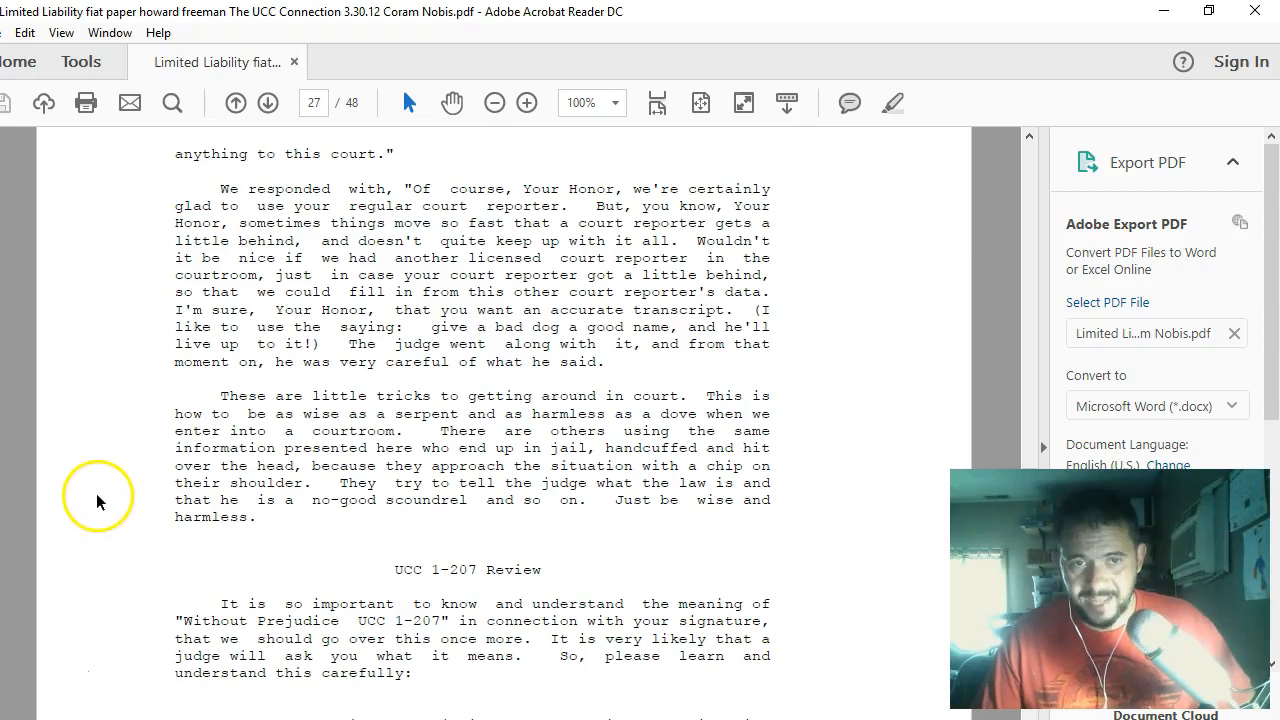
# - Scroll page 27 to the full 'Without Prejudice UCC 1-207' statement and its Common Law explanation
pyautogui.scroll(-3)
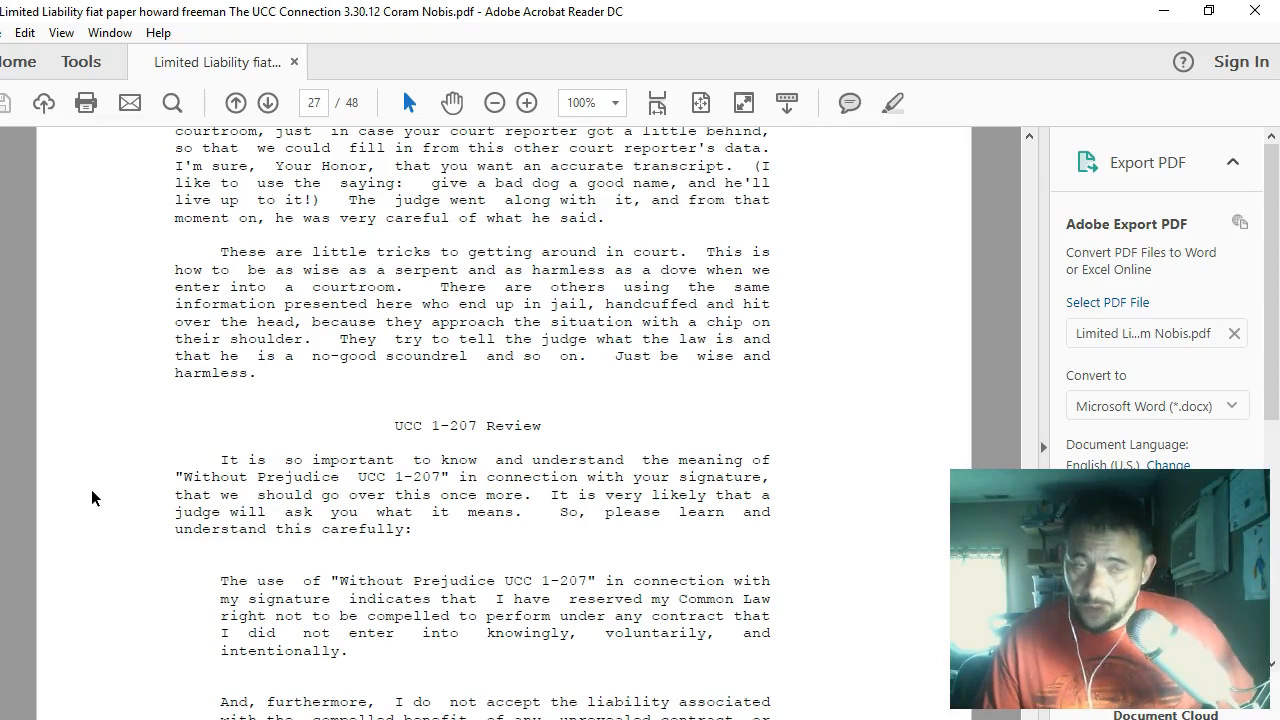
pyautogui.scroll(-3)
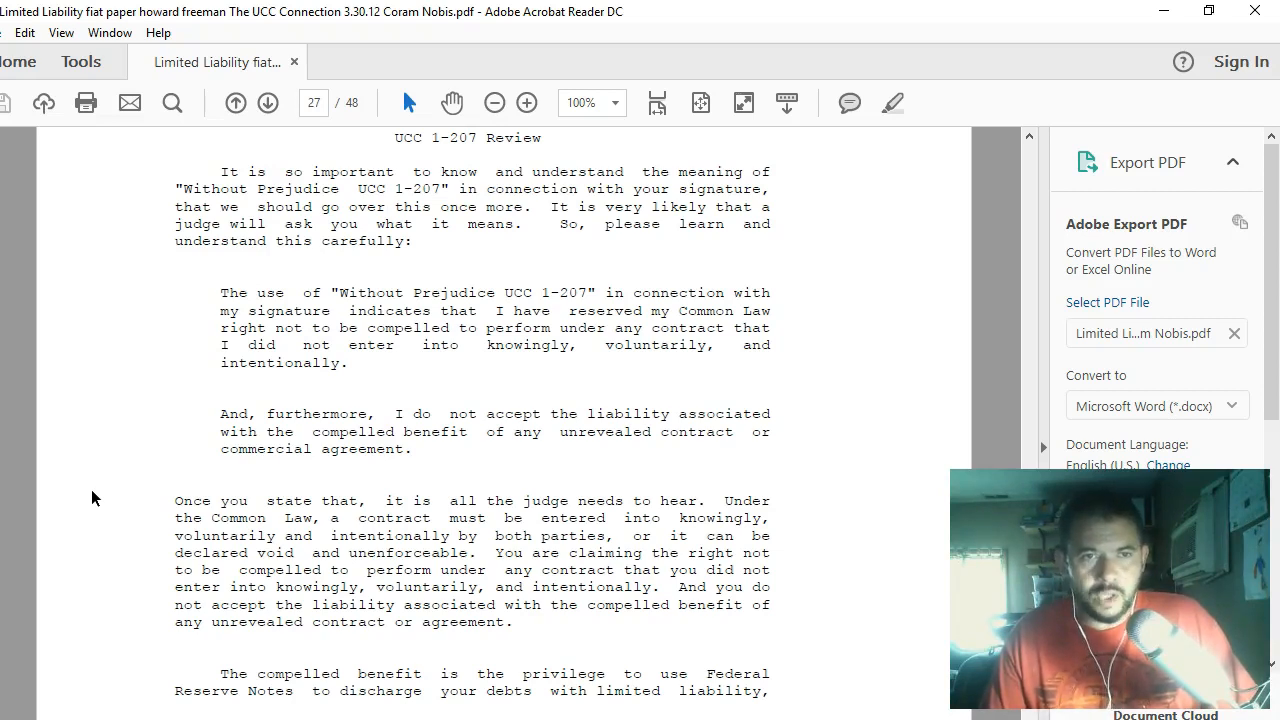
# - Scroll past the Common Law paragraph to the compelled-benefit paragraph at the end of page 27
pyautogui.scroll(-3)
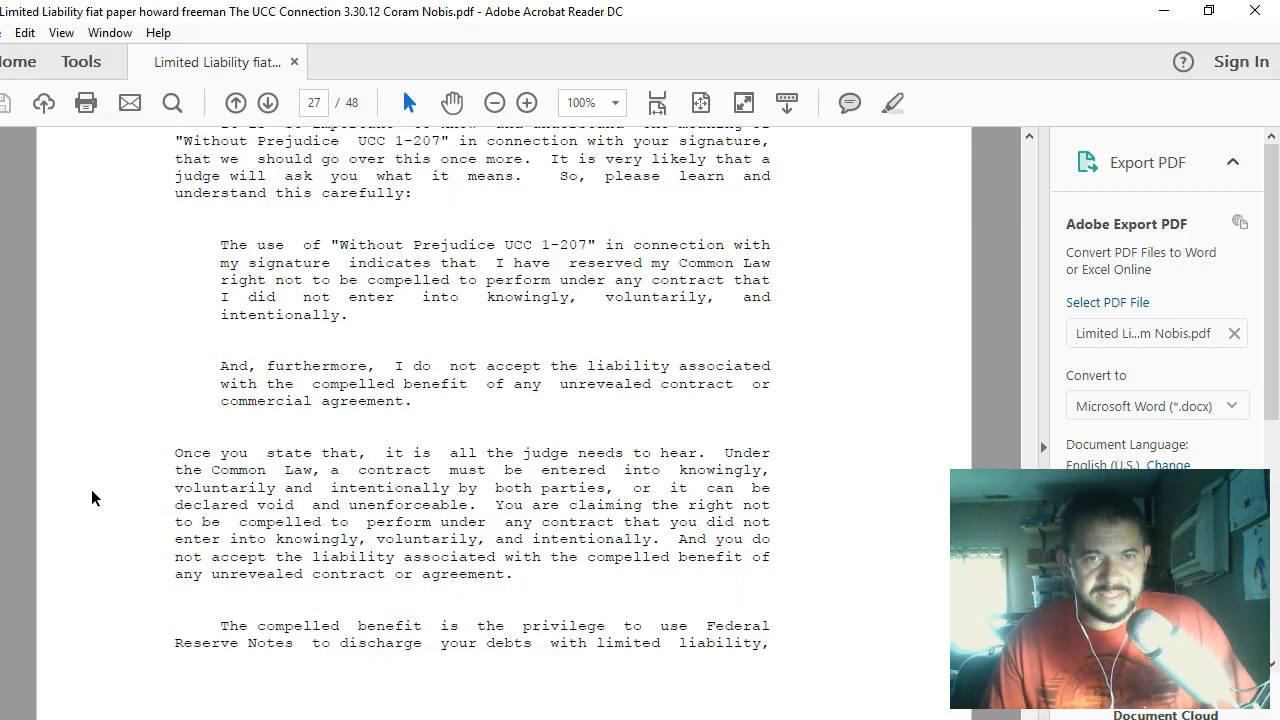
pyautogui.scroll(-3)
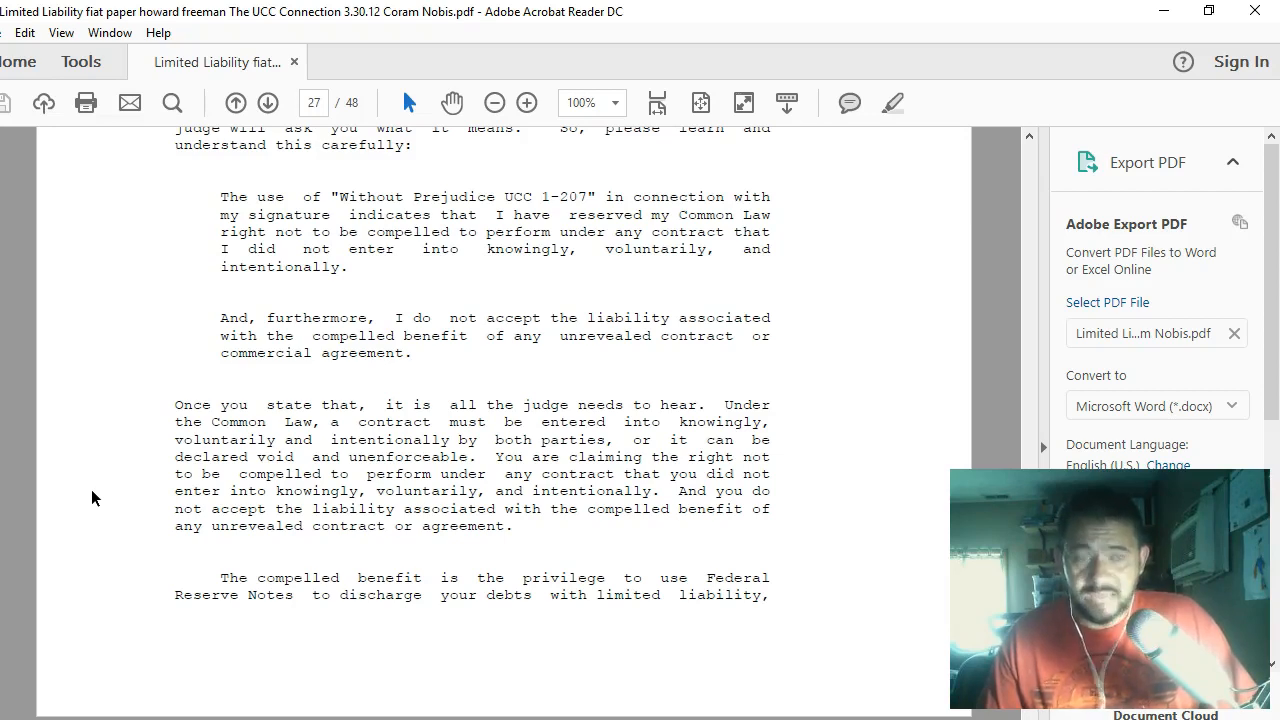
pyautogui.scroll(-3)
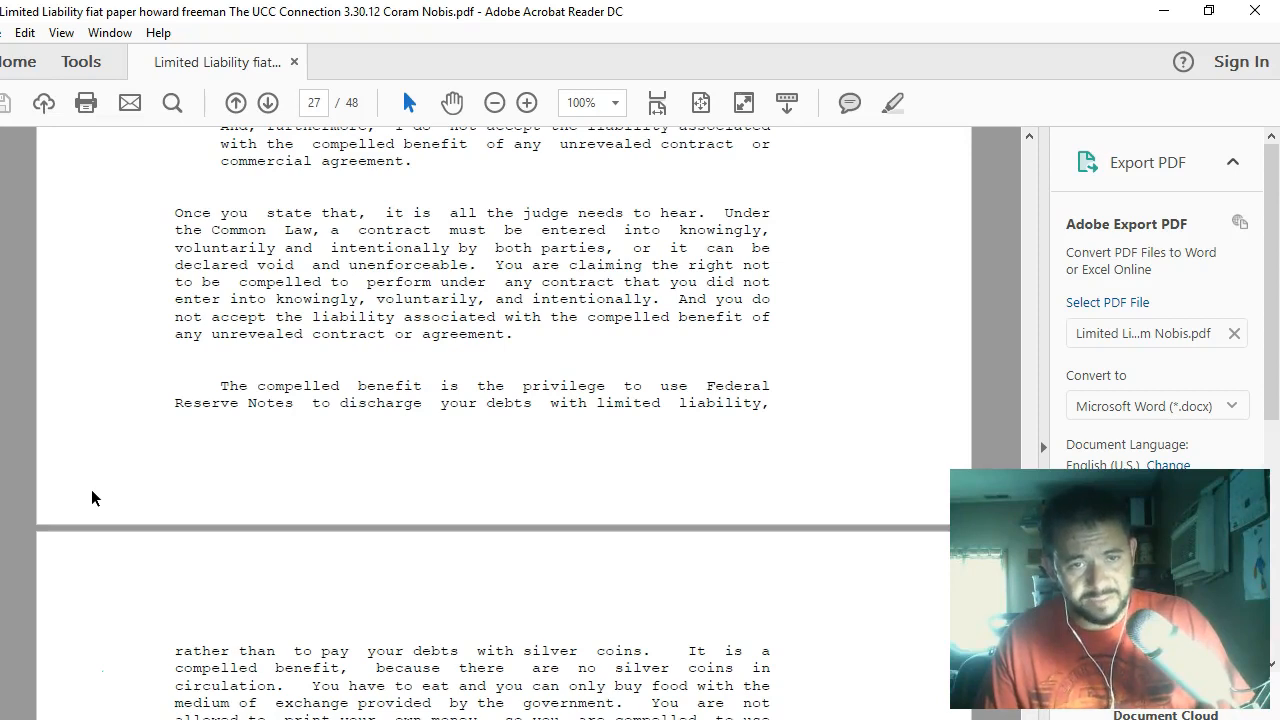
# - Scroll onto page 28 through the silver-coins paragraph to the 'In Conclusion' heading
pyautogui.scroll(-3)
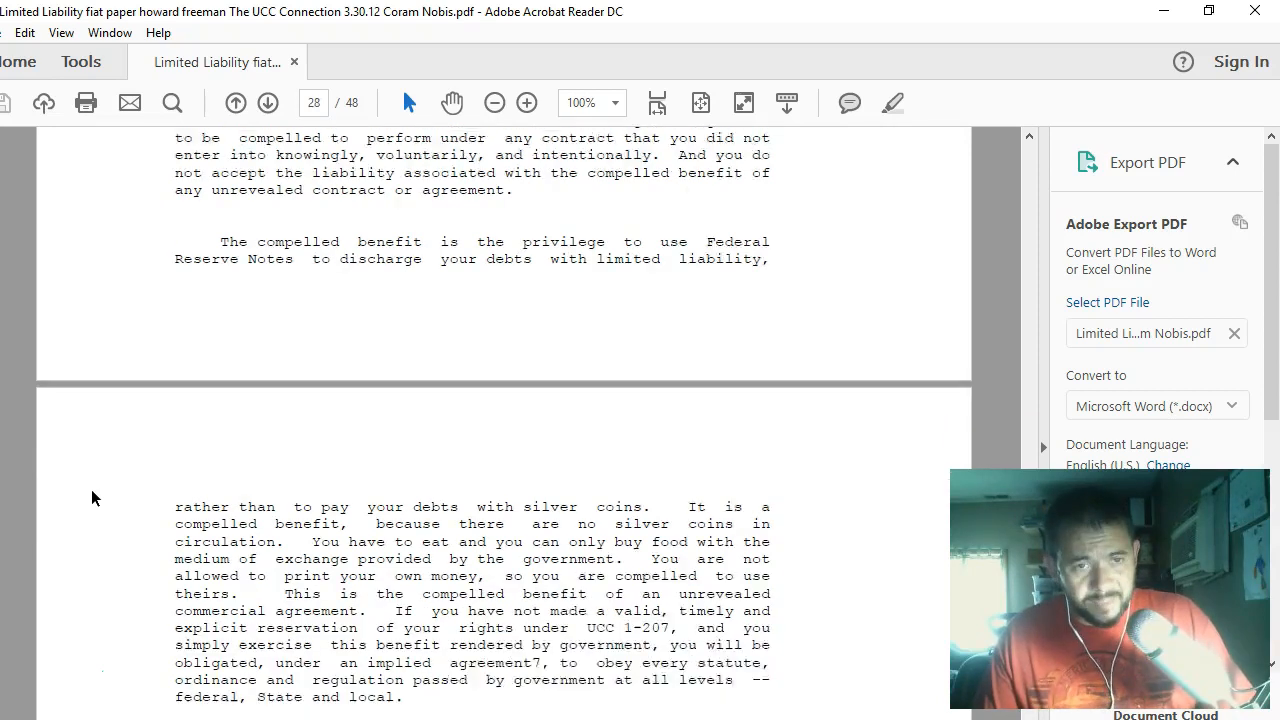
pyautogui.scroll(-3)
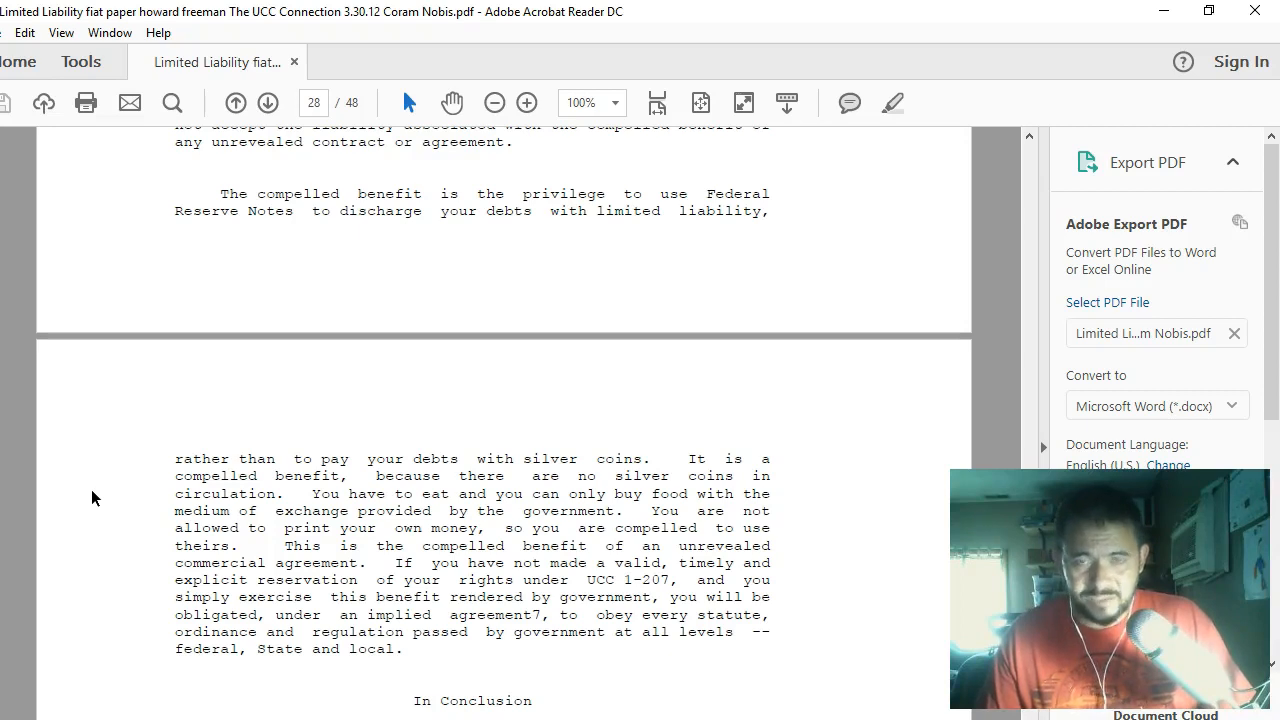
pyautogui.scroll(-3)
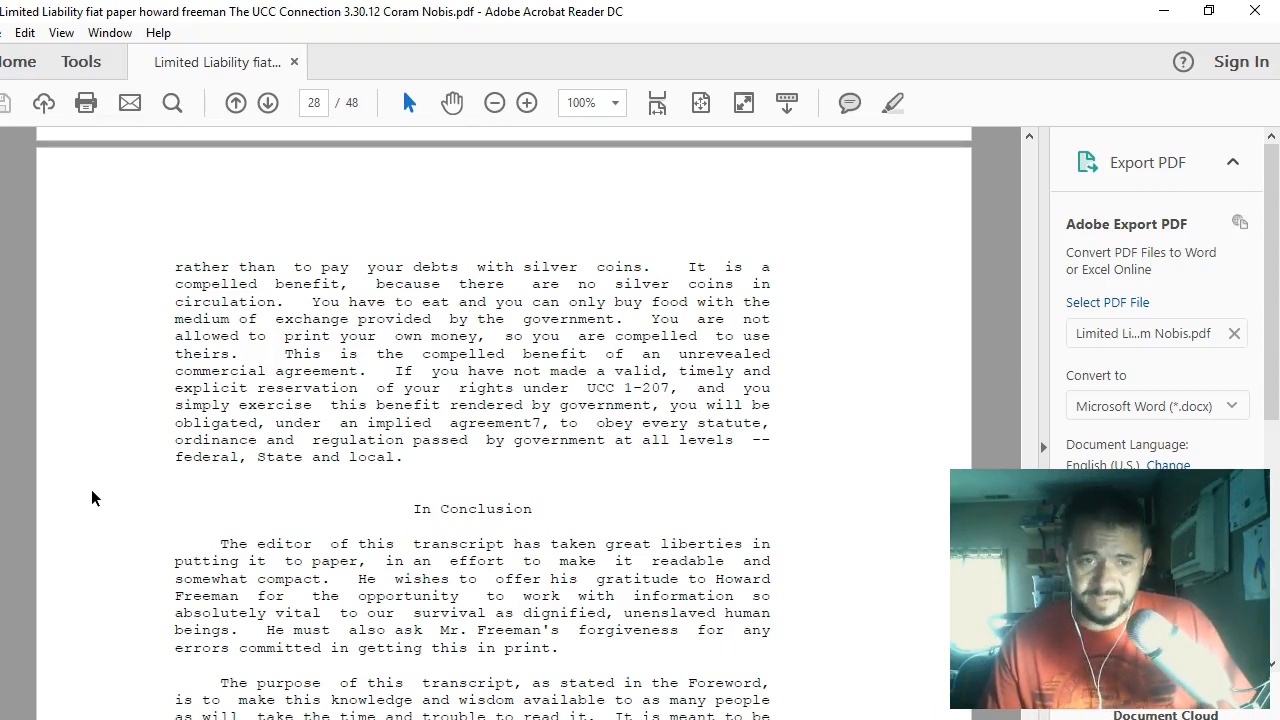
# - Scroll to the licensed-attorney and in-propria-persona passages closing page 28
pyautogui.scroll(-3)
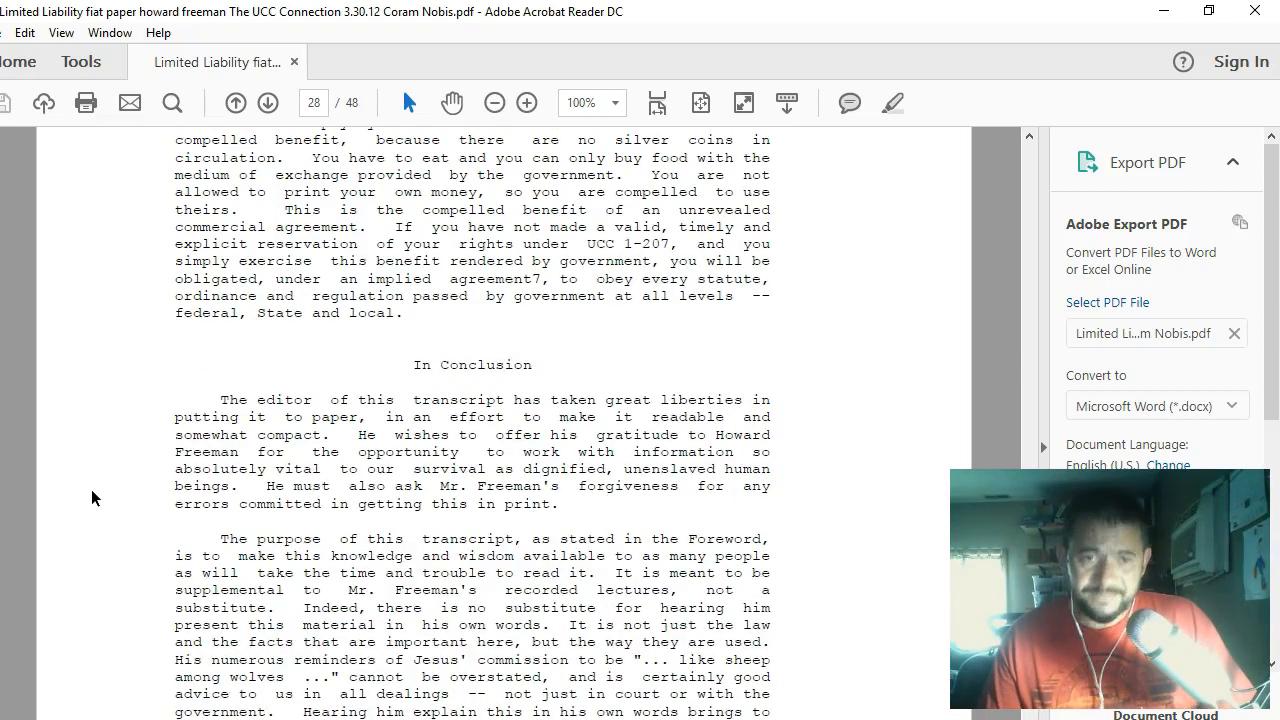
pyautogui.scroll(-3)
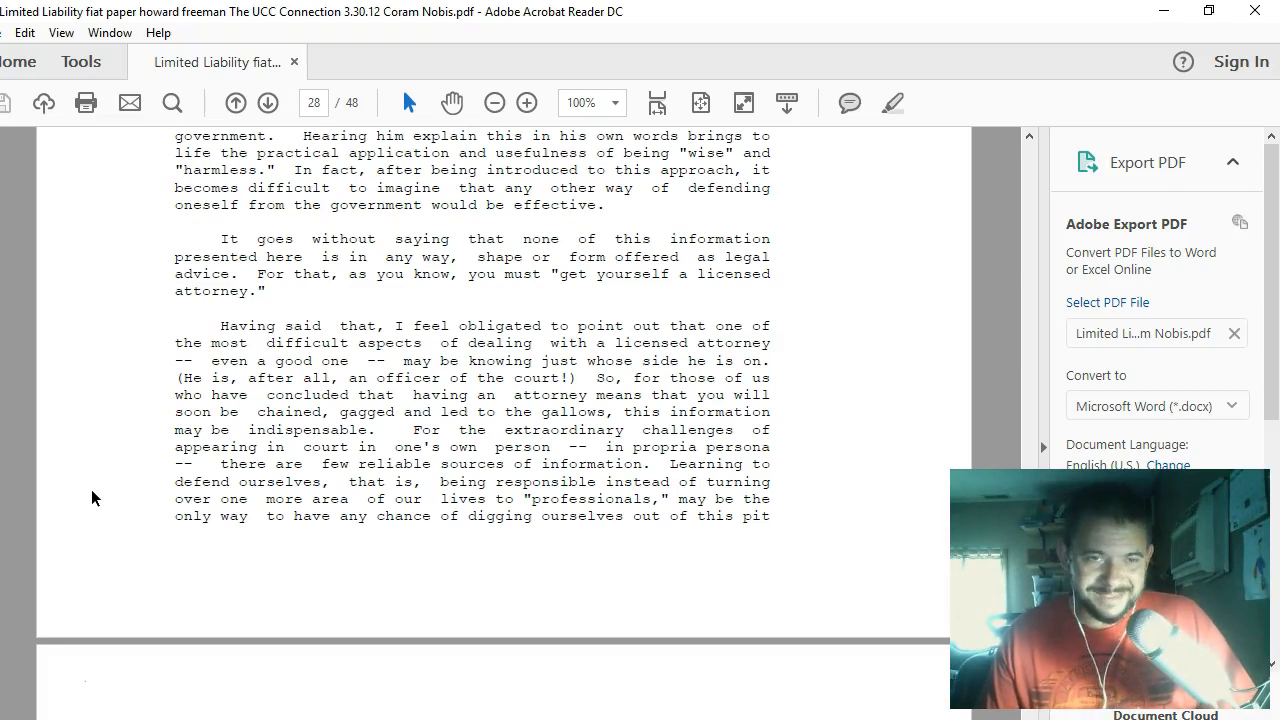
# - Scroll down page 29 to the September 22, 1991 date and the 'For More Information' heading
pyautogui.scroll(-3)
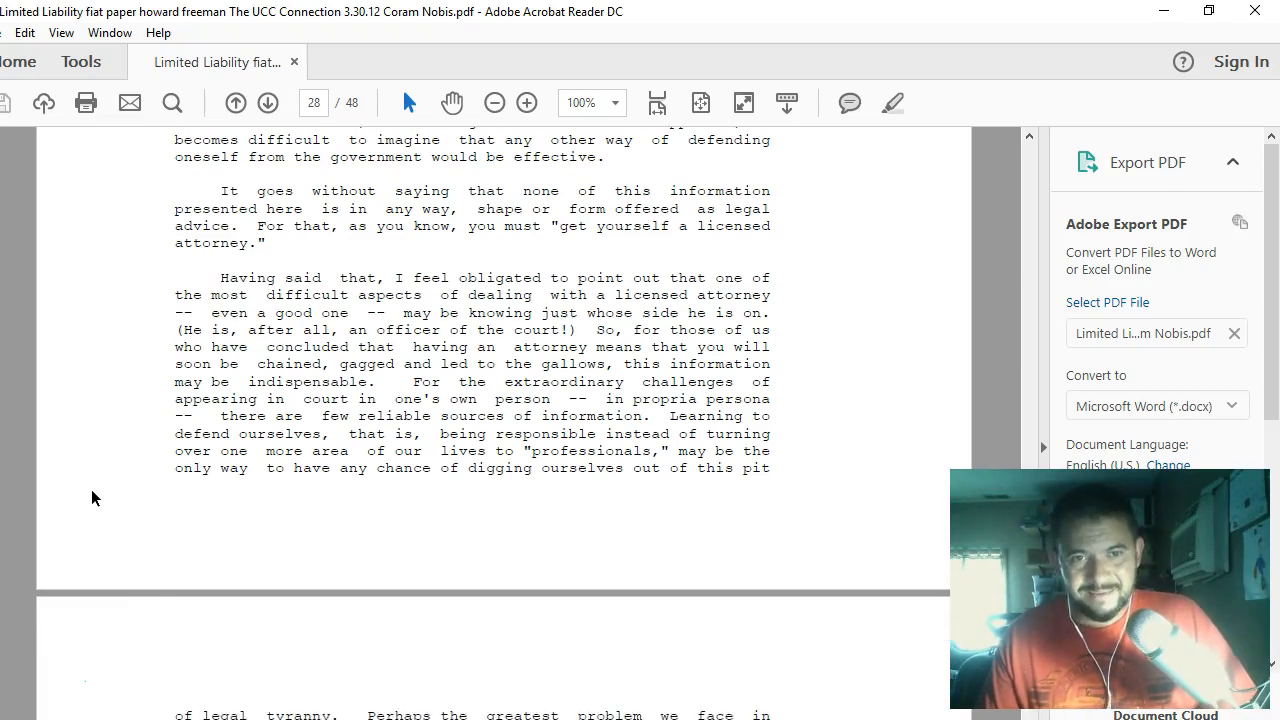
pyautogui.scroll(-3)
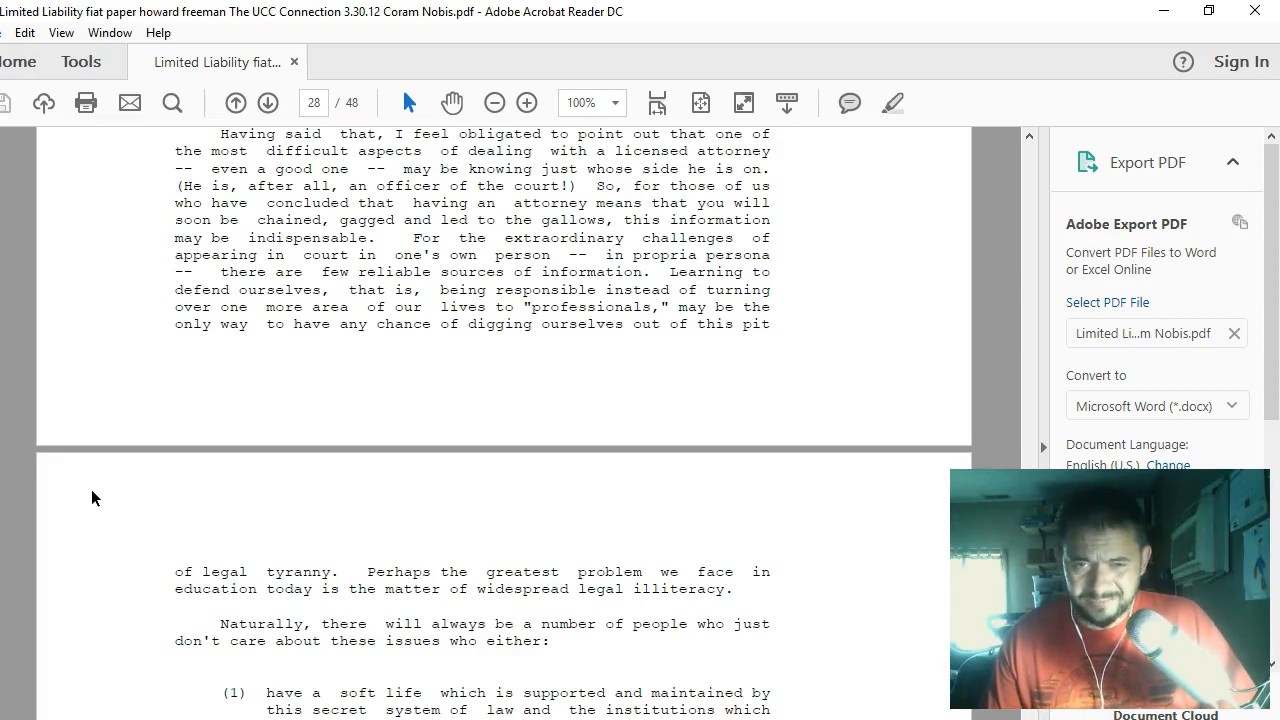
pyautogui.scroll(-3)
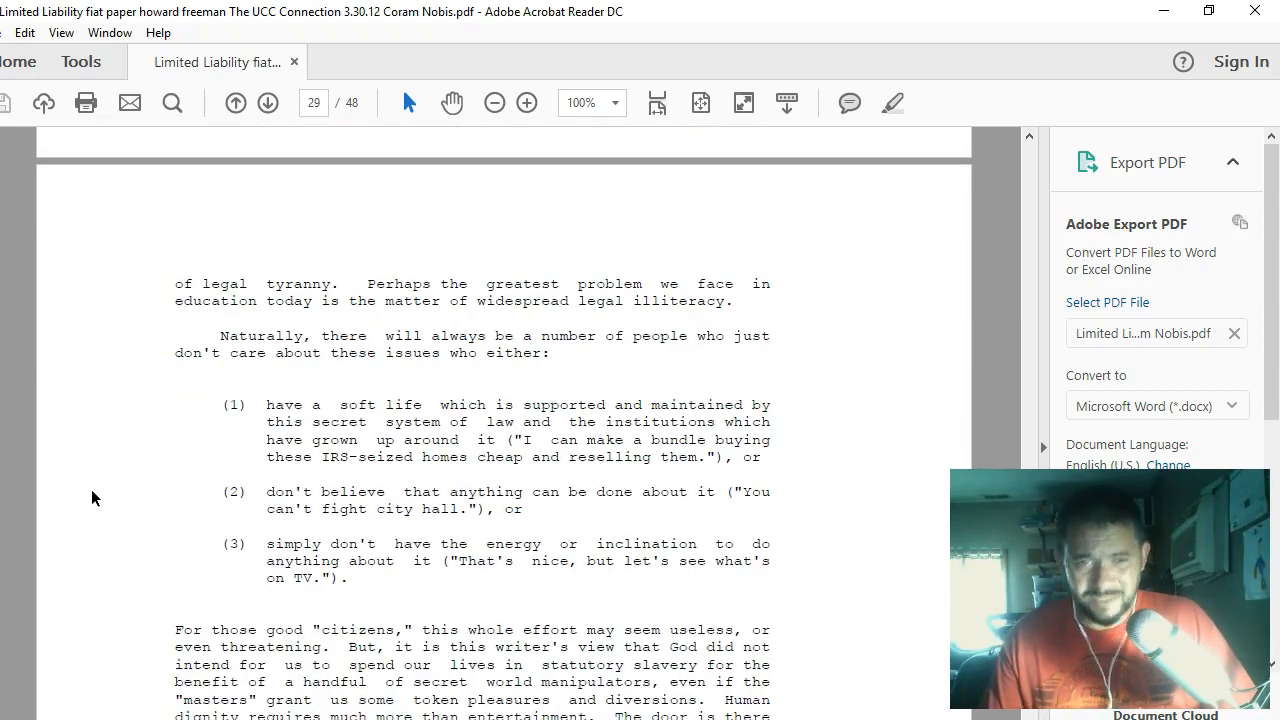
pyautogui.scroll(-3)
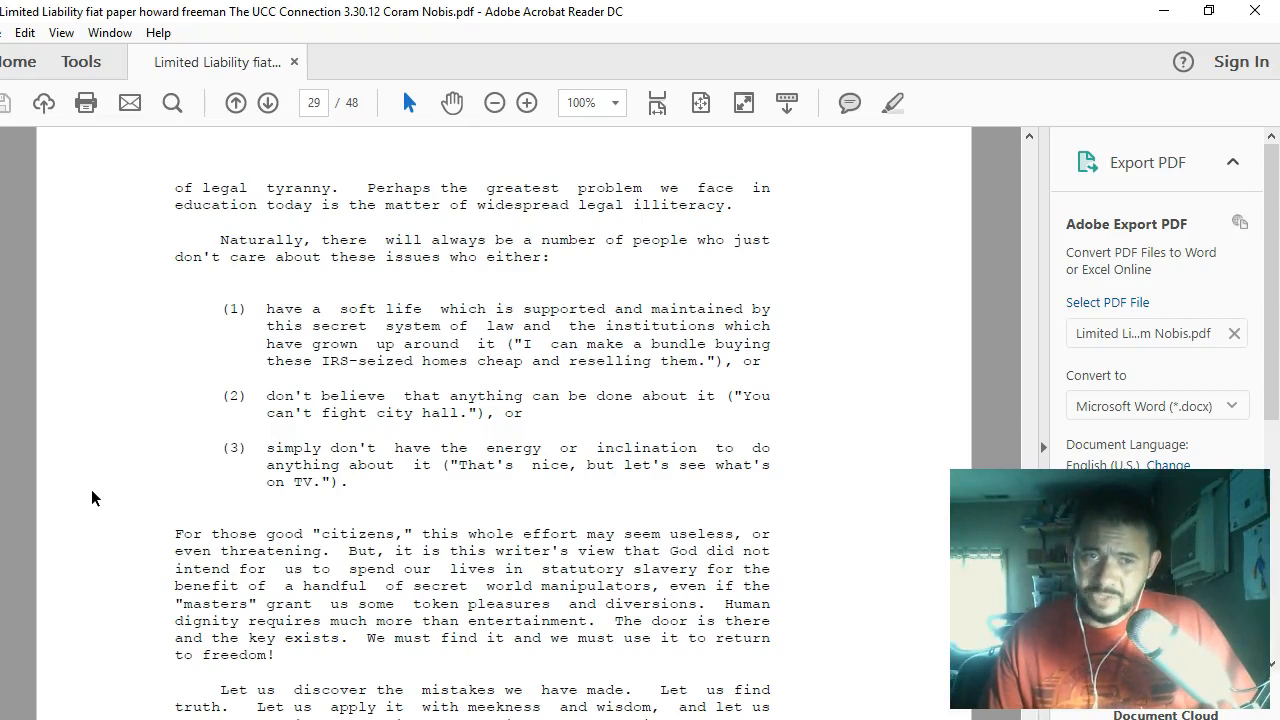
pyautogui.scroll(-3)
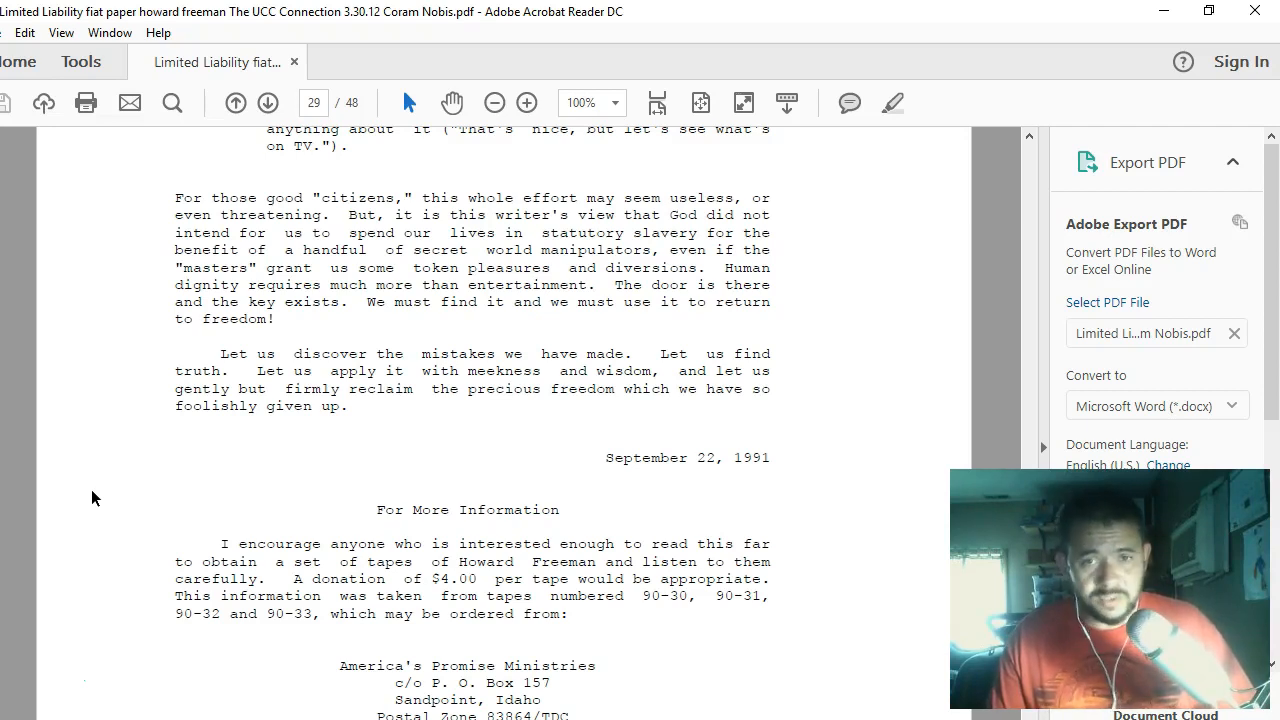
# - Scroll past the America's Promise Ministries tape-ordering details to the 'Footnotes' heading on page 30
pyautogui.scroll(-3)
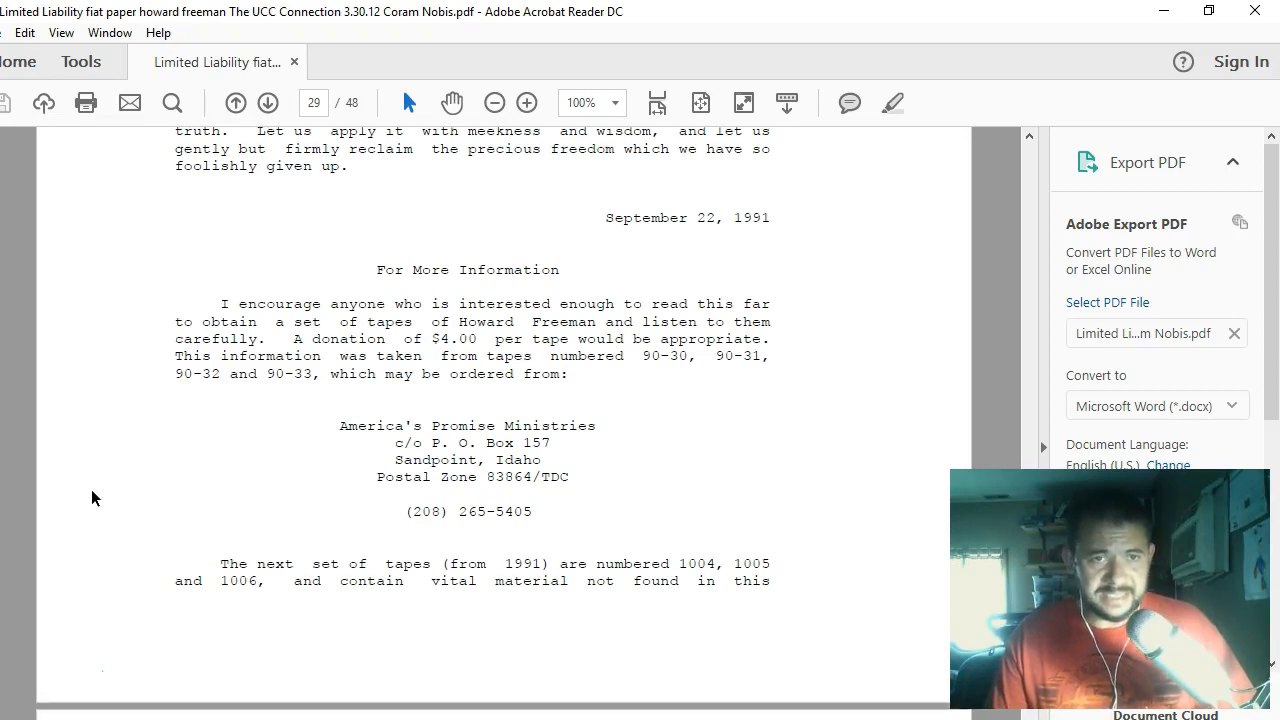
pyautogui.scroll(-3)
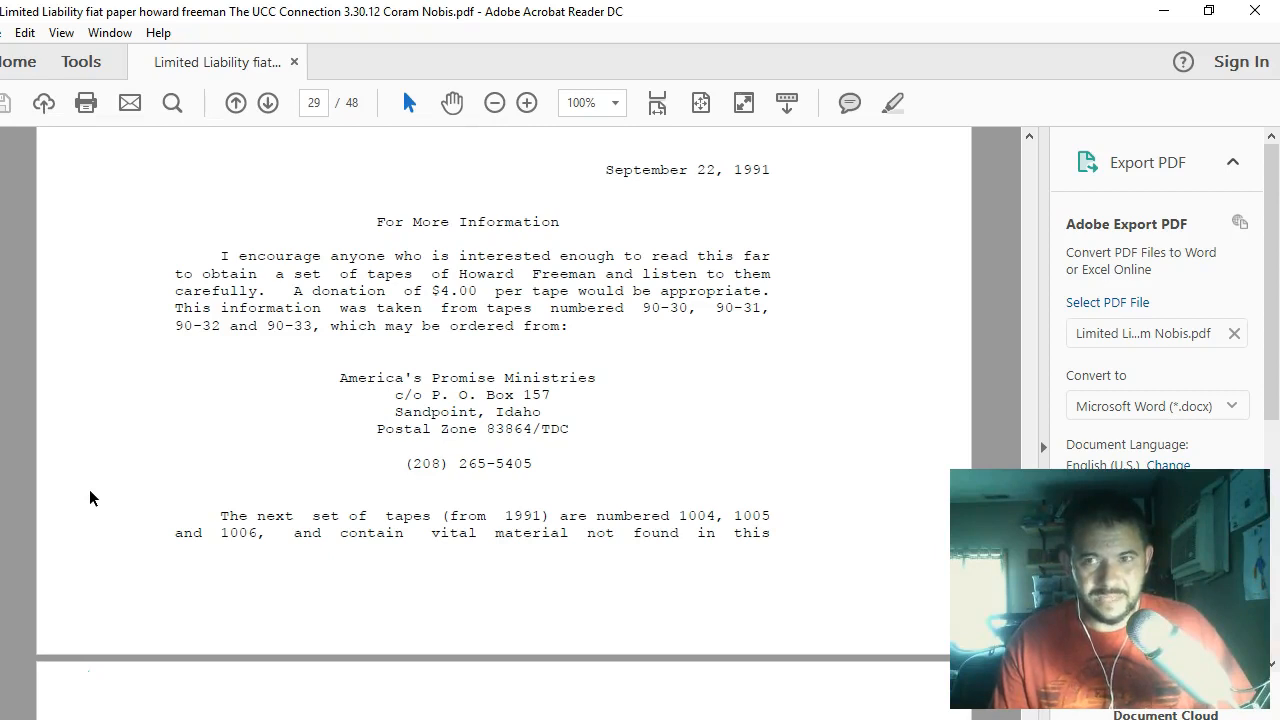
pyautogui.scroll(-3)
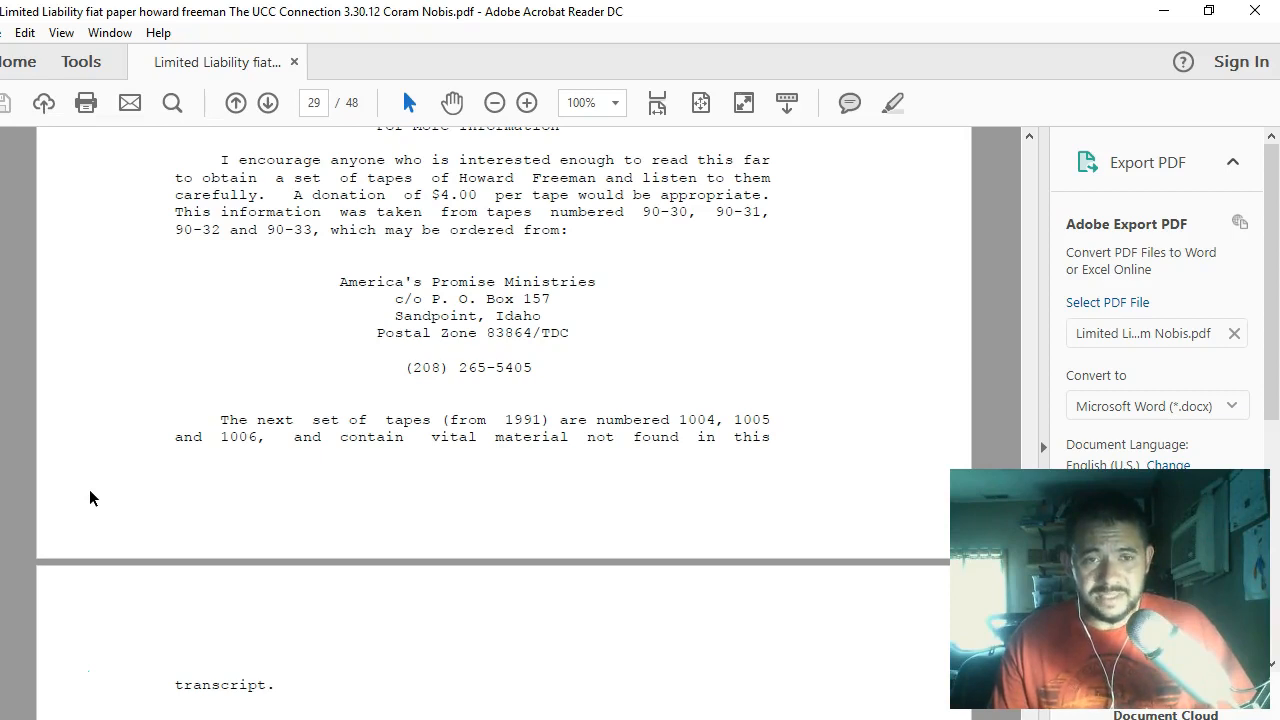
pyautogui.scroll(-3)
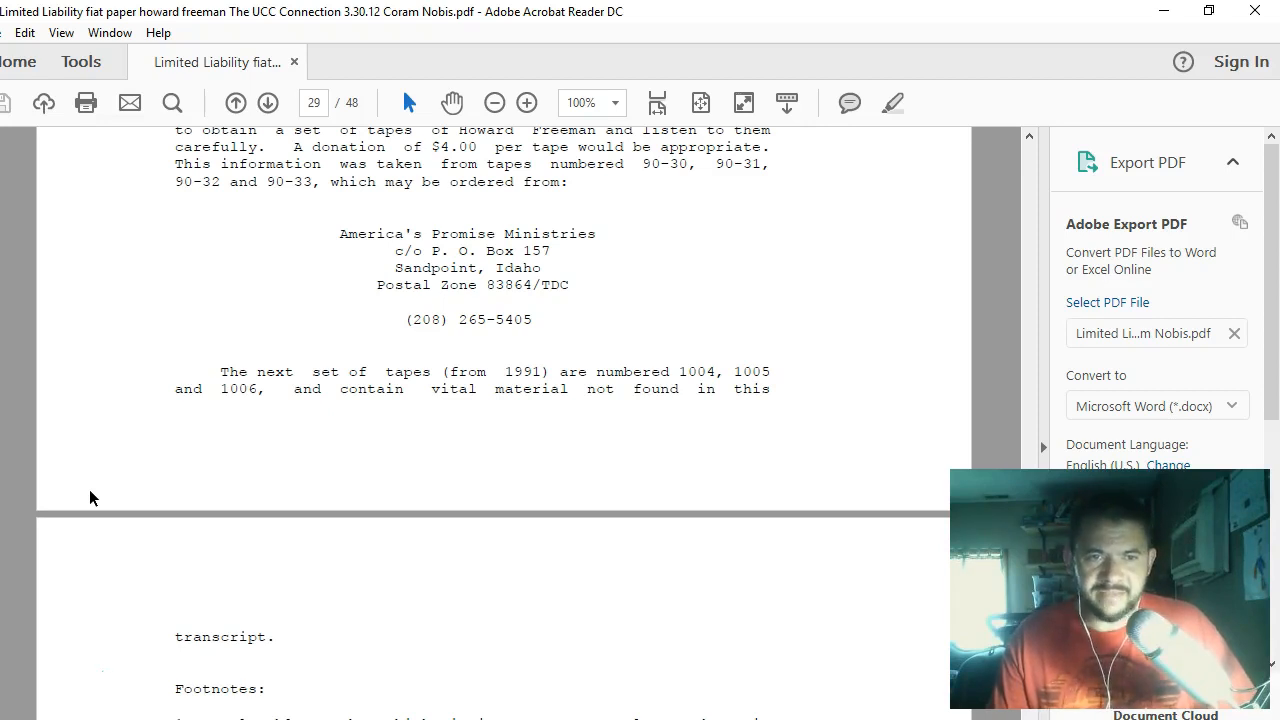
# - Scroll through the page 30 footnotes toward the end of the page
pyautogui.scroll(-3)
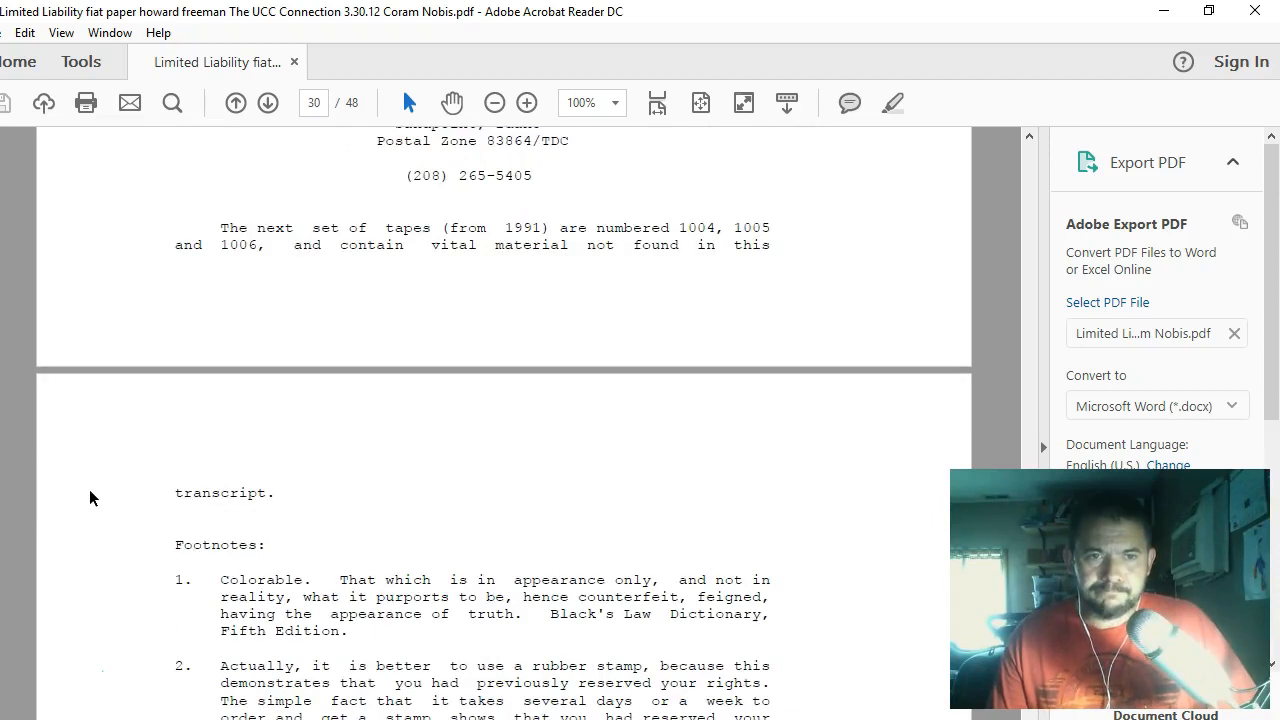
pyautogui.scroll(-3)
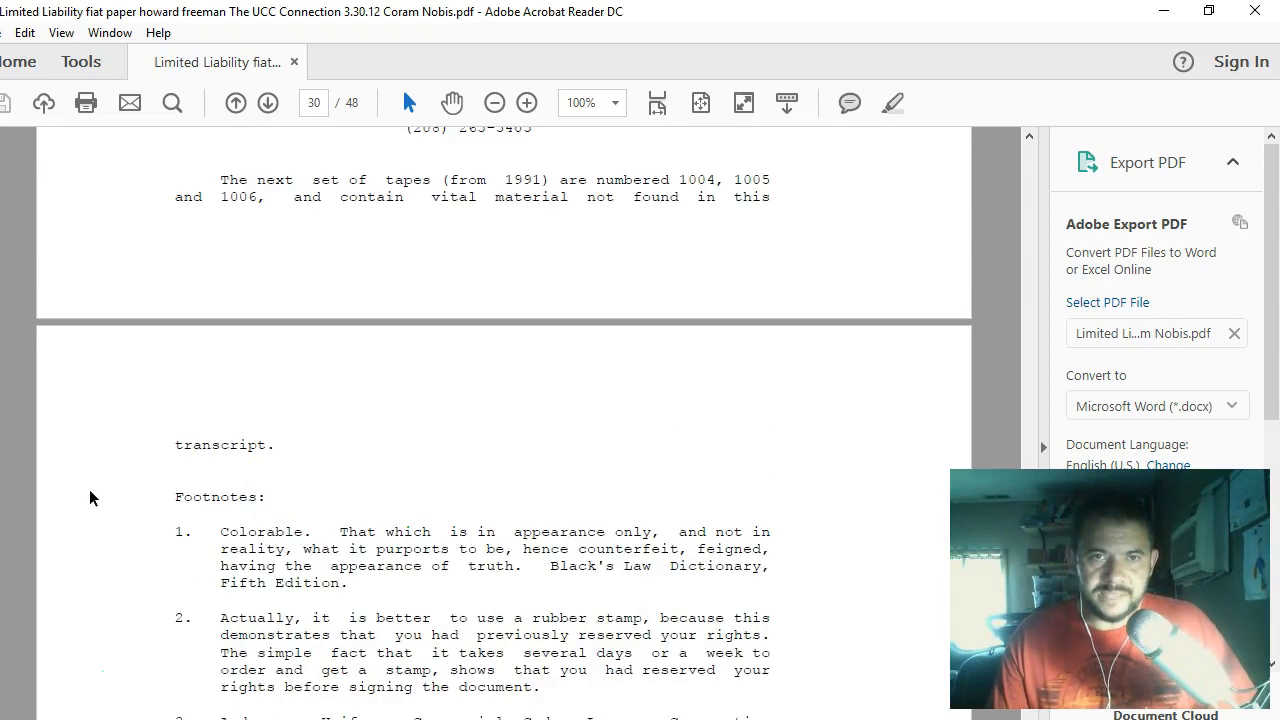
pyautogui.scroll(-3)
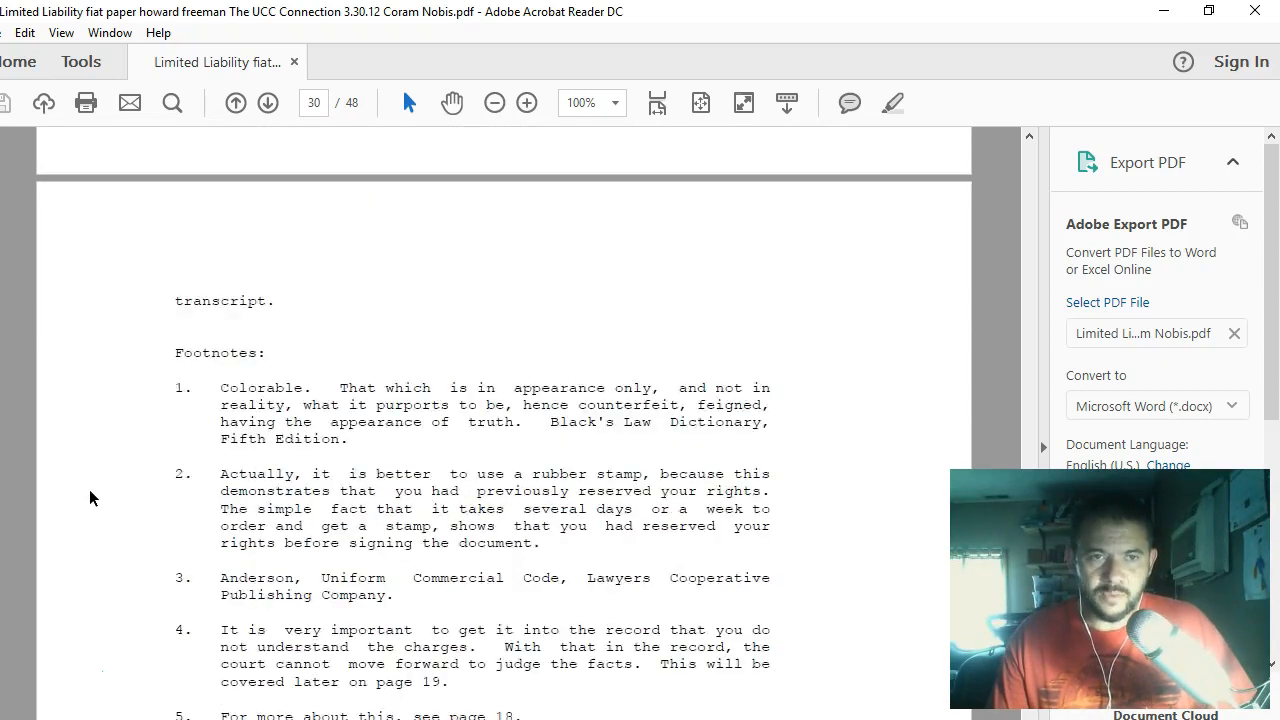
pyautogui.scroll(-3)
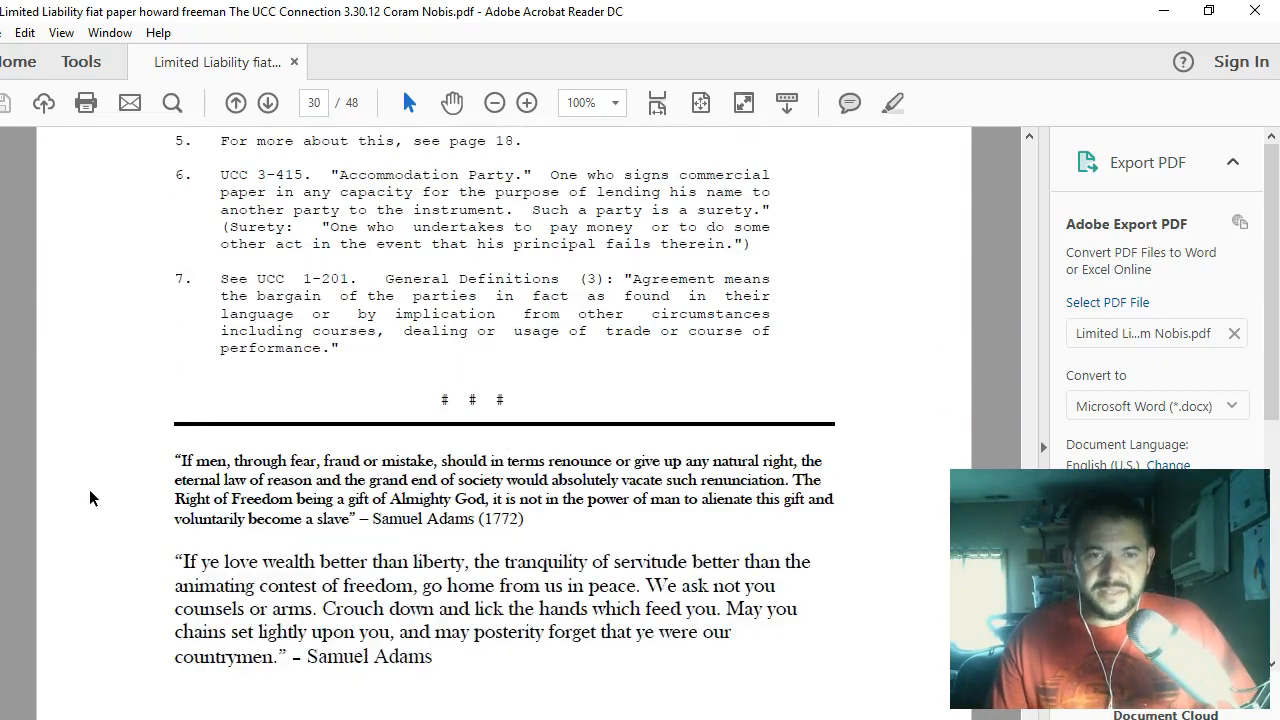
pyautogui.scroll(-3)
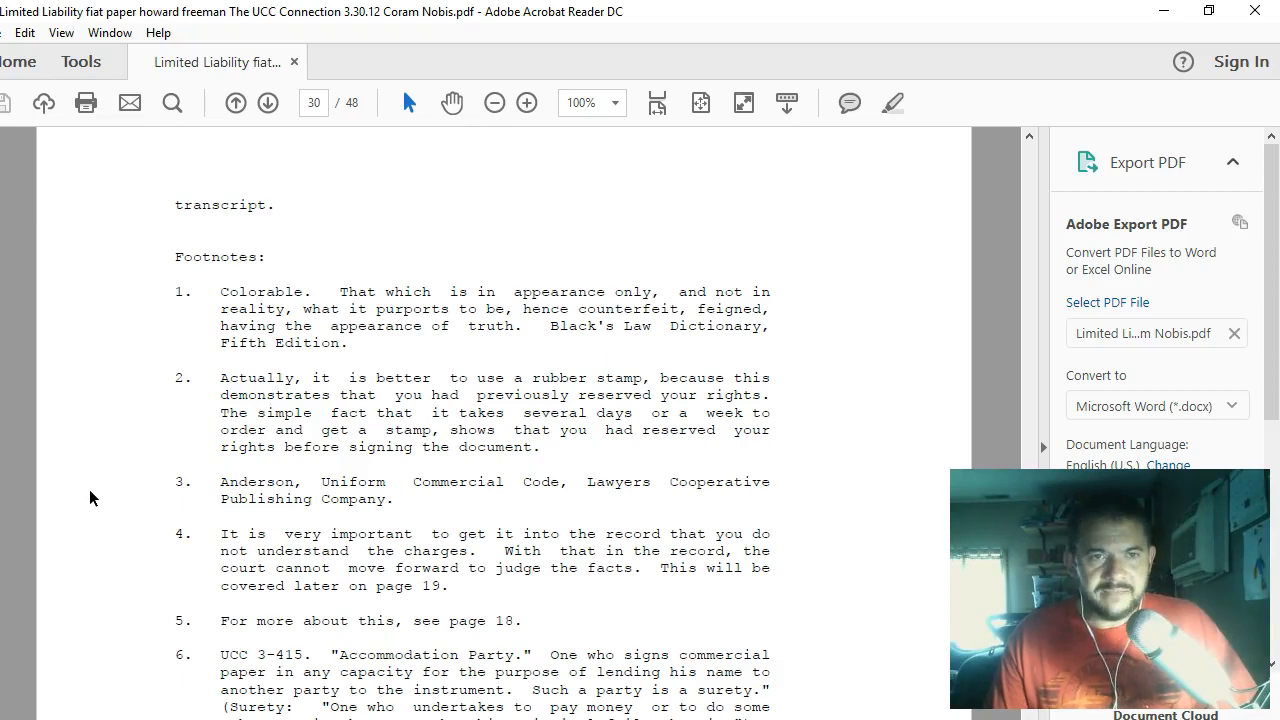
pyautogui.scroll(-3)
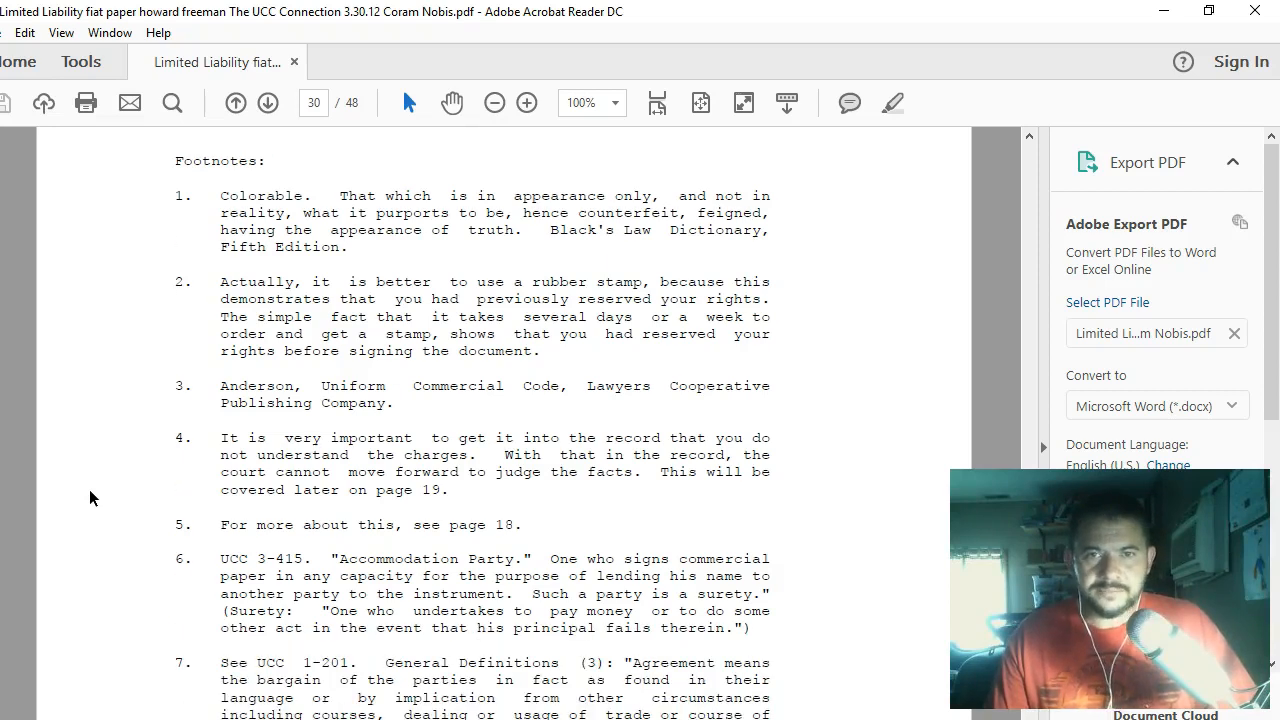
pyautogui.scroll(-3)
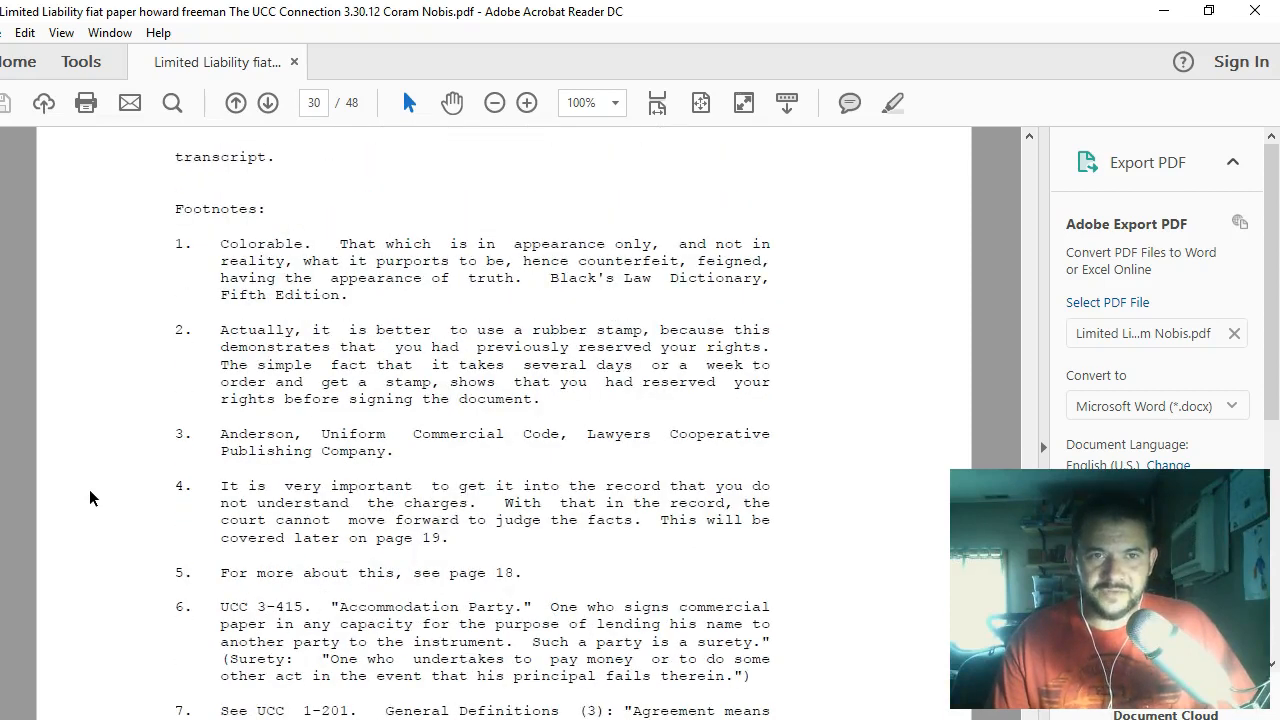
pyautogui.scroll(-3)
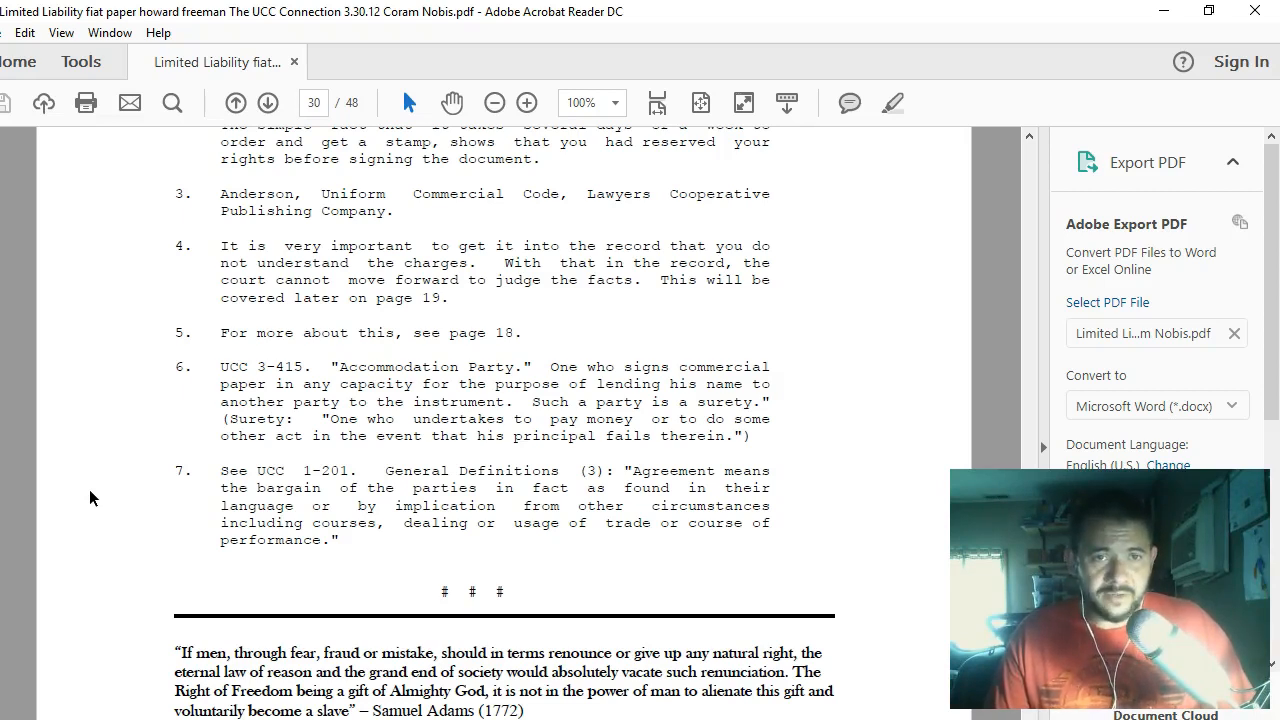
pyautogui.scroll(-3)
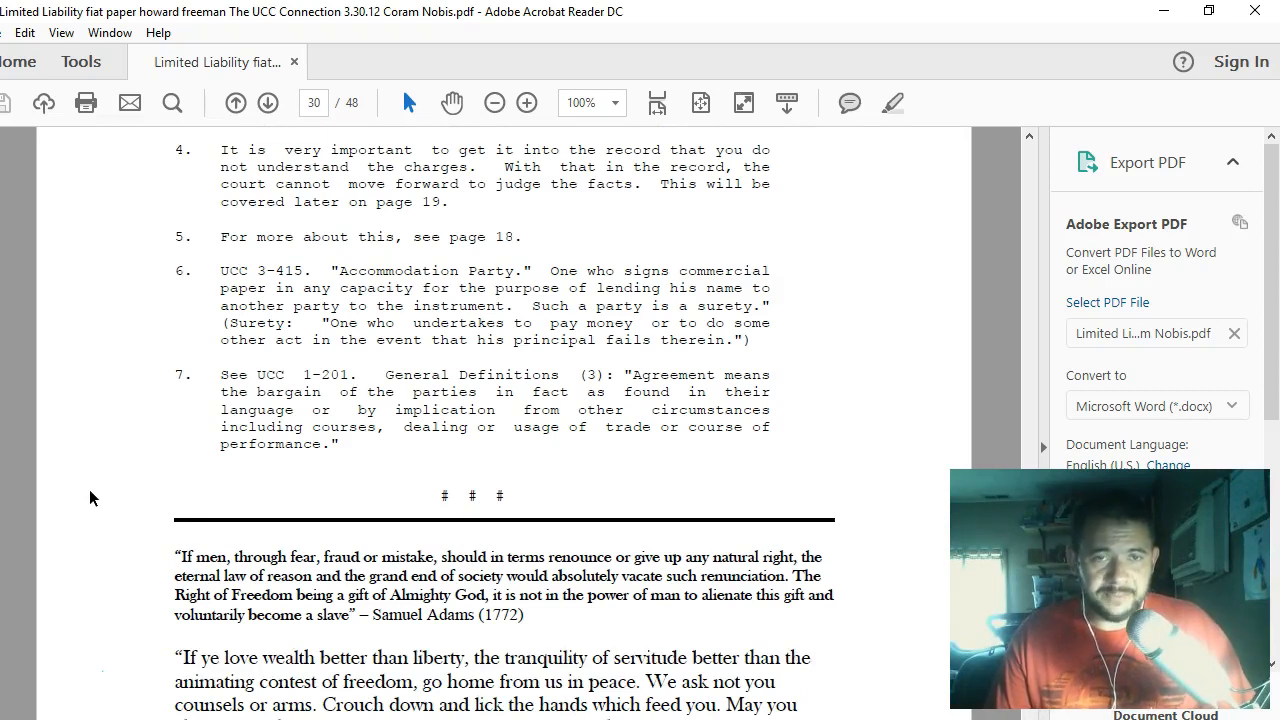
pyautogui.scroll(-3)
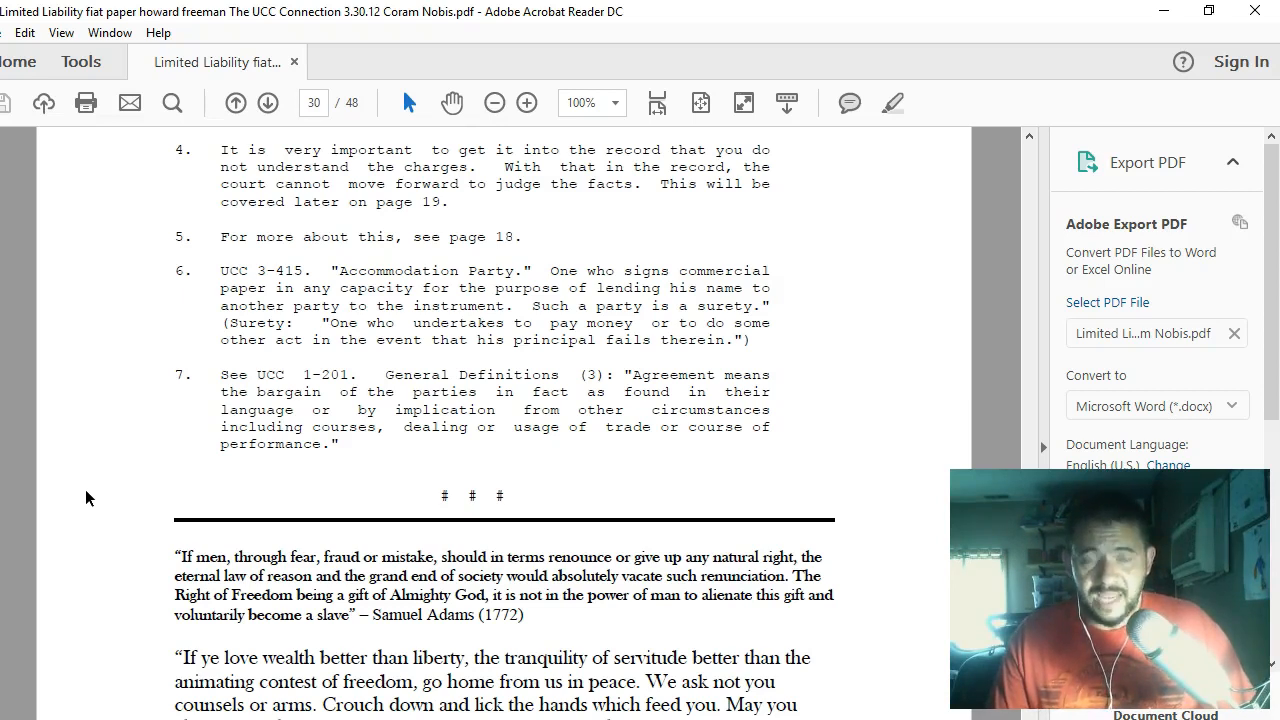
pyautogui.scroll(-3)
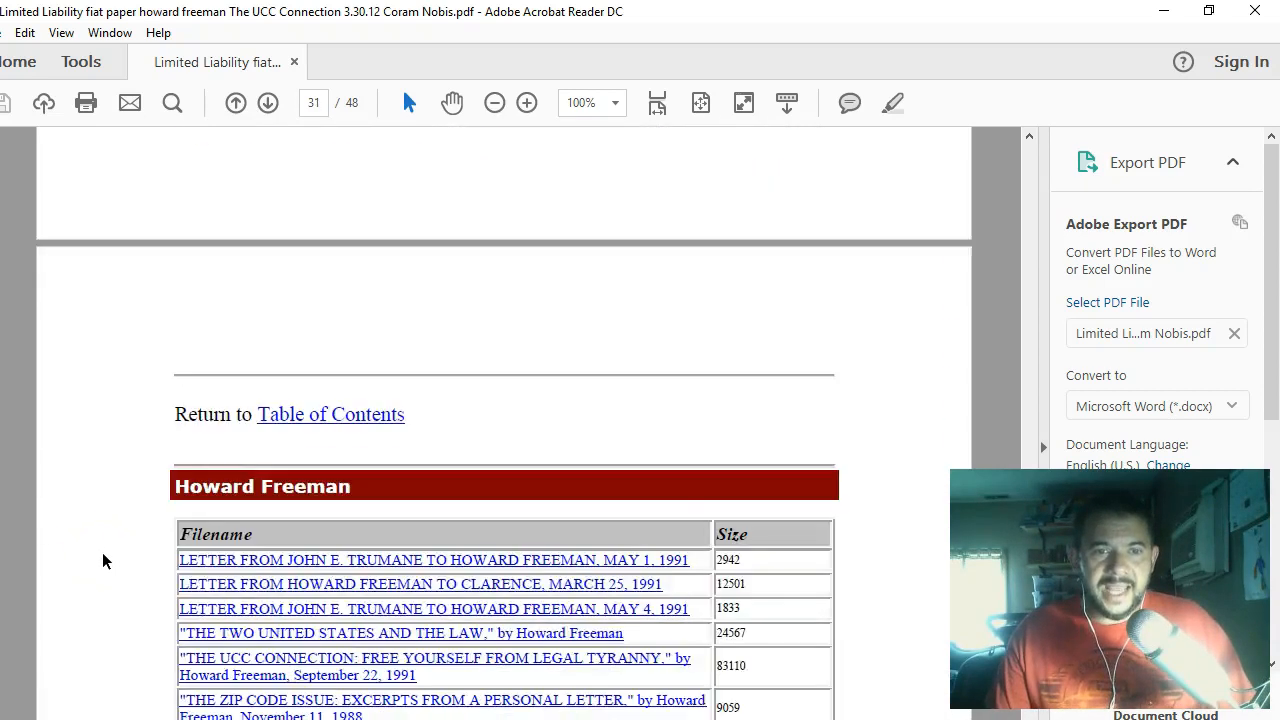
# - Scroll through pages 31–33, then return to the Samuel Adams liberty quotations at the bottom of page 30
pyautogui.scroll(-3)
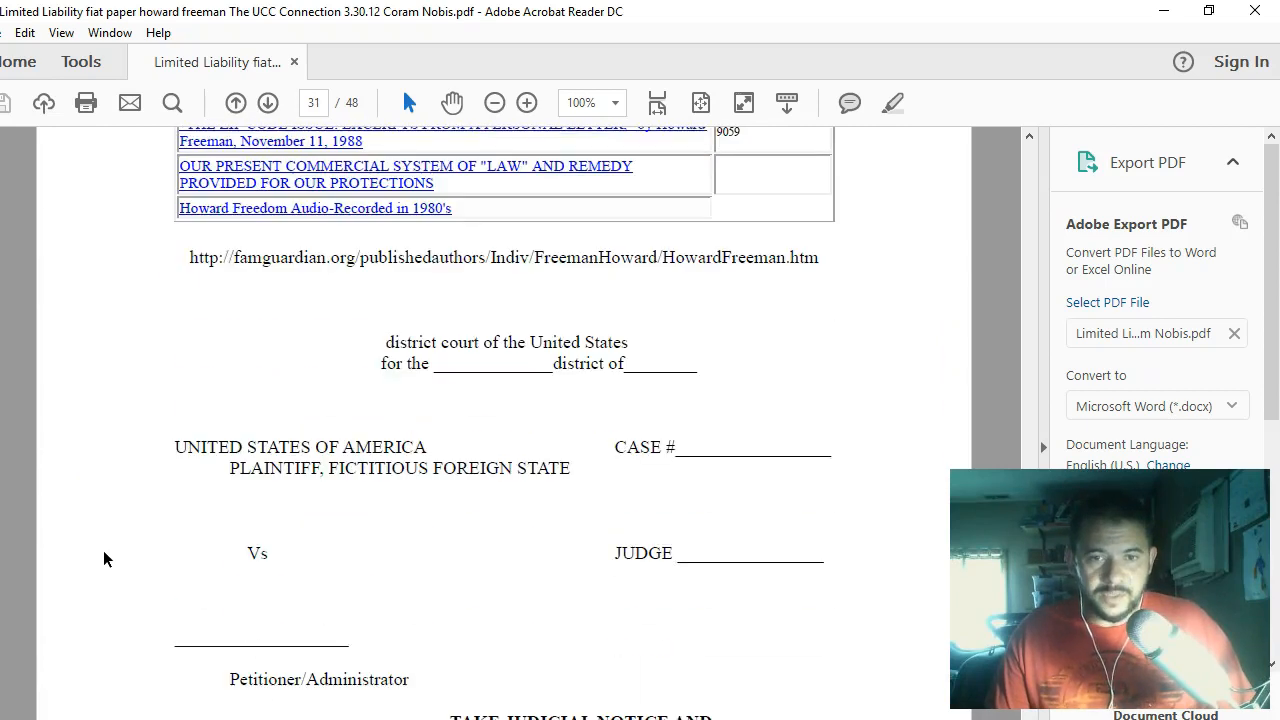
pyautogui.scroll(-3)
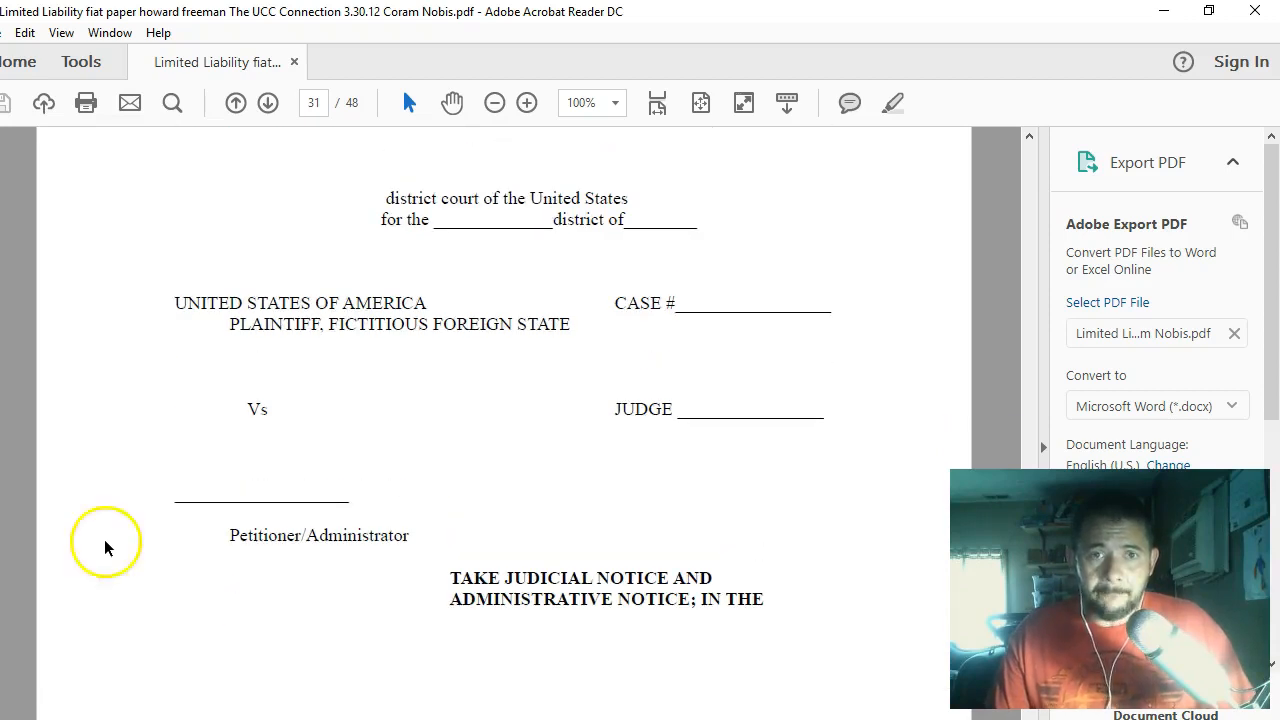
pyautogui.scroll(-3)
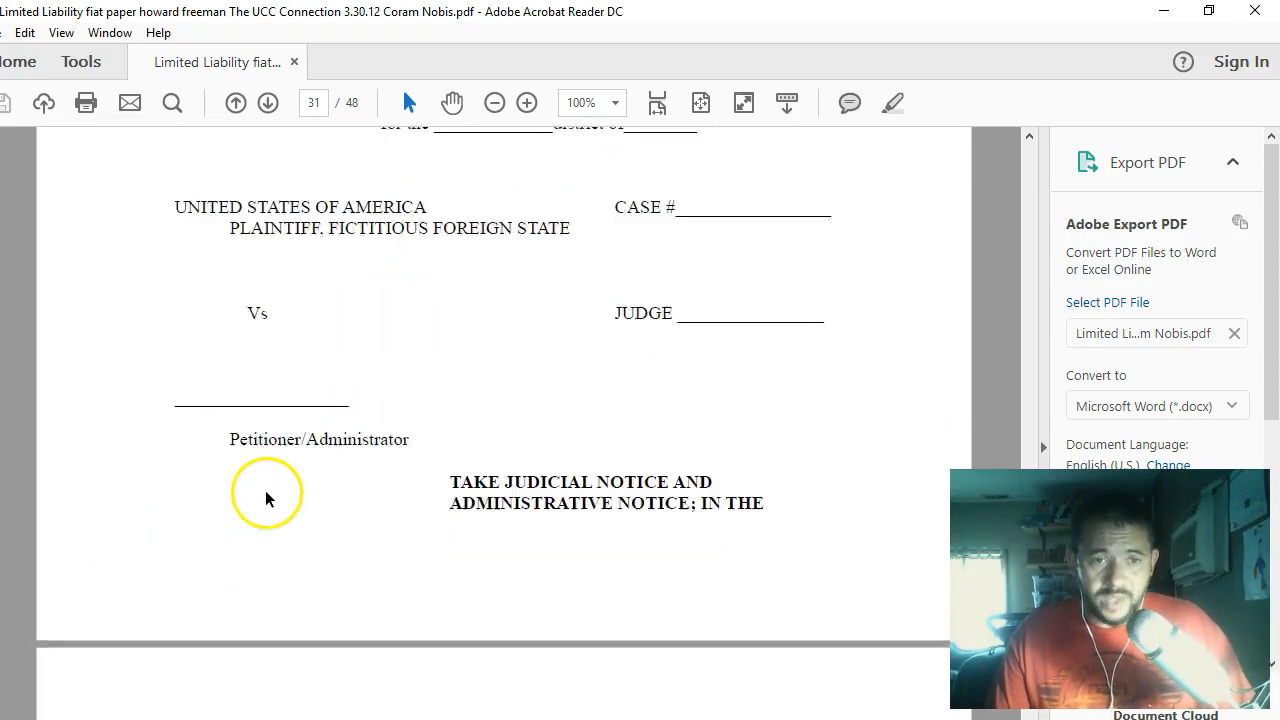
pyautogui.scroll(-3)
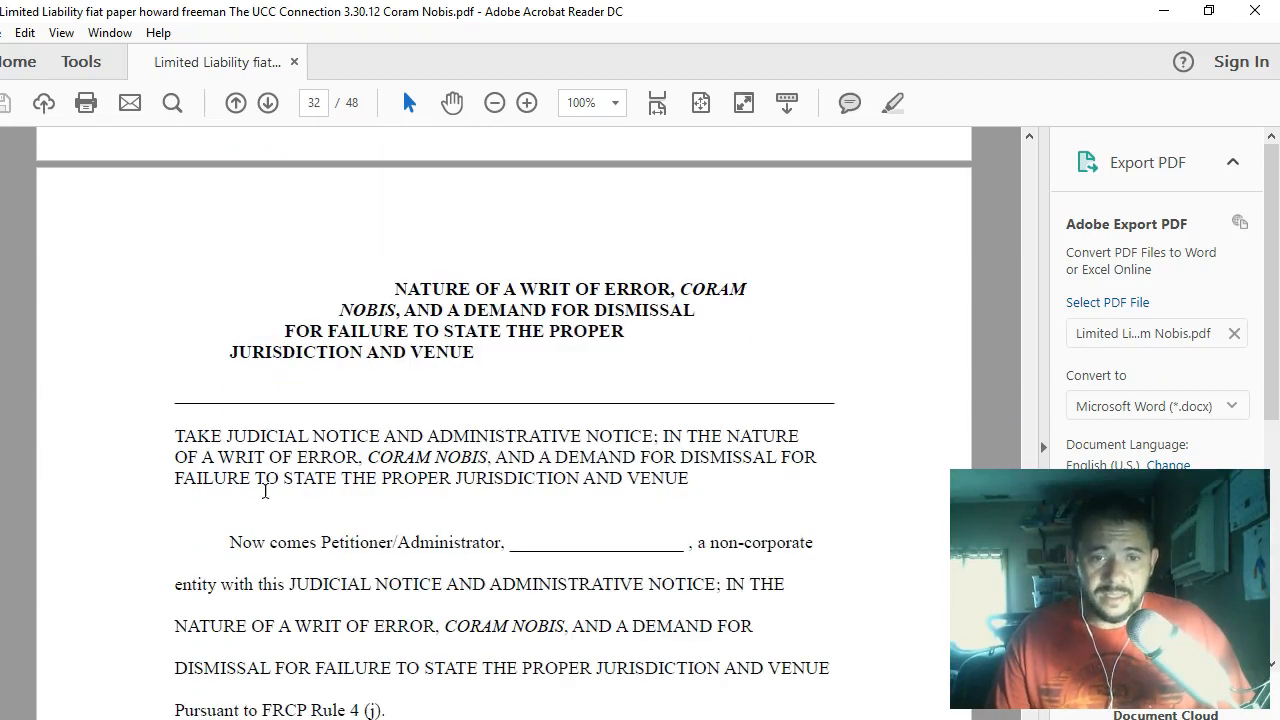
pyautogui.scroll(-3)
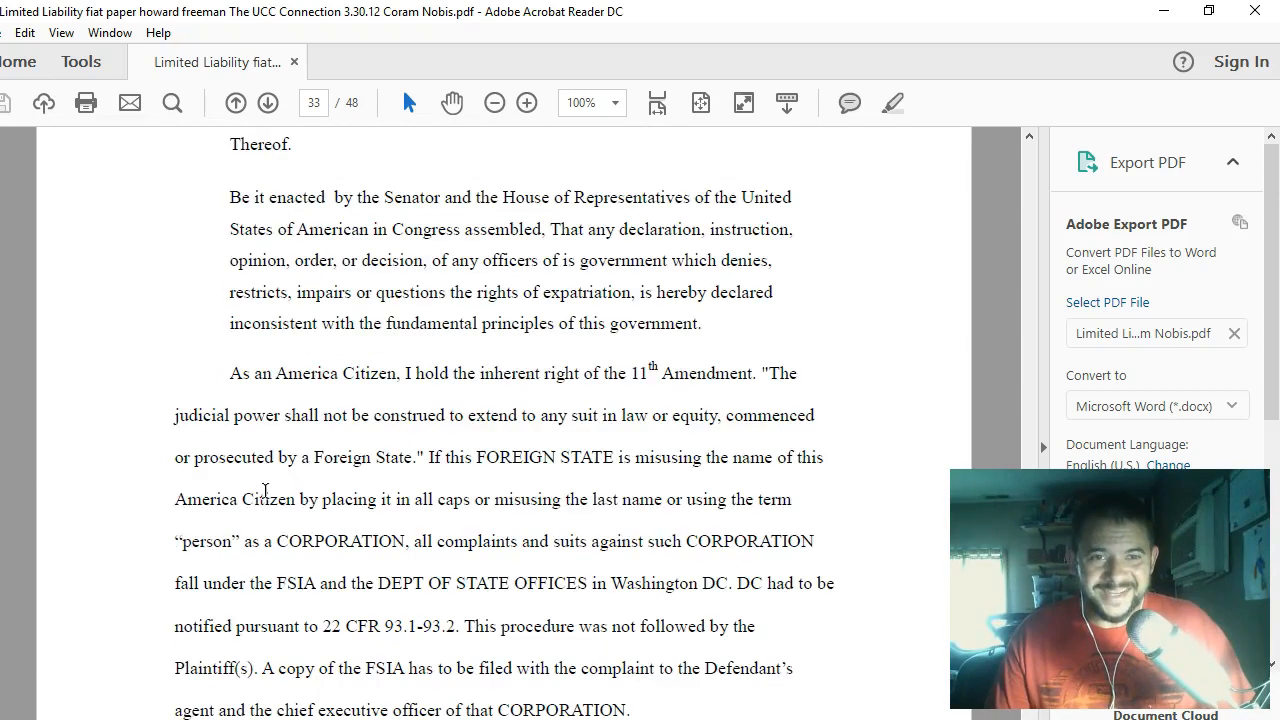
pyautogui.scroll(-3)
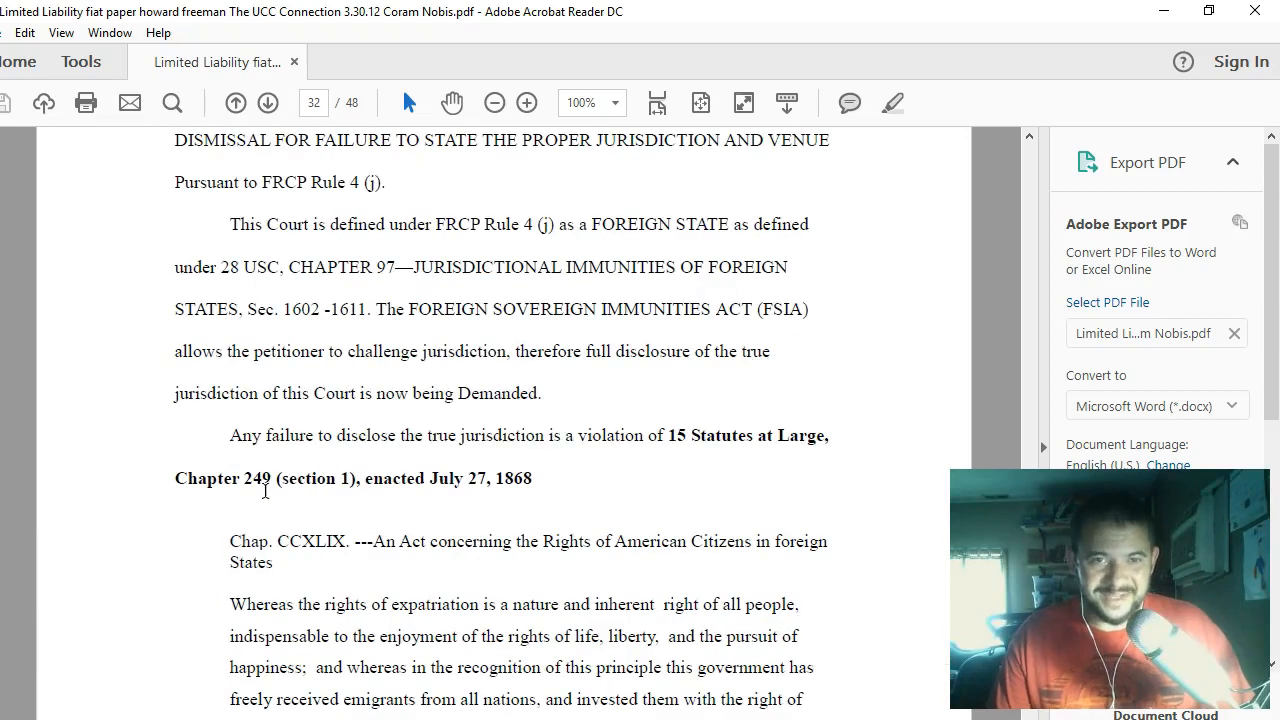
pyautogui.scroll(-3)
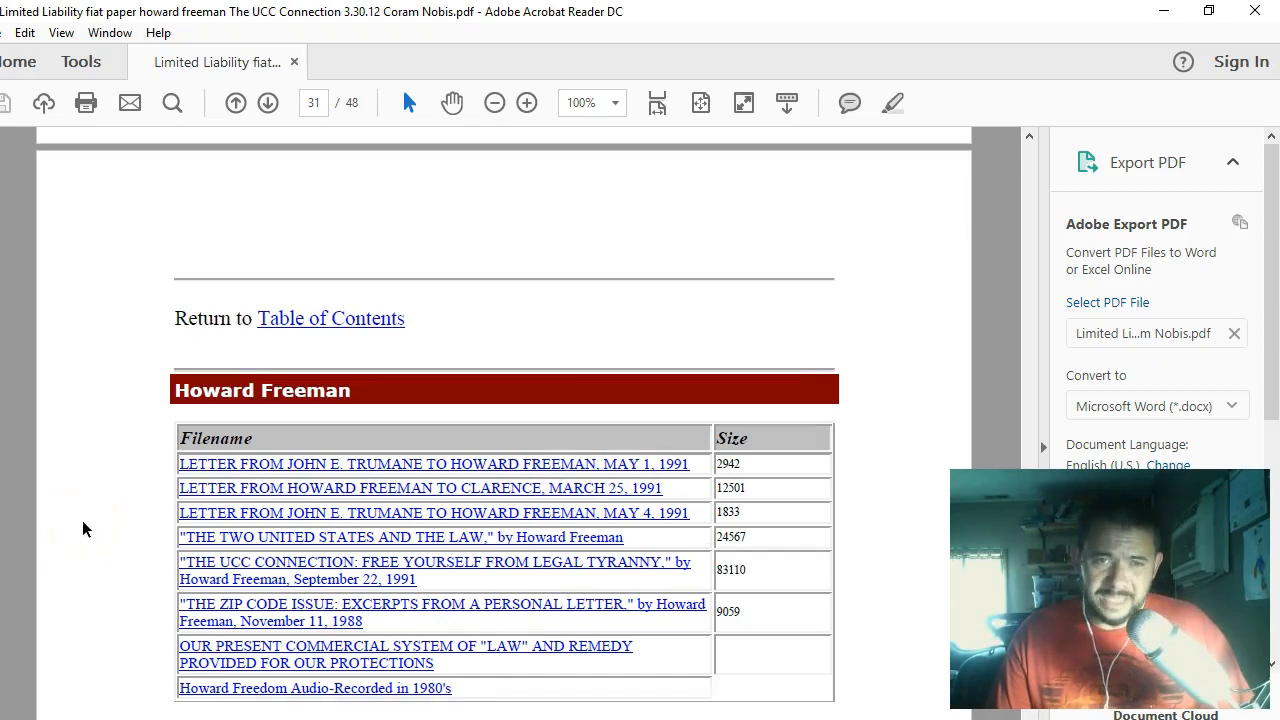
pyautogui.scroll(-3)
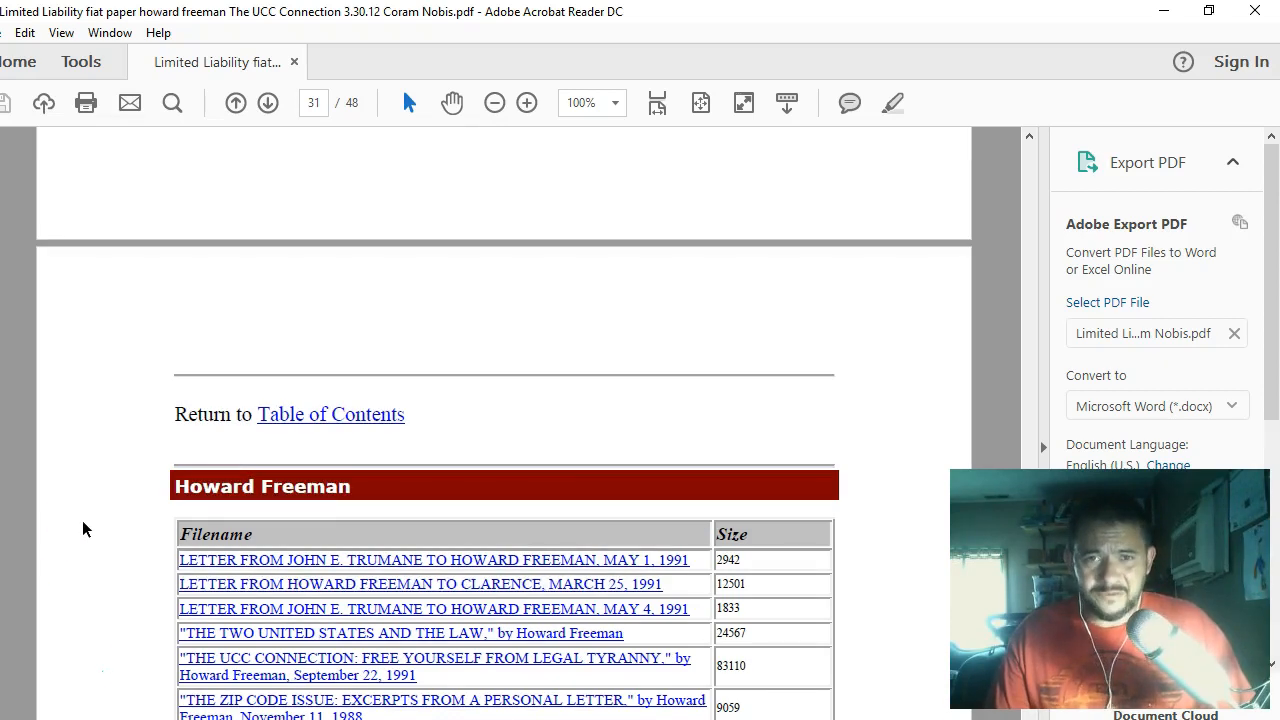
pyautogui.click(236, 102)
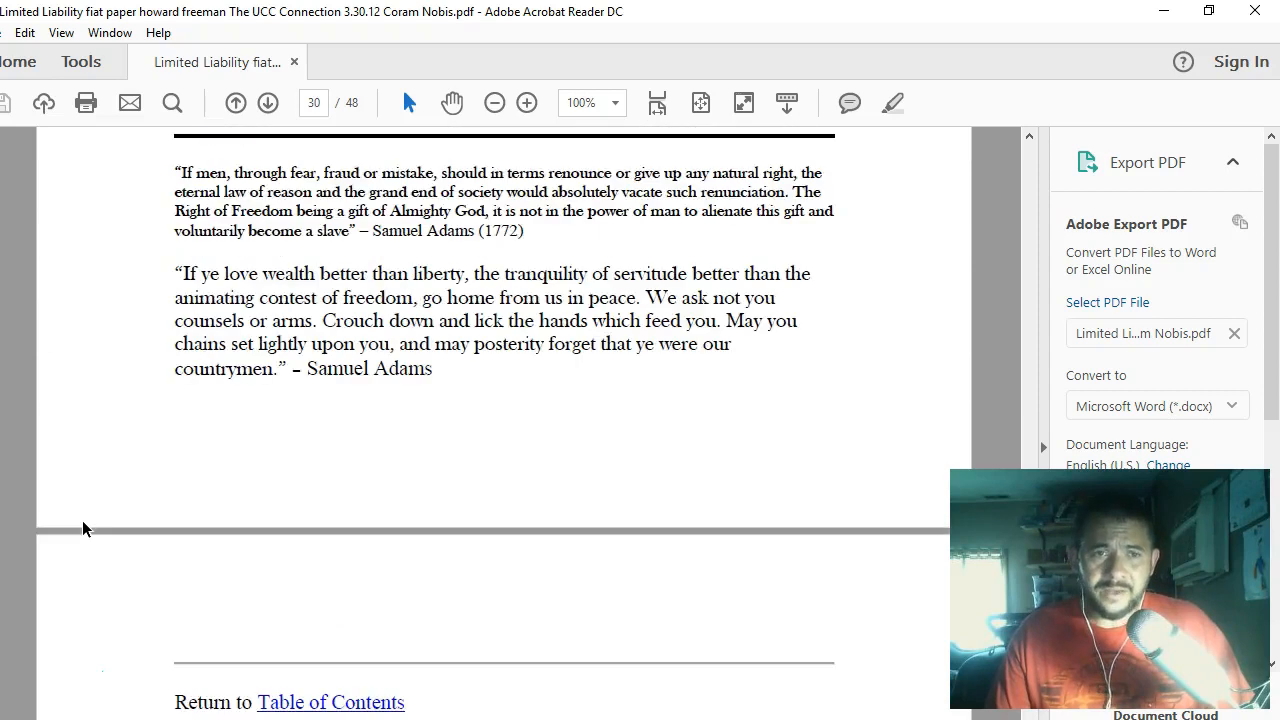